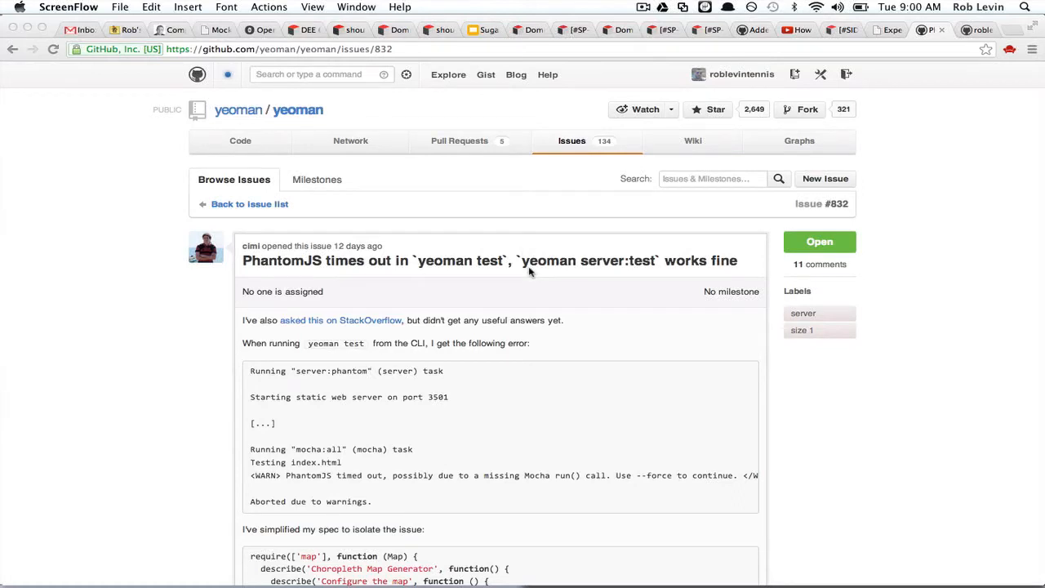
Step: Scroll down through the yeoman_requirejs_template repository's file listing on GitHub
scroll(down, 3)
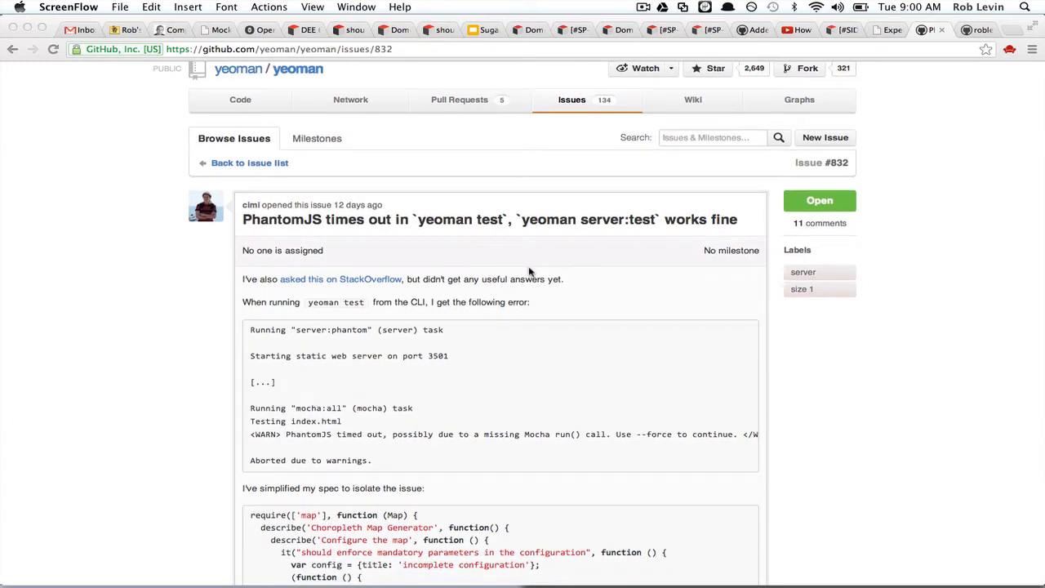
scroll(down, 3)
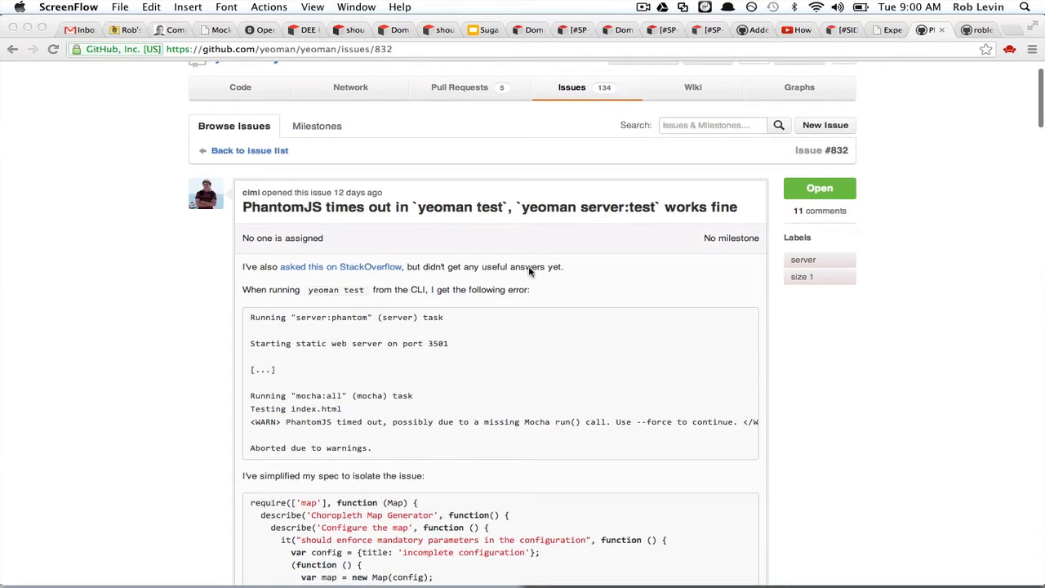
scroll(down, 3)
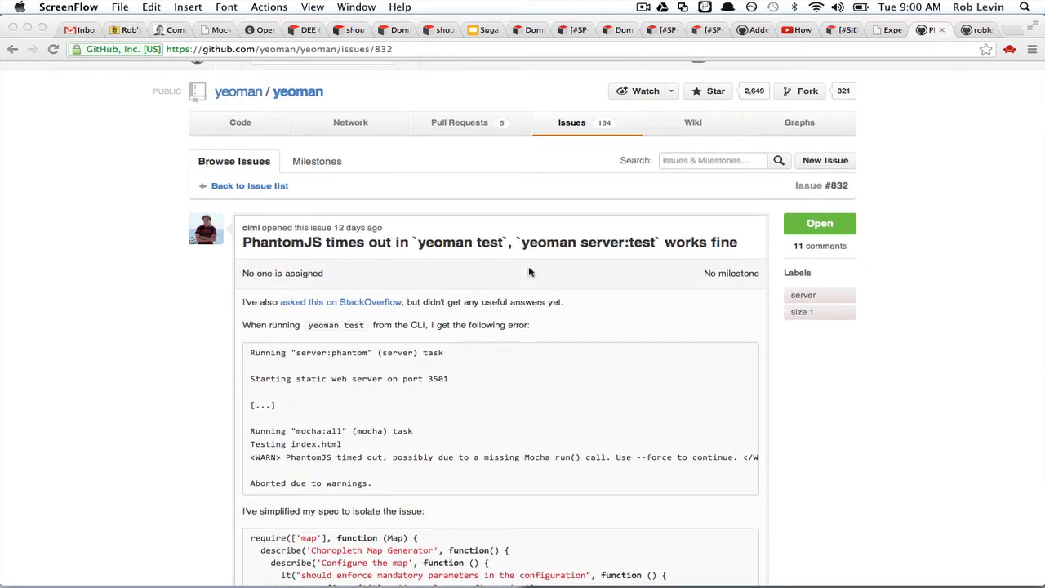
scroll(down, 3)
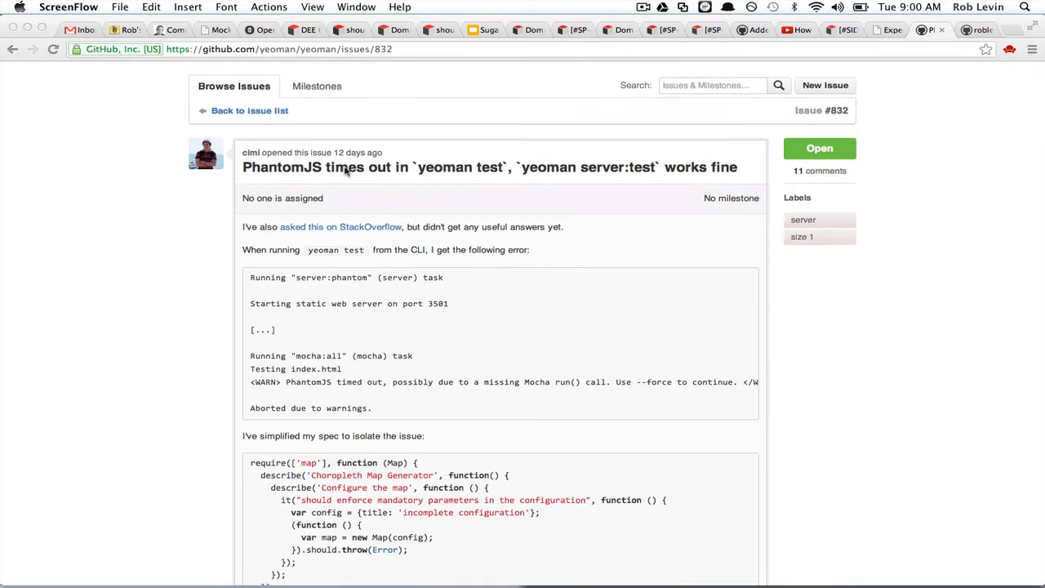
scroll(down, 3)
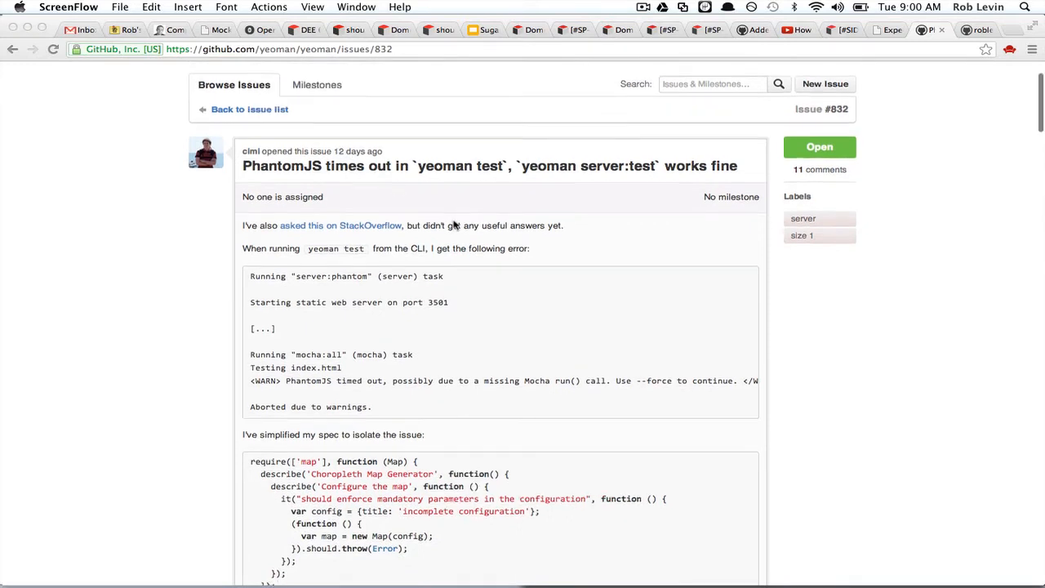
scroll(down, 3)
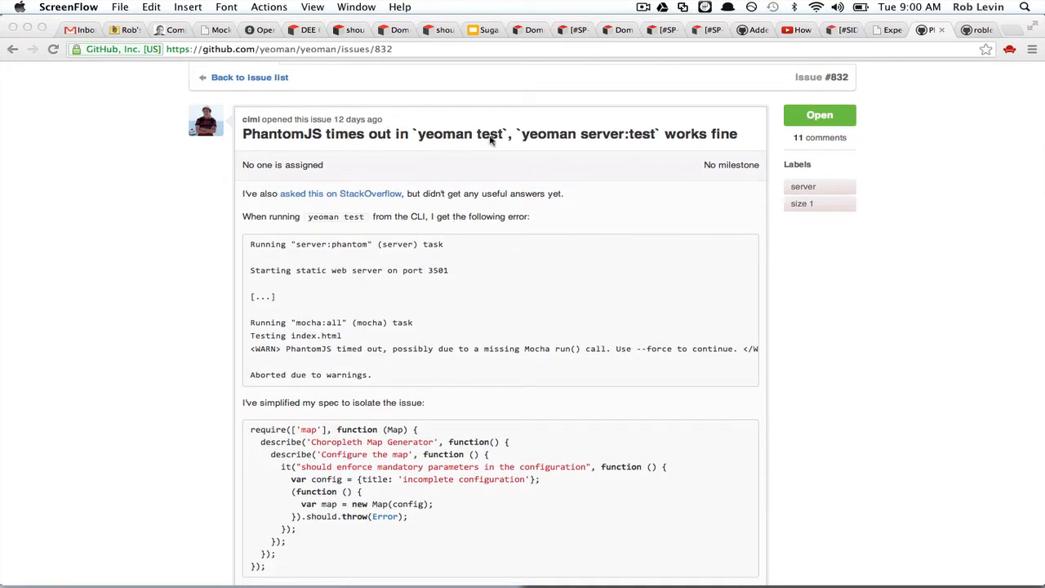
mouse_move(624, 211)
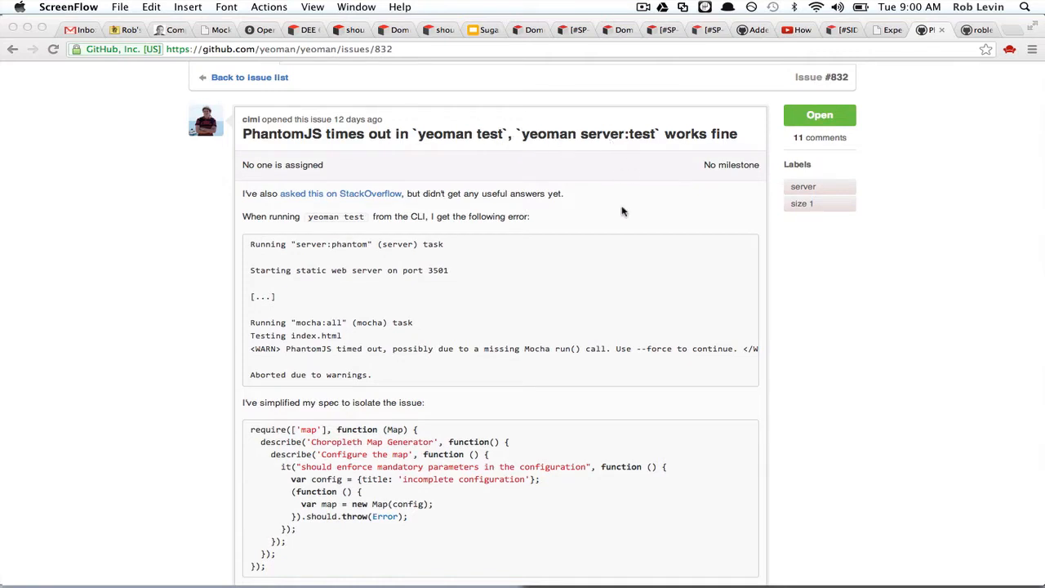
mouse_move(682, 162)
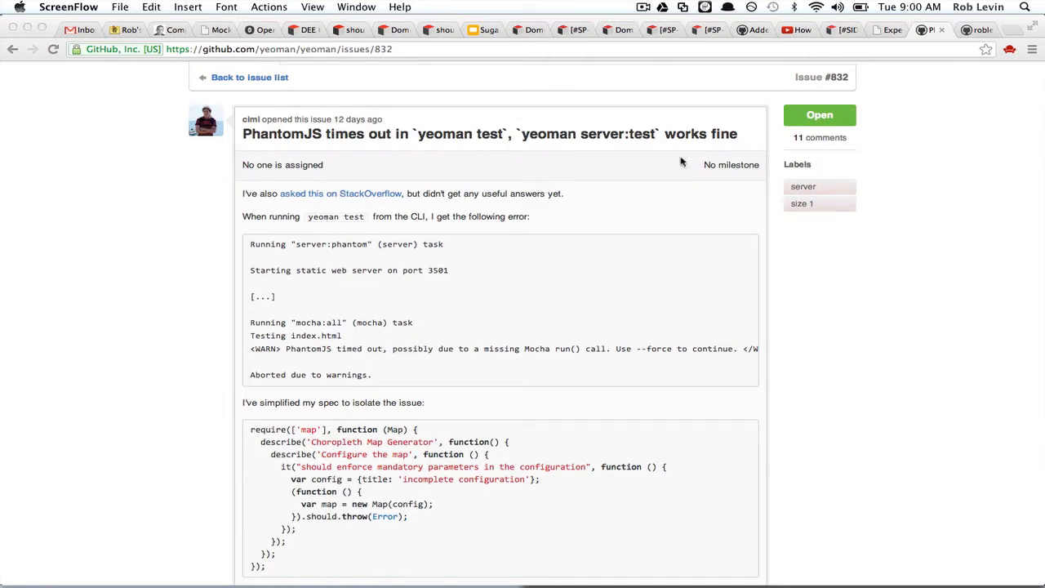
scroll(down, 3)
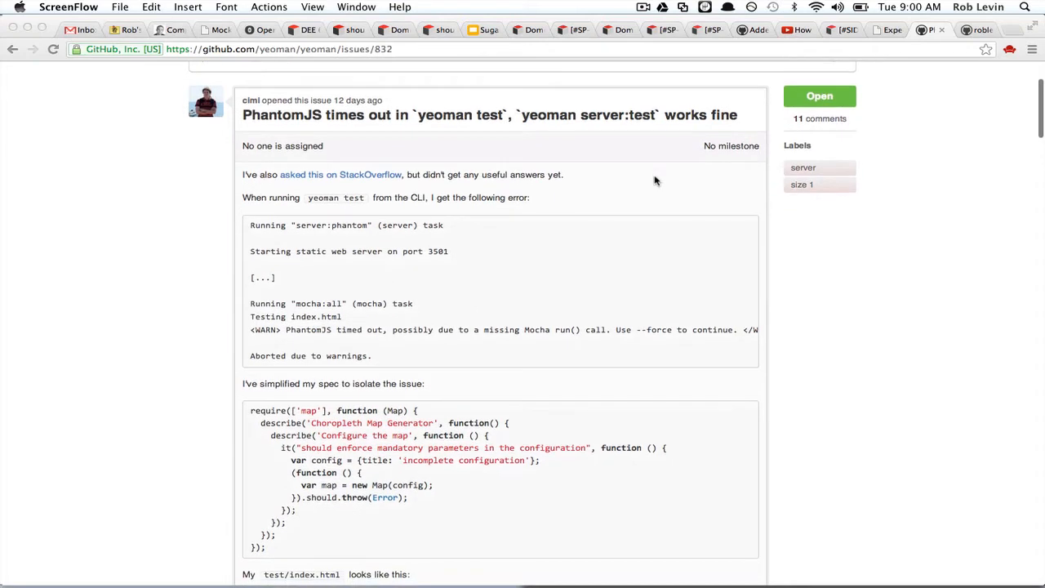
scroll(down, 3)
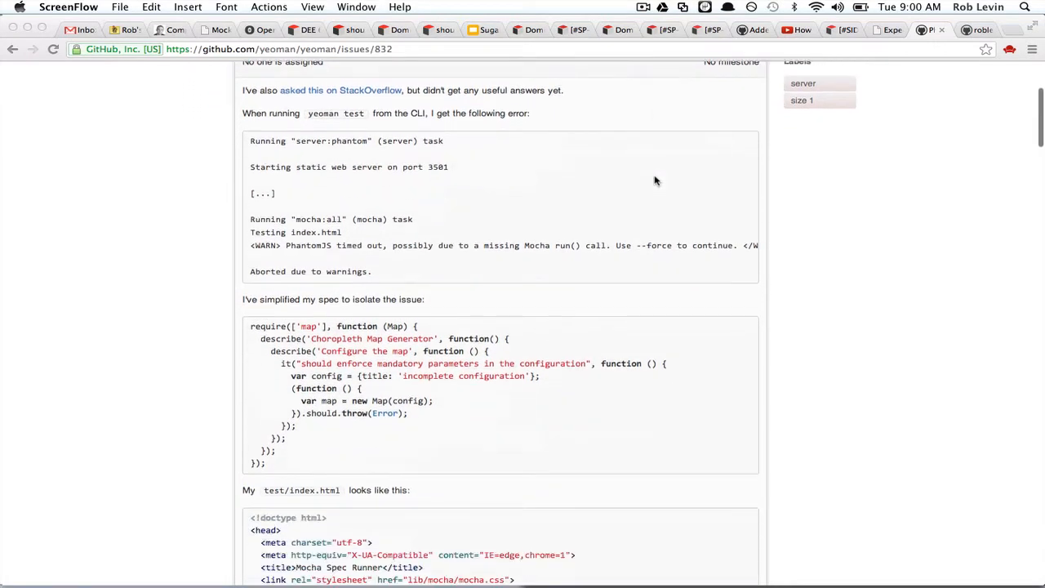
scroll(down, 3)
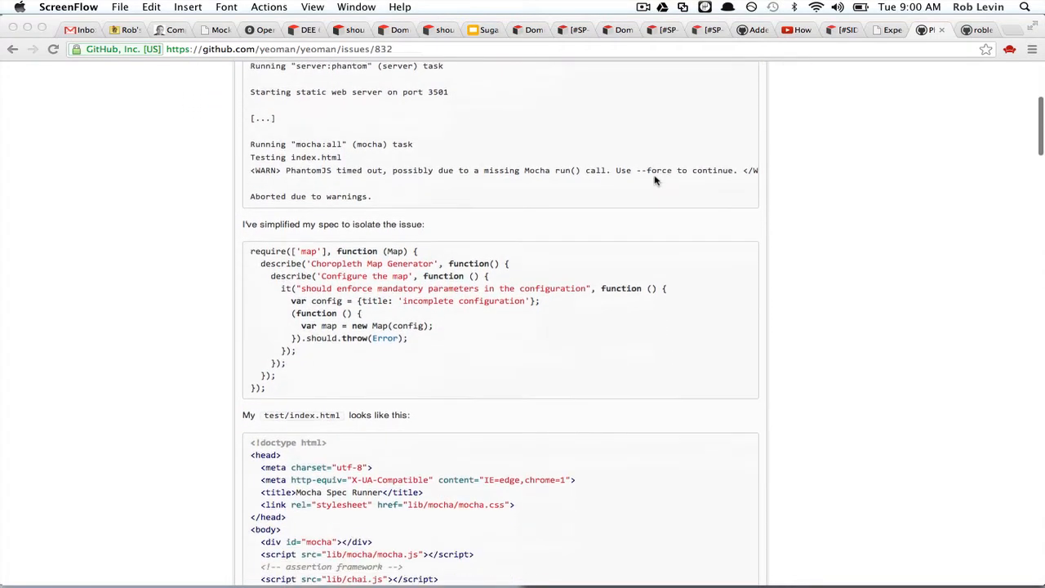
scroll(down, 3)
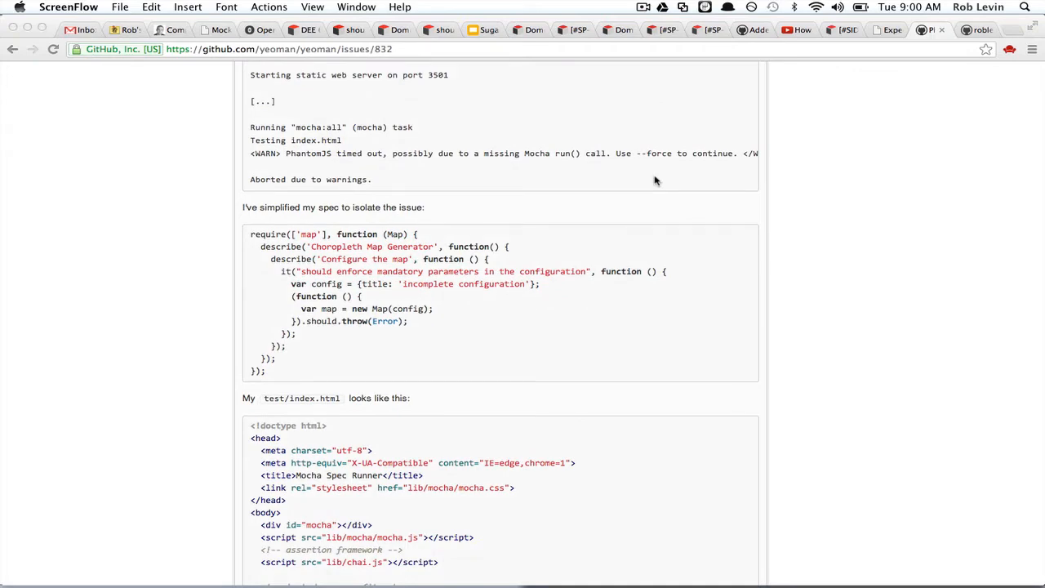
scroll(down, 3)
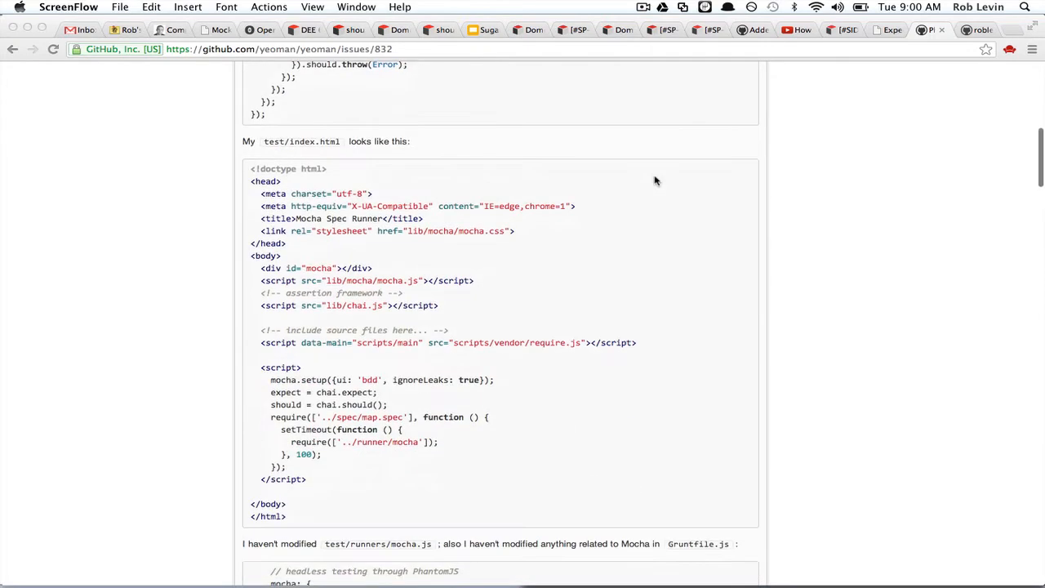
scroll(down, 3)
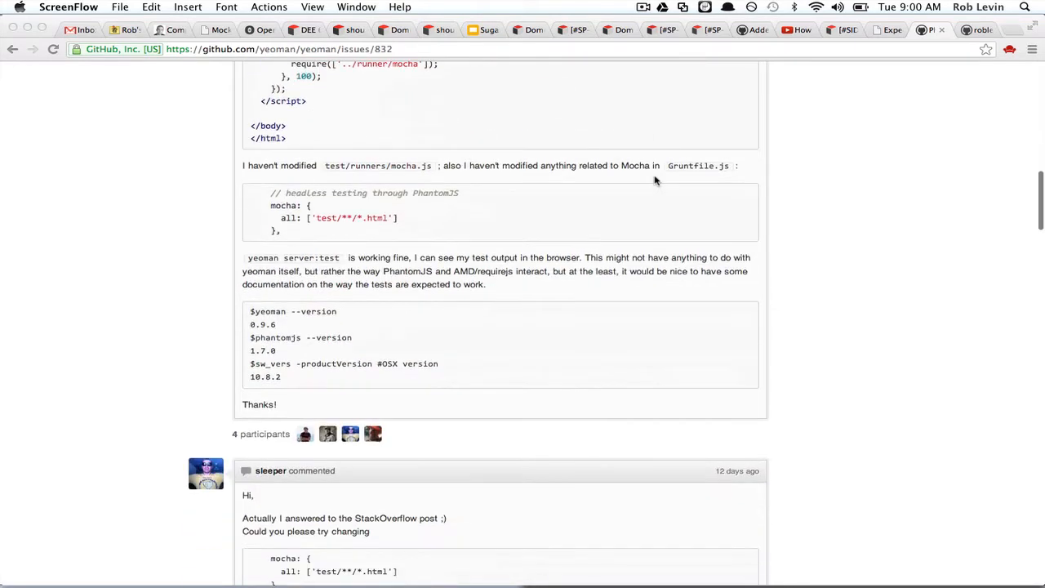
scroll(down, 3)
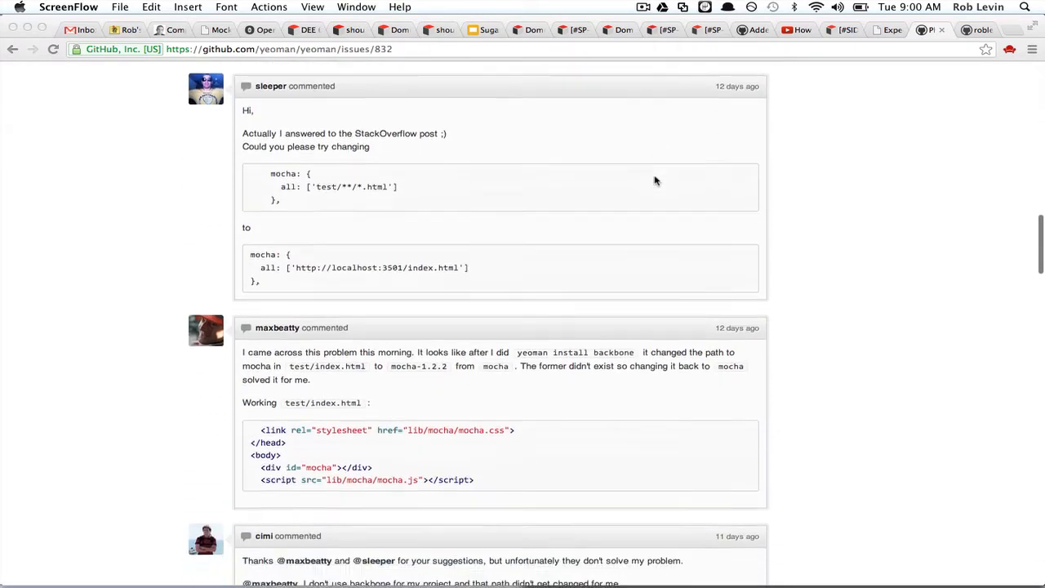
scroll(down, 3)
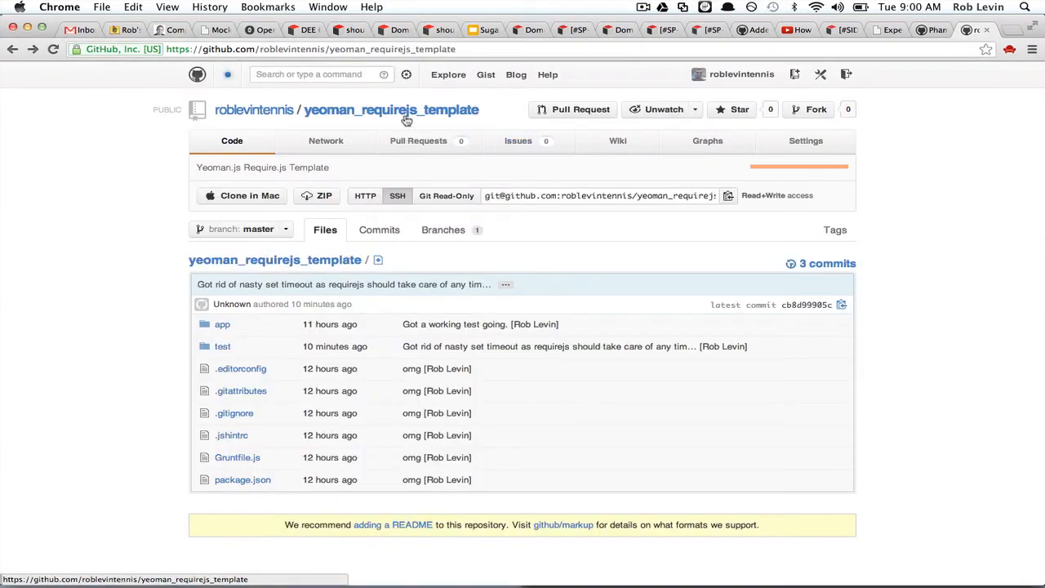
mouse_move(269, 114)
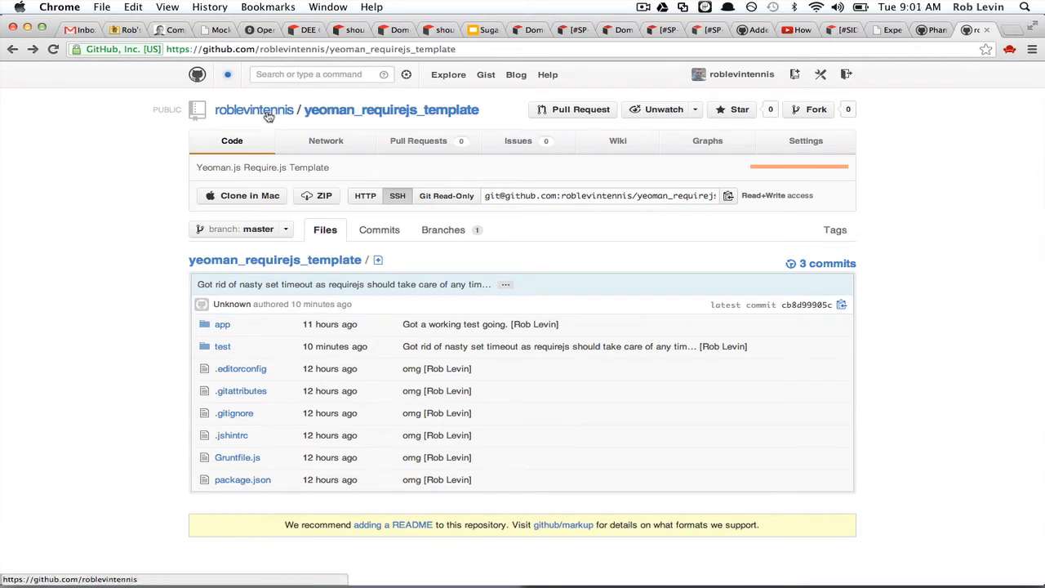
mouse_move(325, 118)
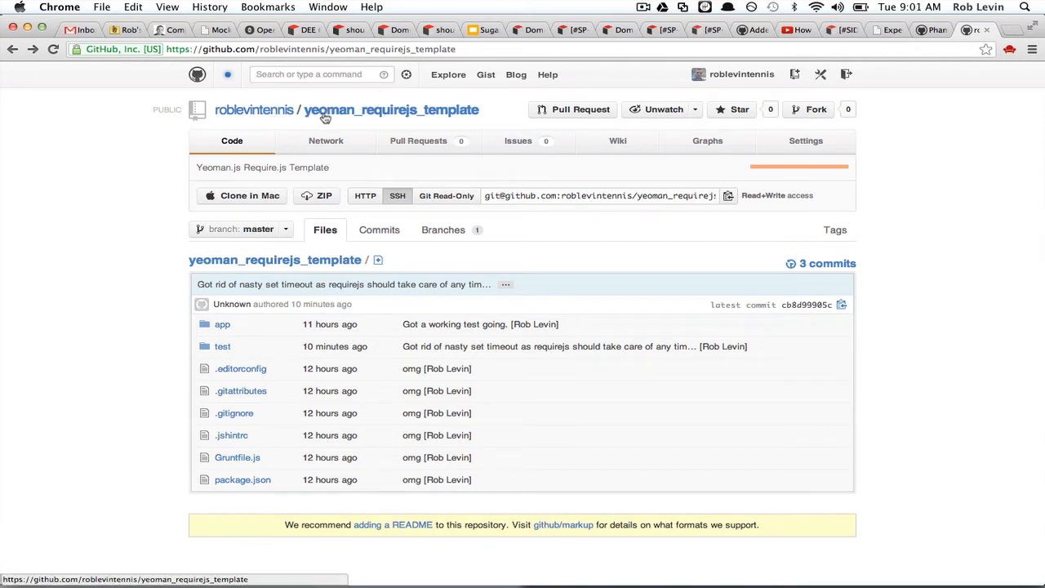
mouse_move(444, 119)
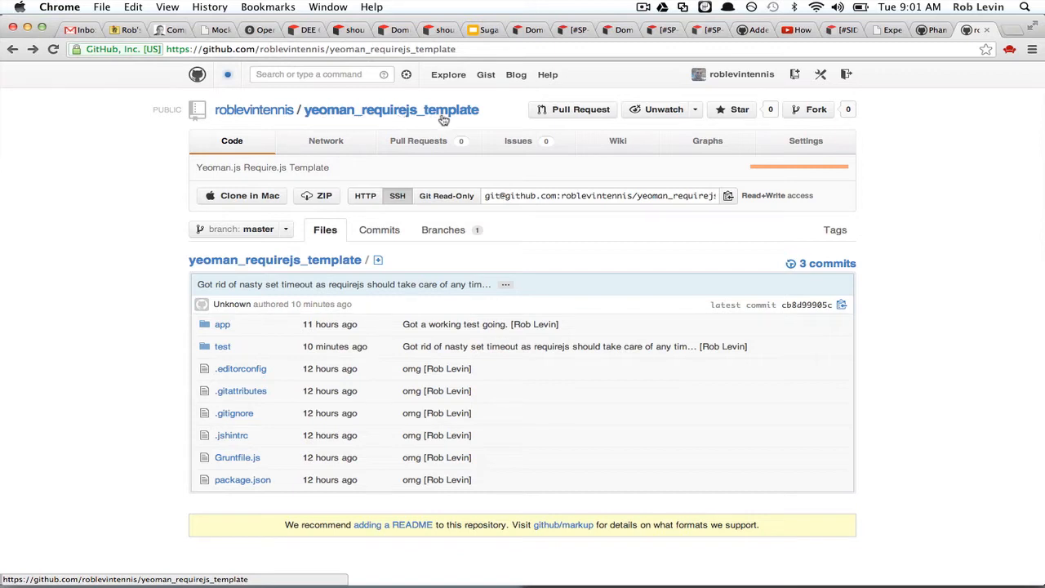
mouse_move(519, 144)
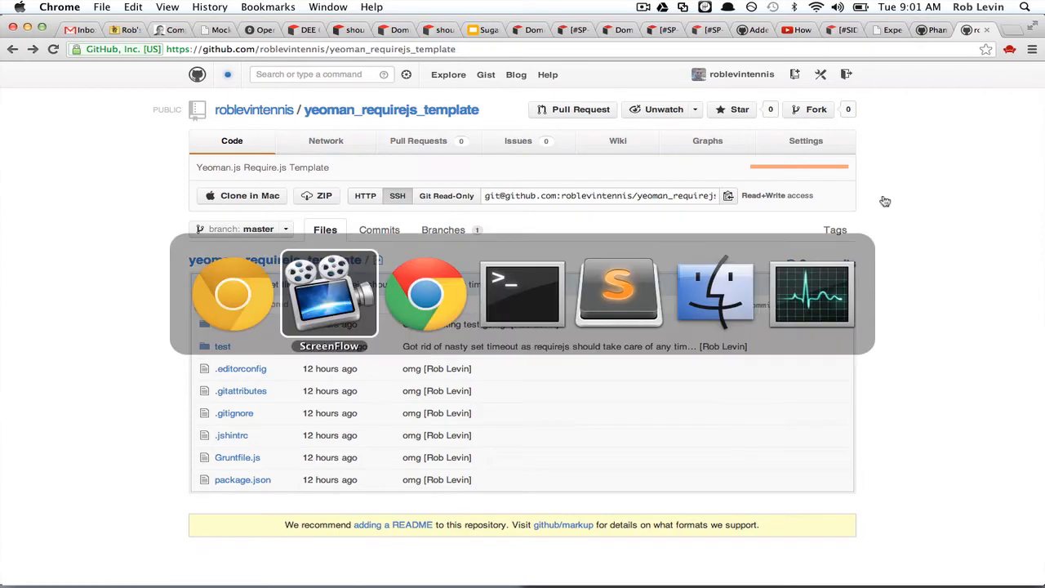
mouse_move(522, 294)
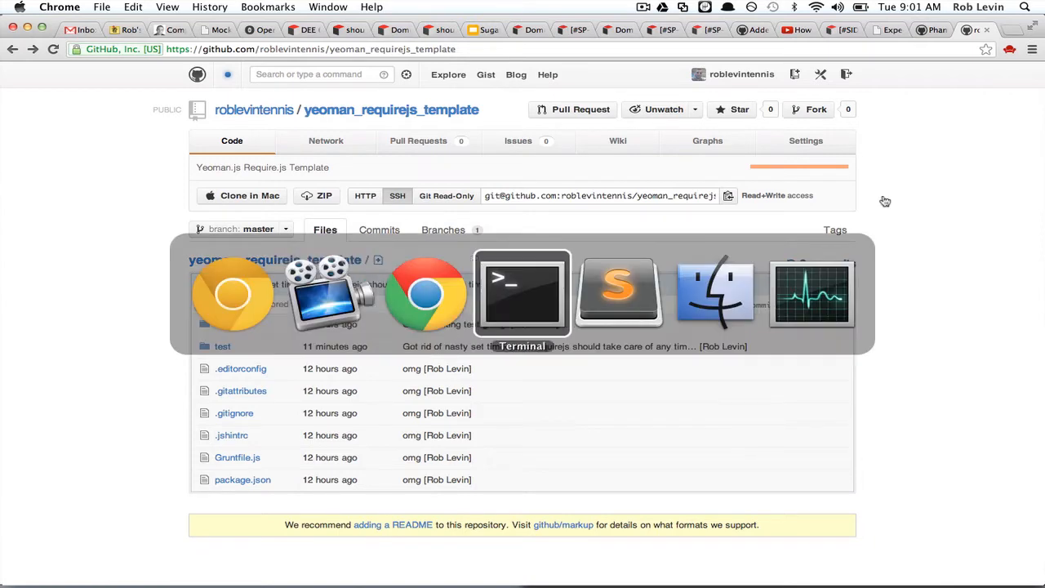
Step: Create the yeoman_test_requirejs folder and change into it in Terminal
click(523, 294)
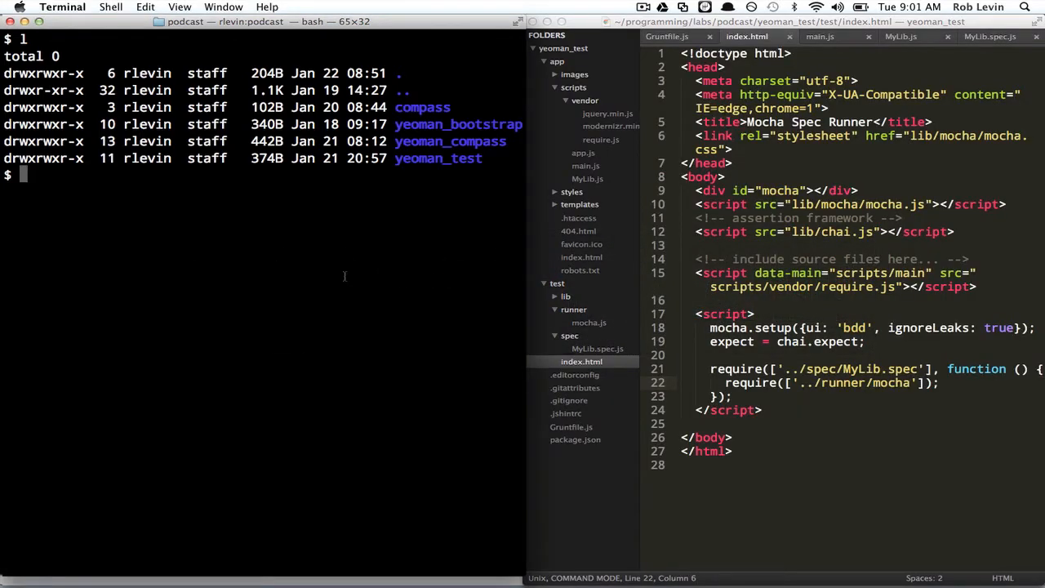
text(mkdir yeoman_)
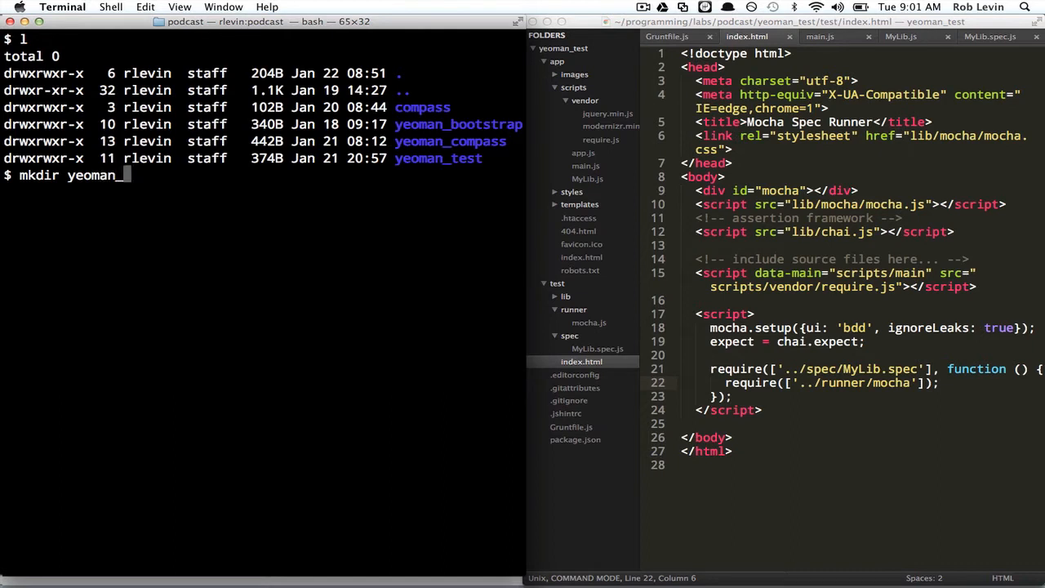
text(test_r)
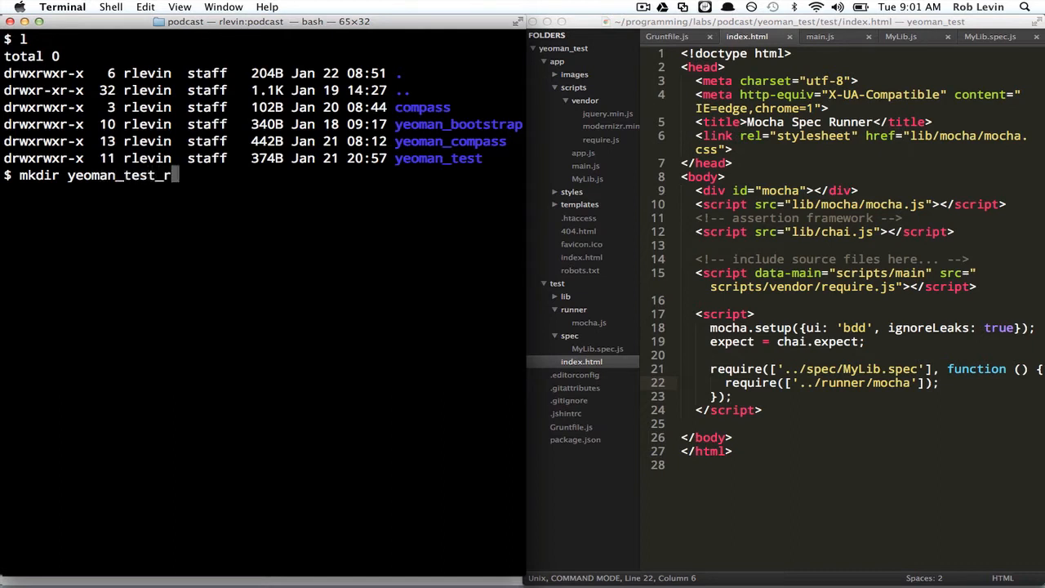
text(equirejs &&)
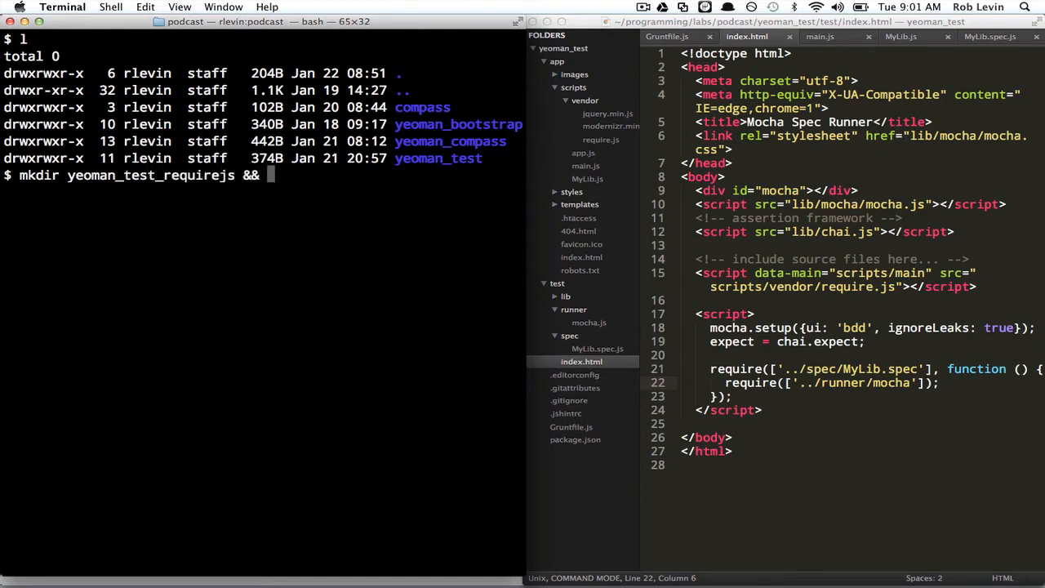
text(cd)
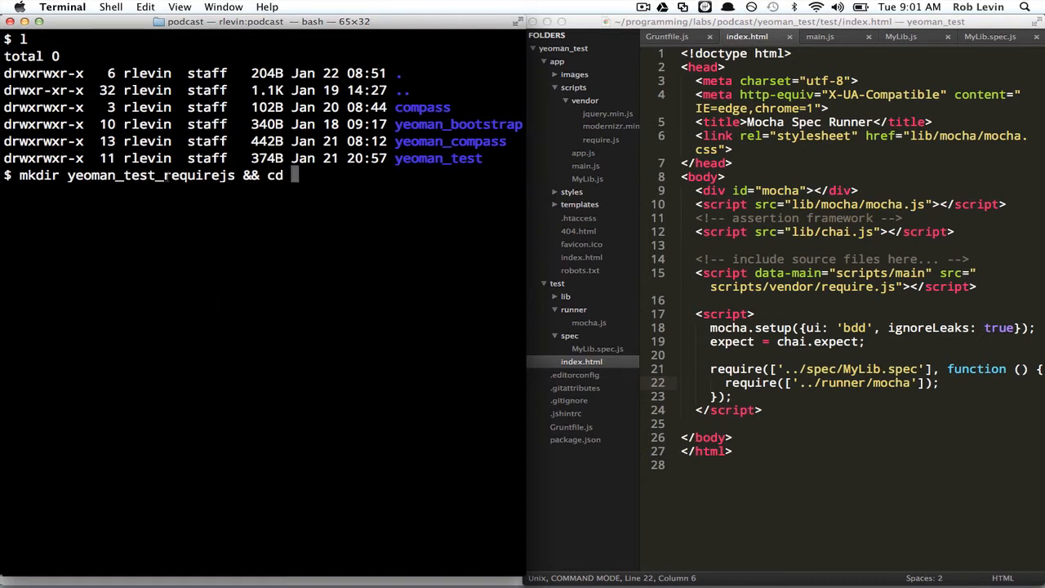
text(yeoman_test_requirejs)
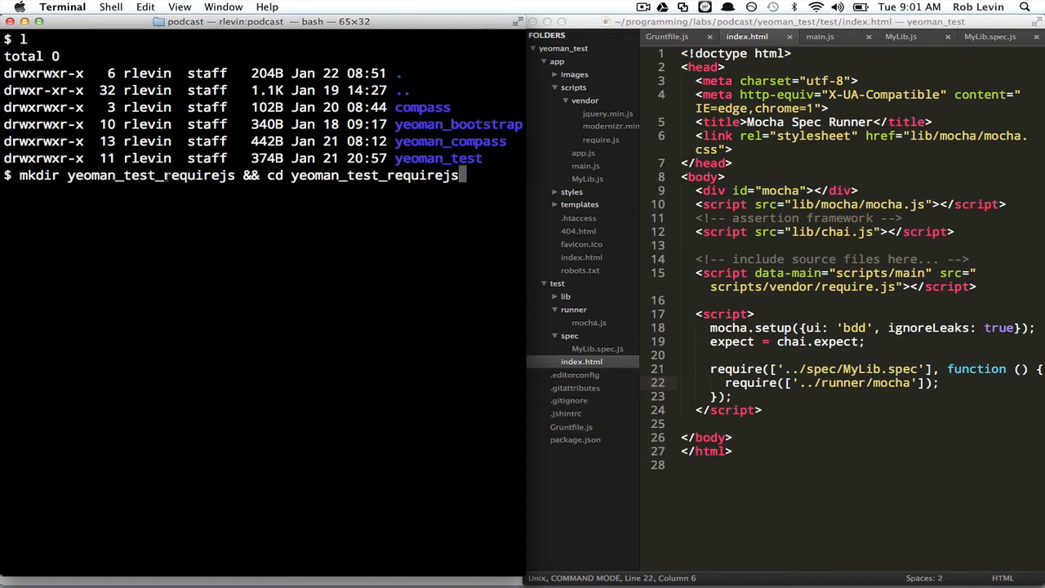
Step: Run yeoman init, declining Twitter Bootstrap and accepting RequireJS
text(yeoman init)
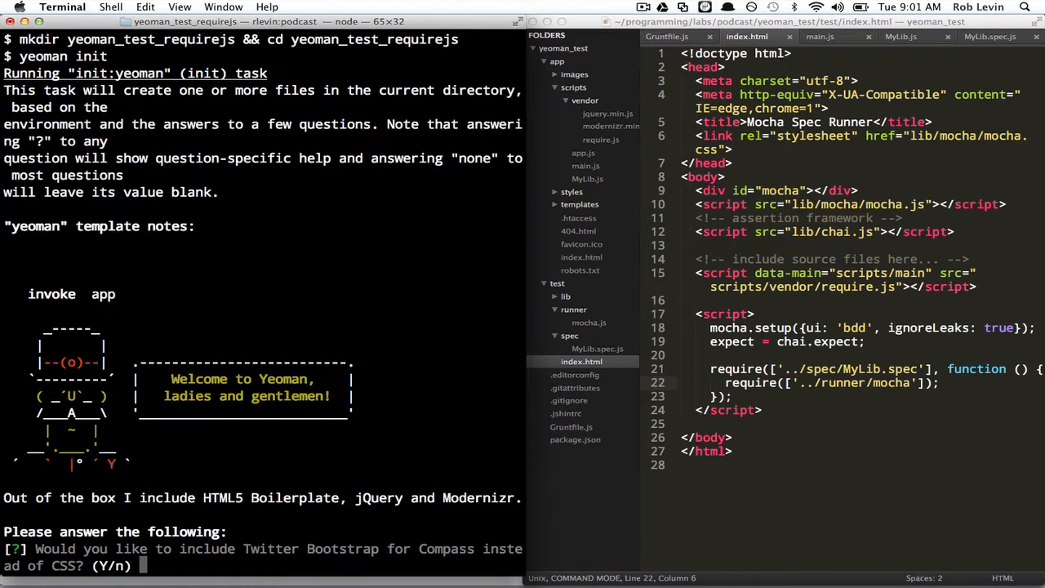
text(n)
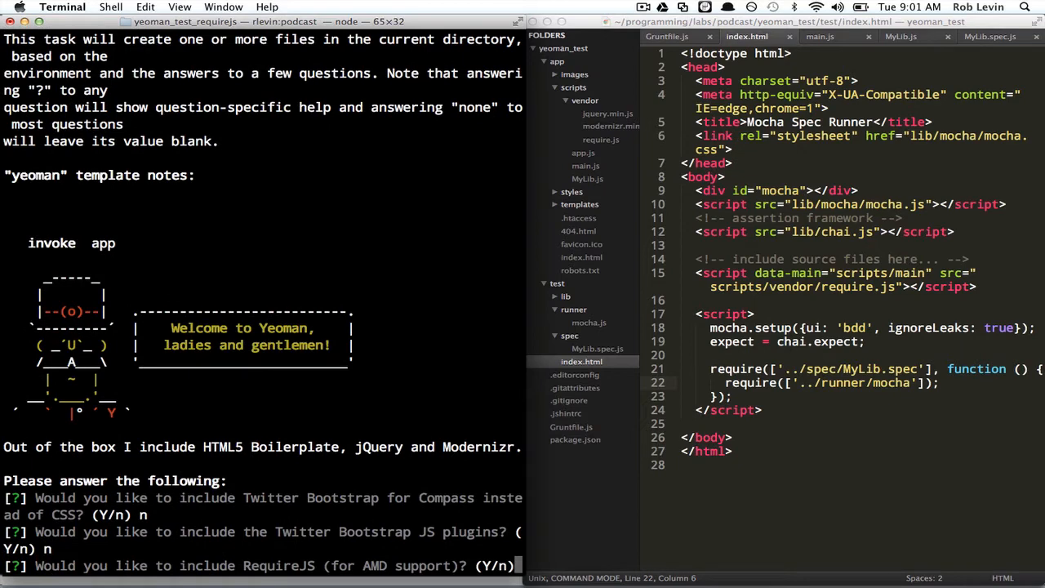
text(Y)
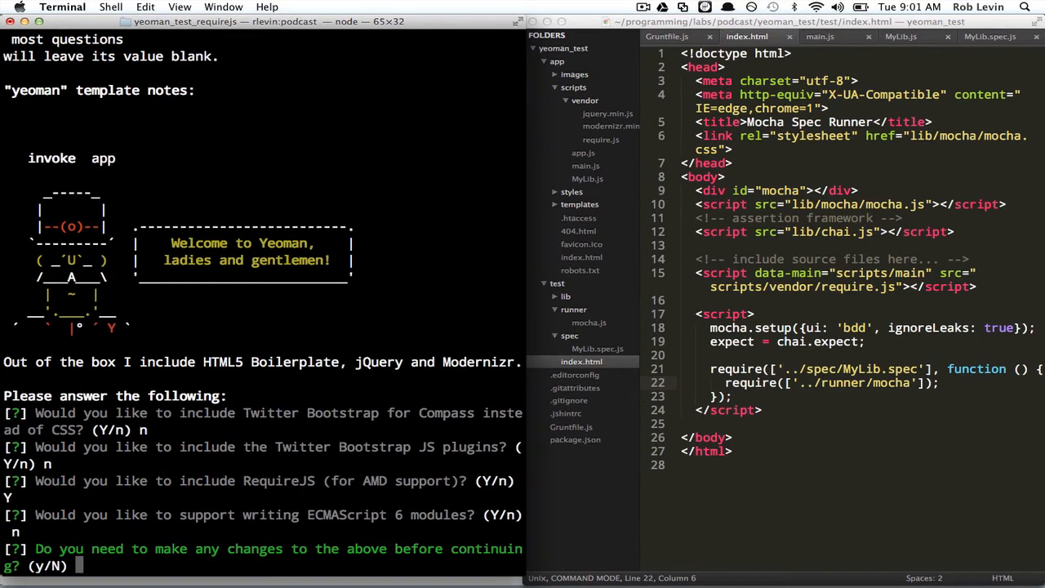
Step: Confirm project generation and open the new project in Sublime Text with subl
key(Enter)
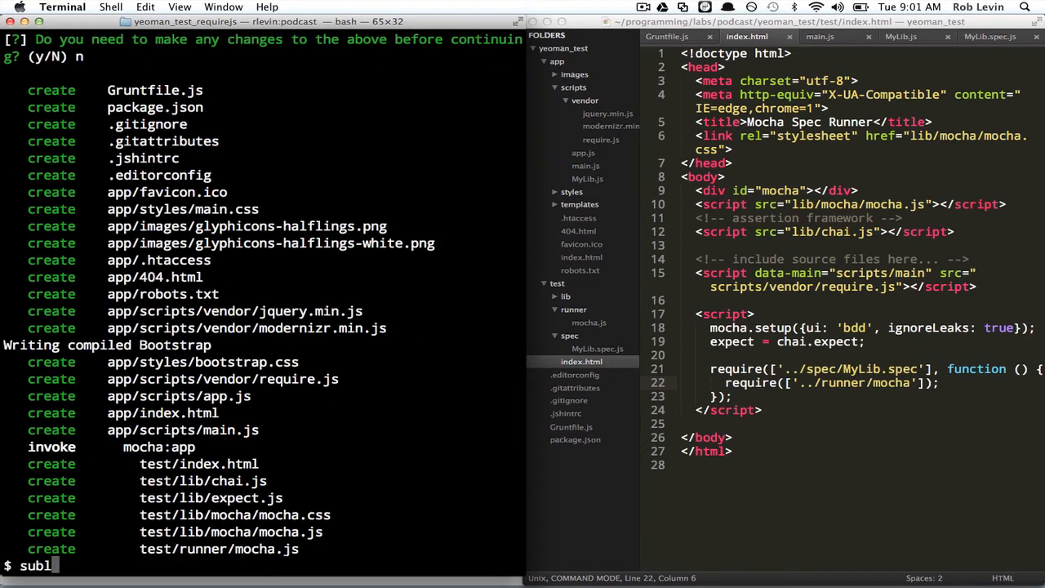
text( .)
key(Return)
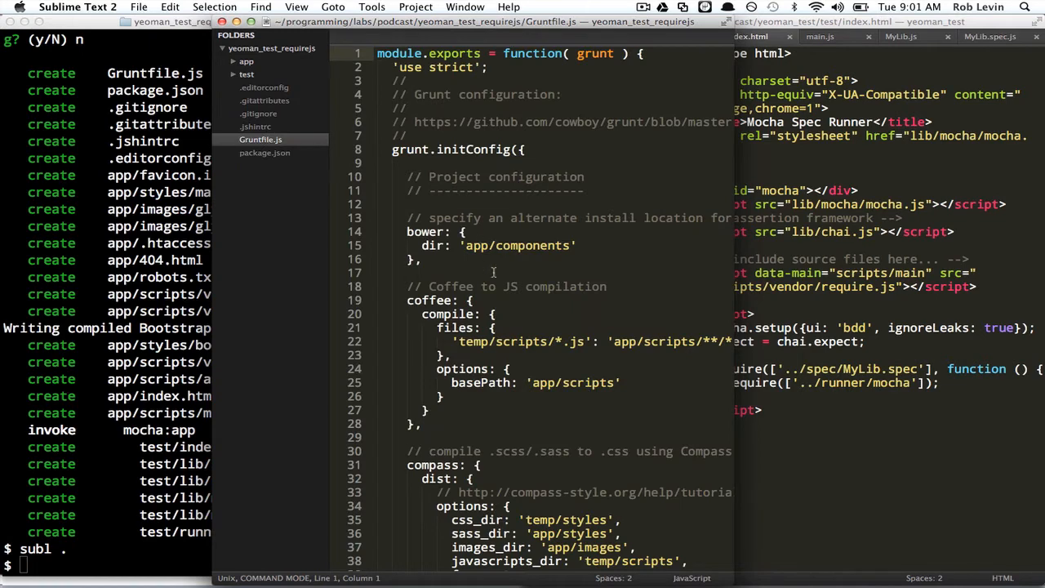
scroll(down, 3)
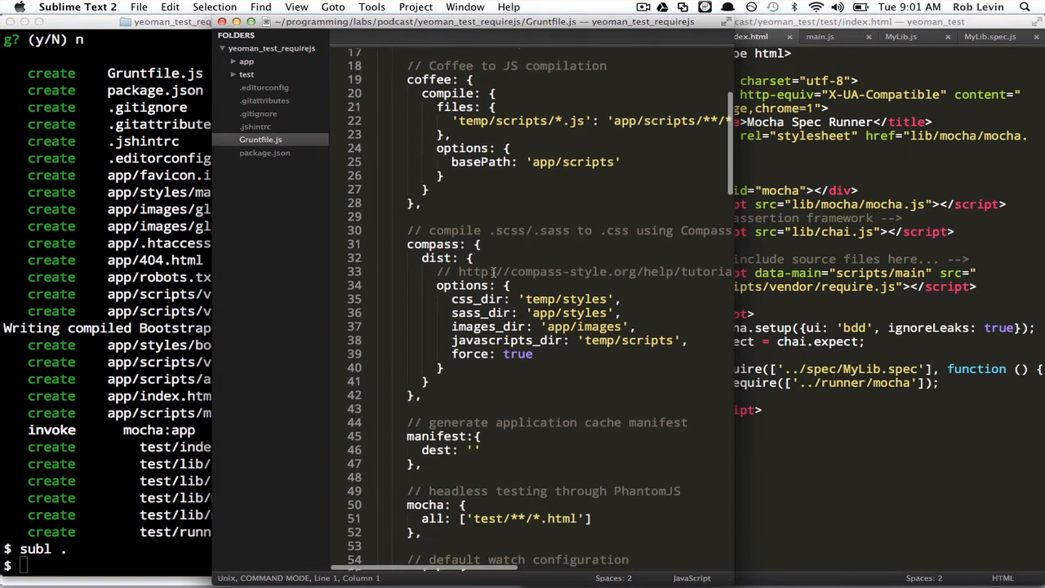
scroll(down, 3)
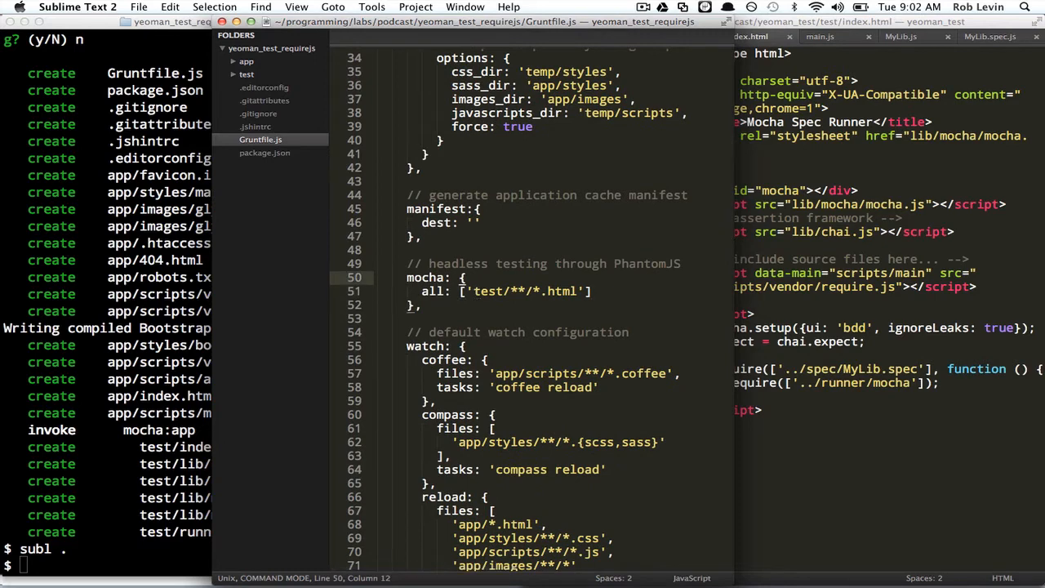
text(http://localhost:)
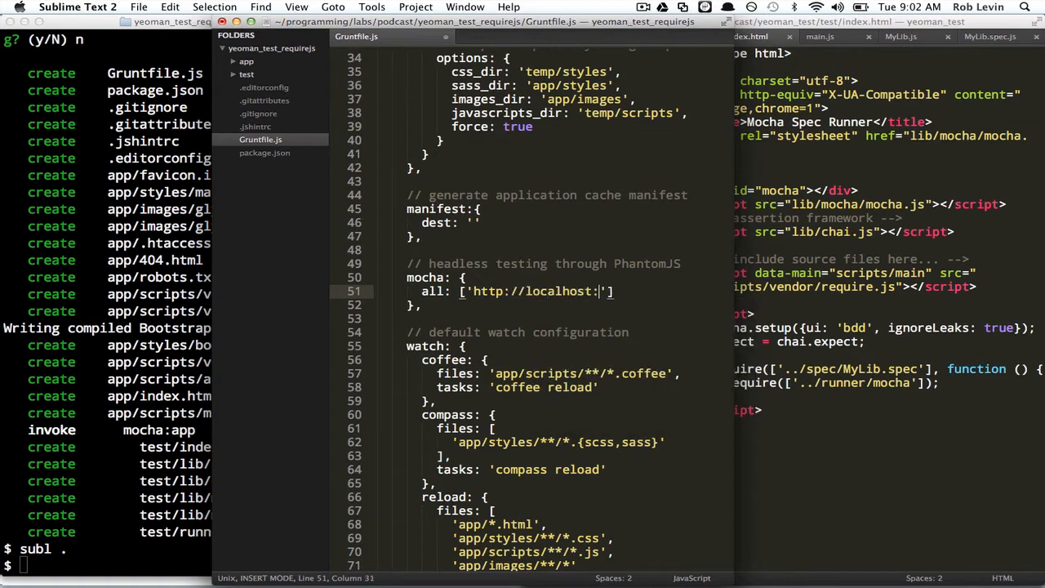
text(3501)
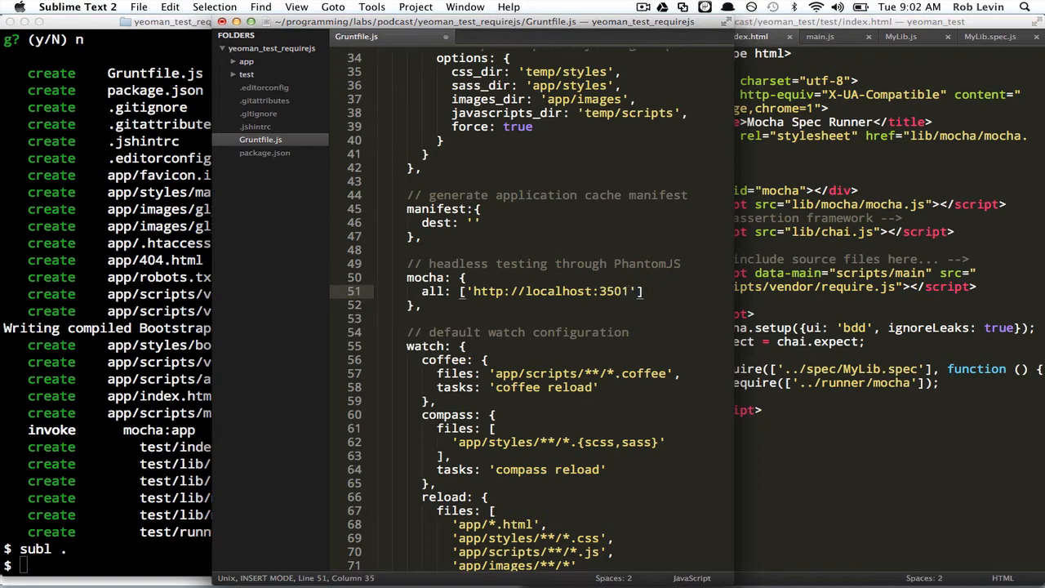
text(/index.html)
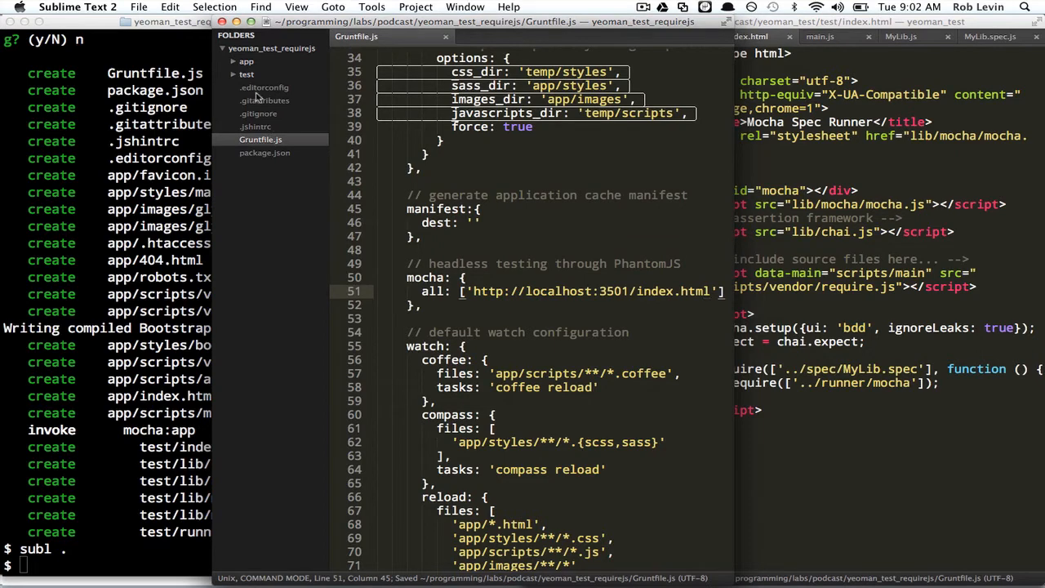
Step: Strip test/index.html down to loading mocha and chai plus the mocha.setup('bdd') script
click(247, 73)
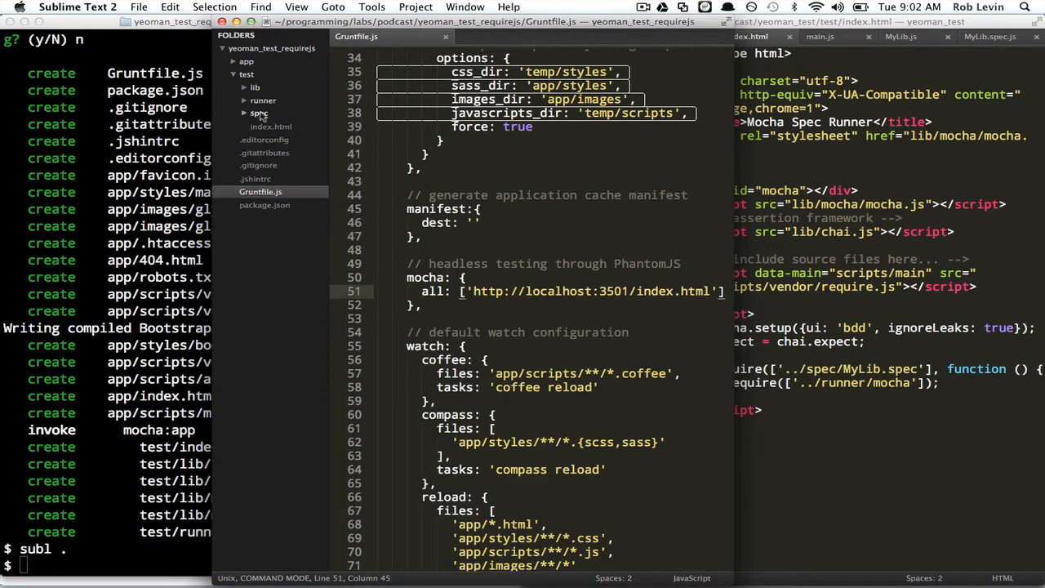
click(271, 127)
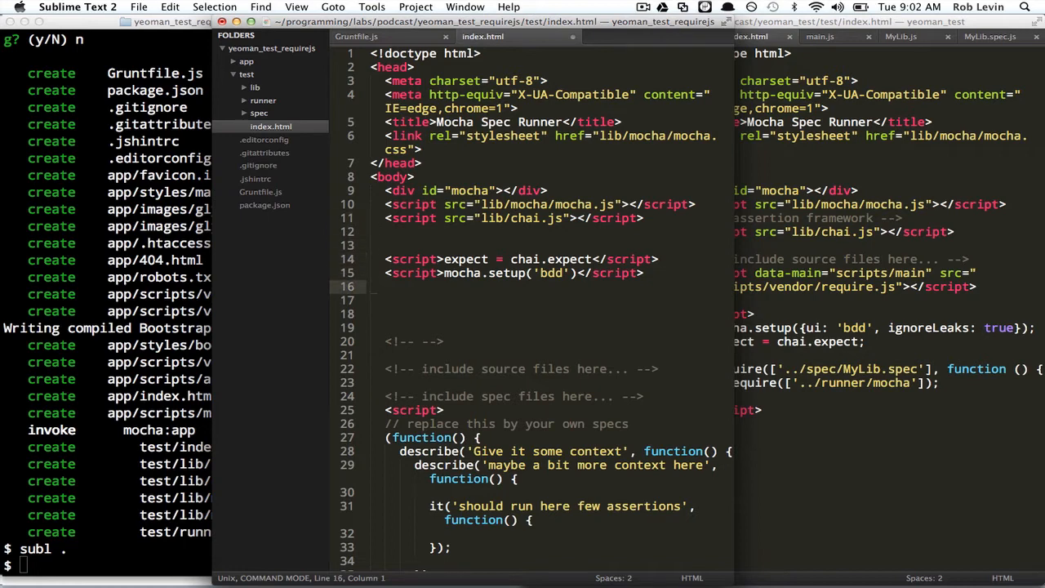
drag(405, 301, 444, 410)
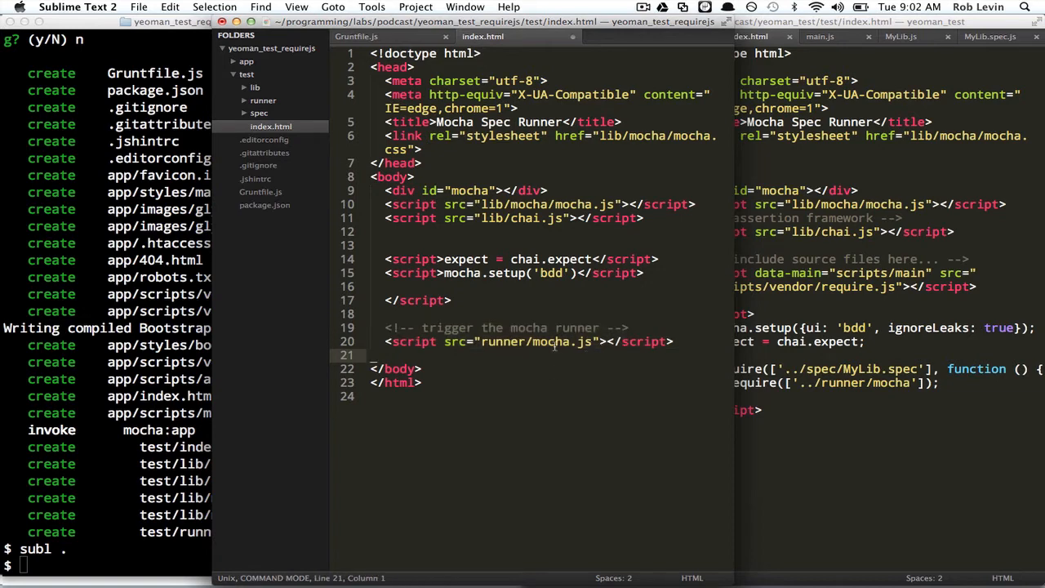
click(263, 100)
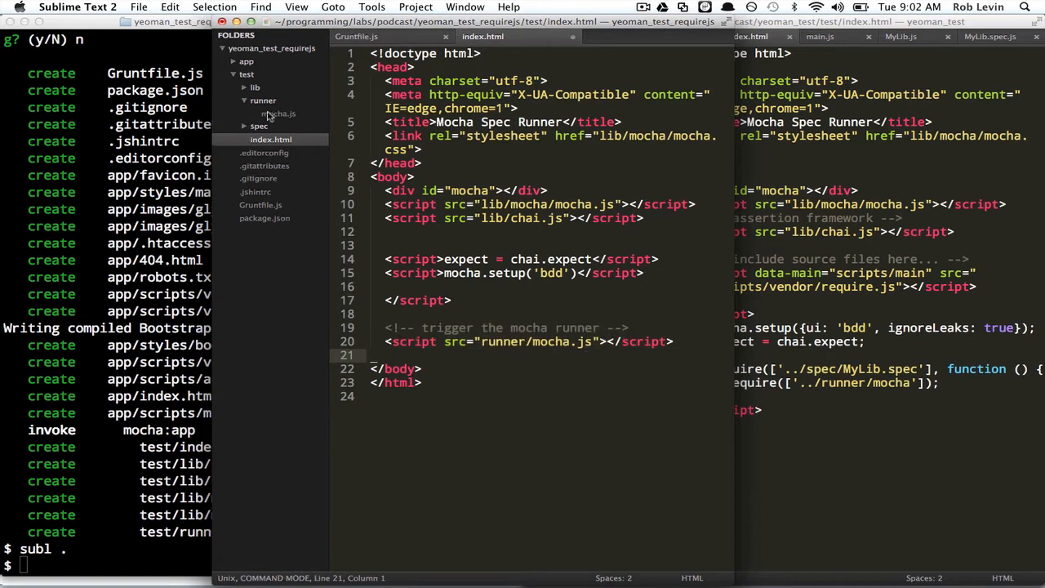
click(278, 114)
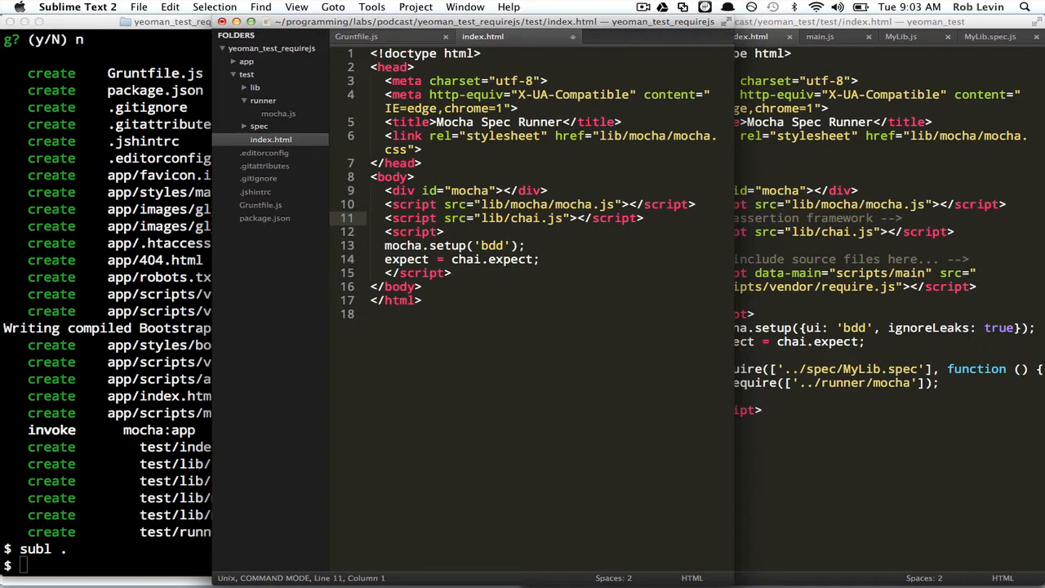
Step: Add a script tag with src="scripts/vendor/require.js" on line 12 of test/index.html
text(script src)
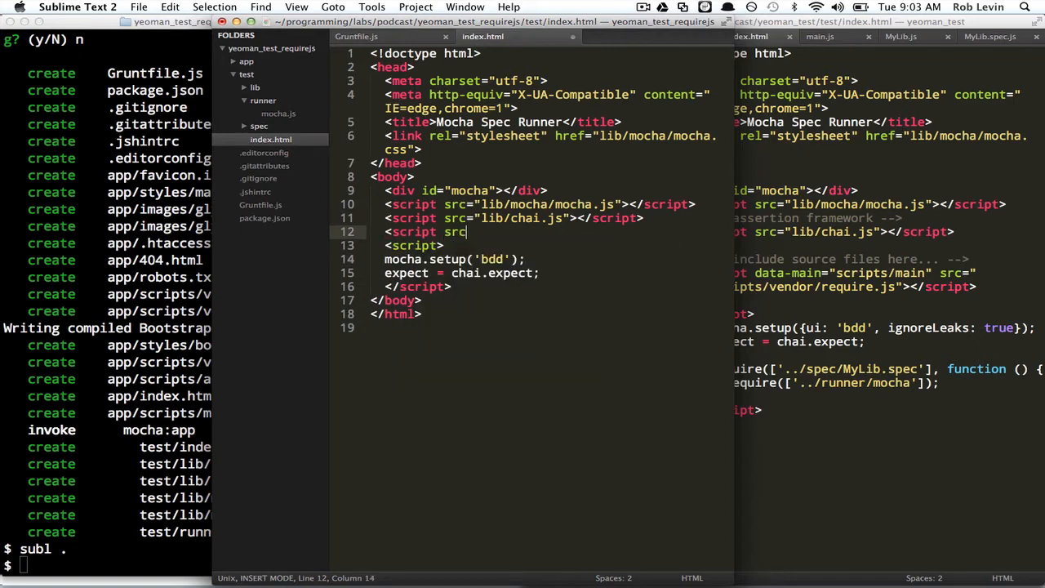
text(=")
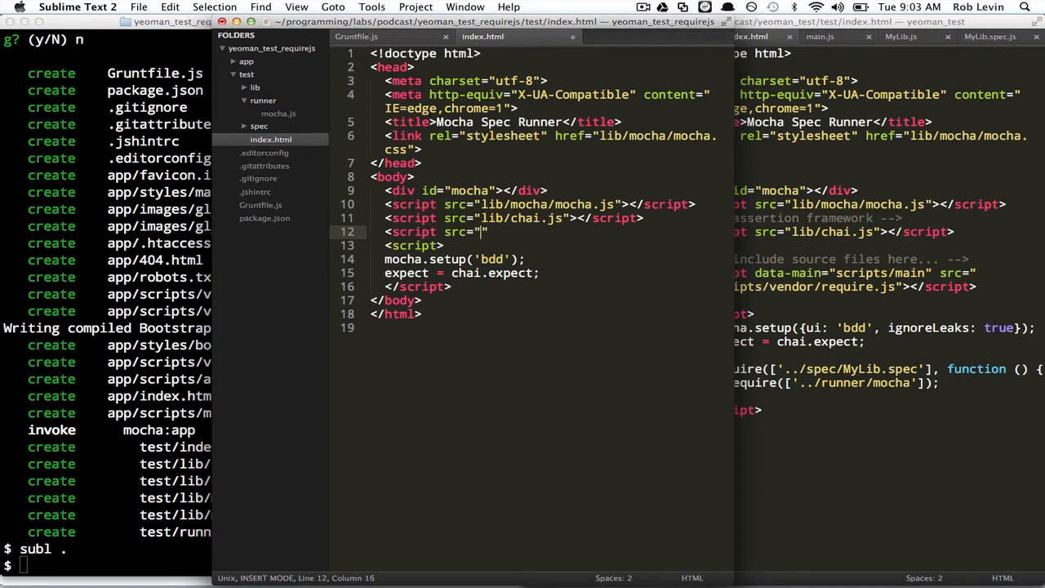
text(vend)
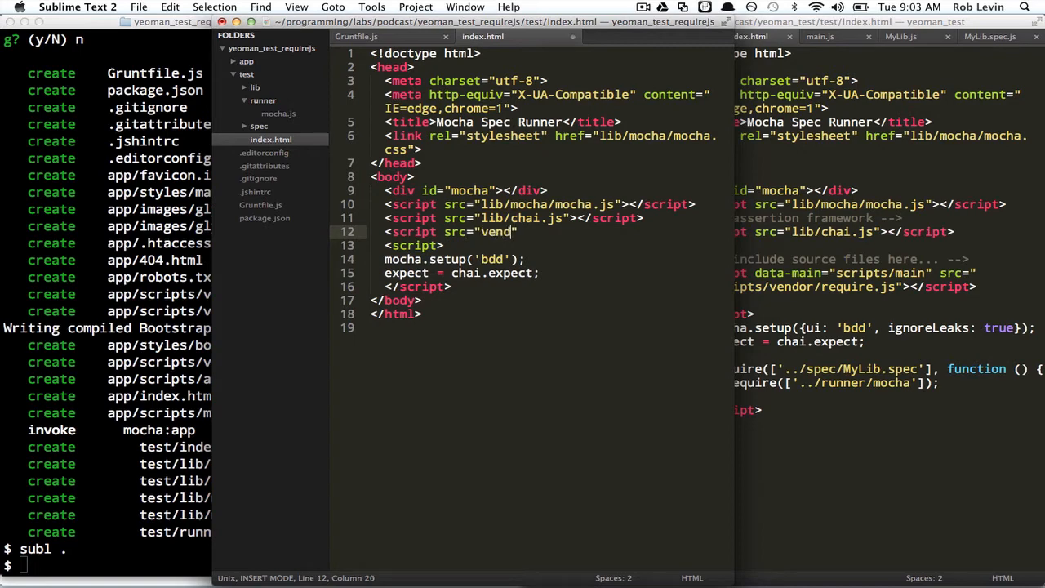
key(Backspace)
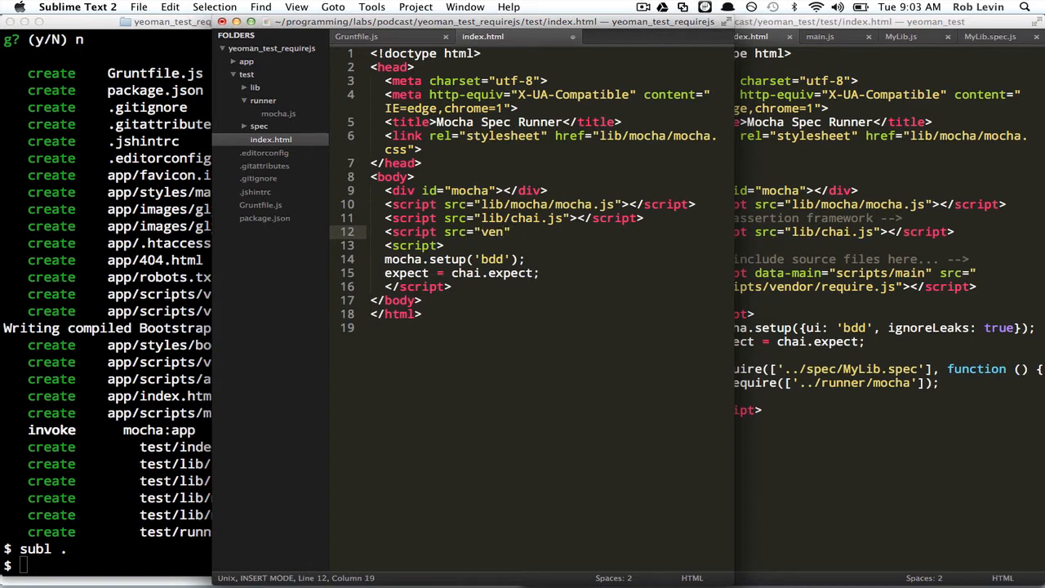
text(scripts/)
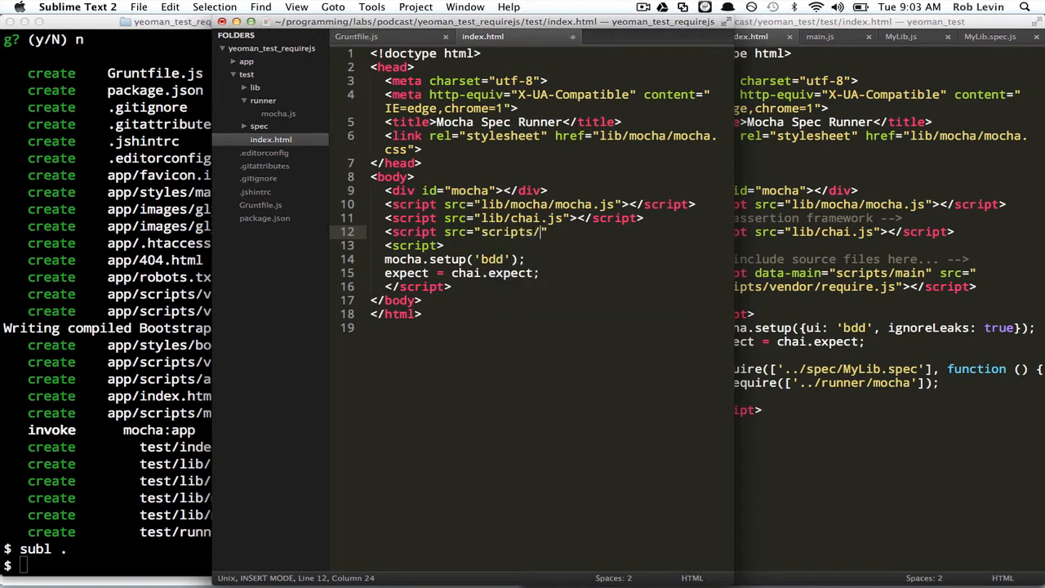
text(vendor/req)
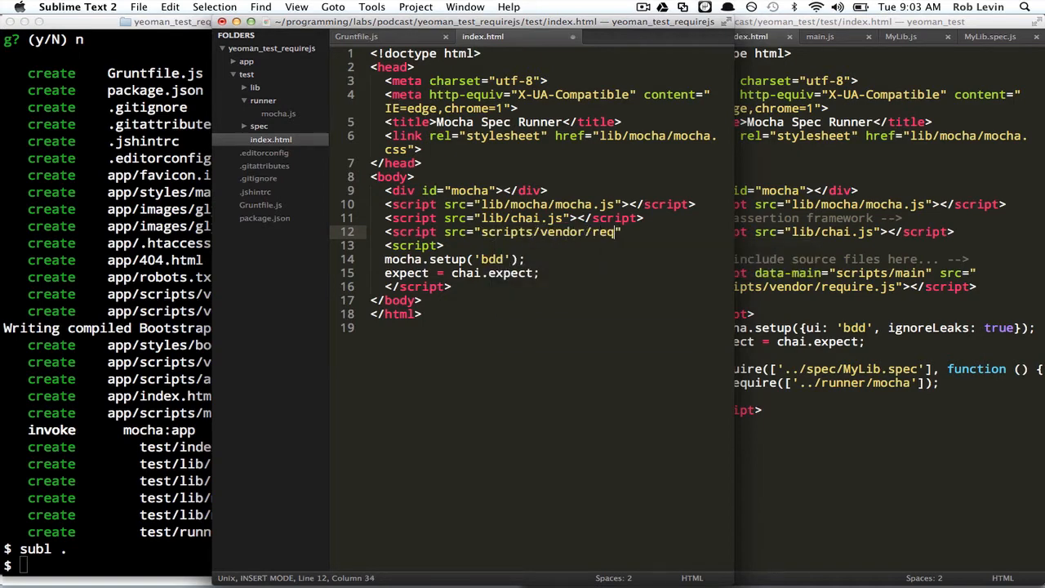
text(uire.js")
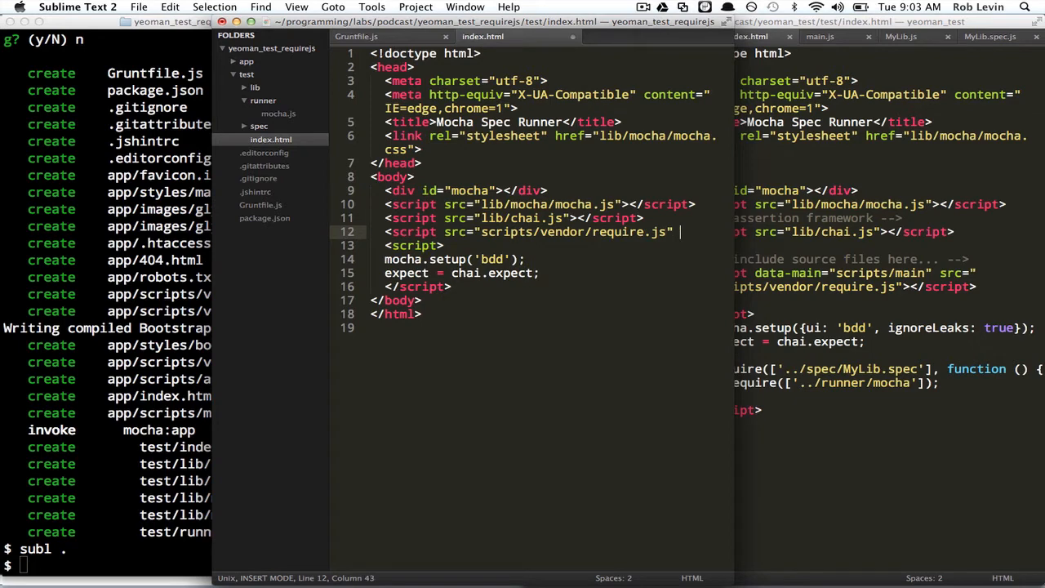
Step: Give the require.js tag data-main="scripts/main", close it and save the file
text(data-main=)
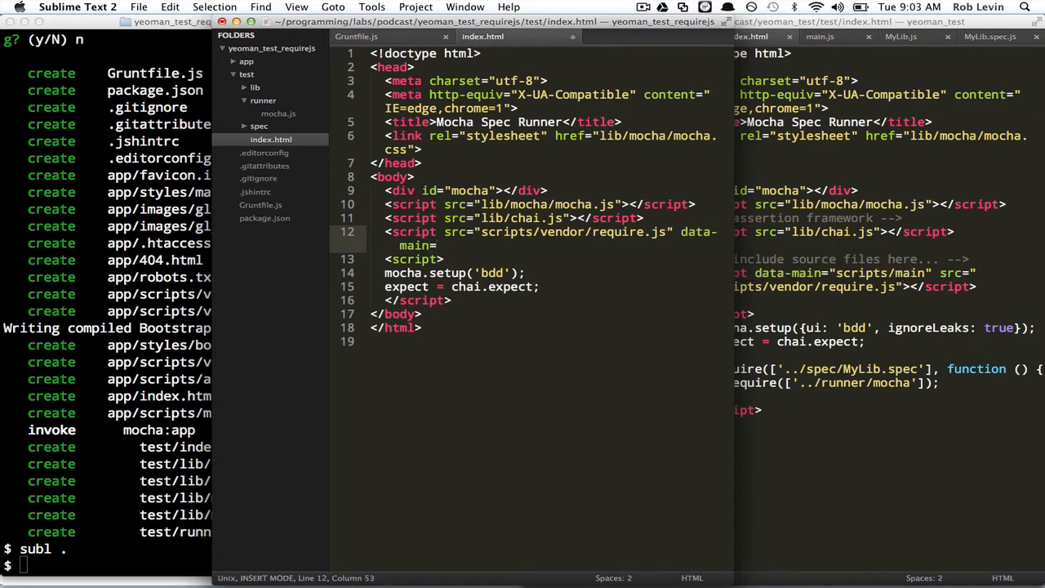
text("")
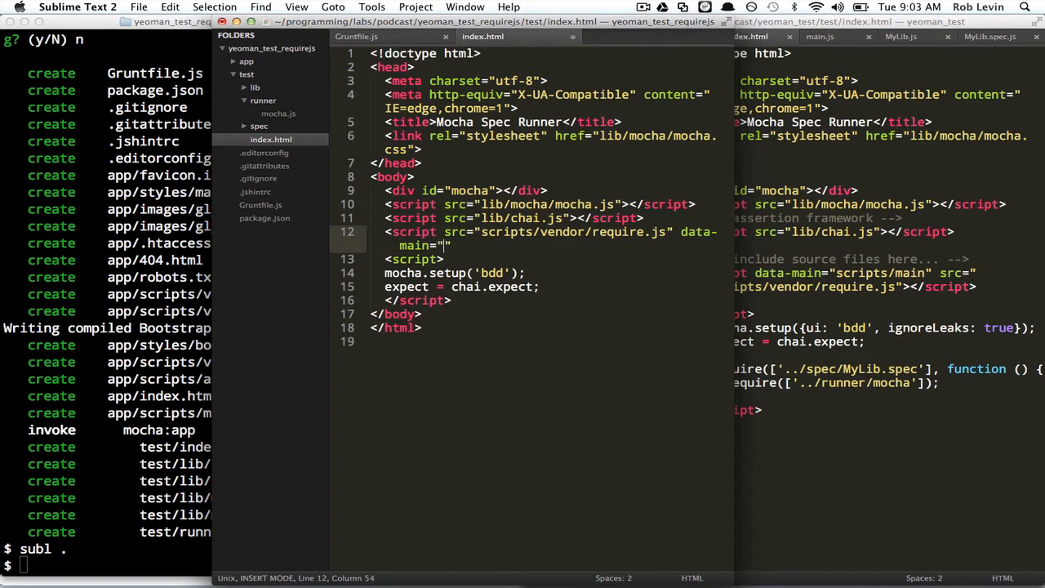
text(s)
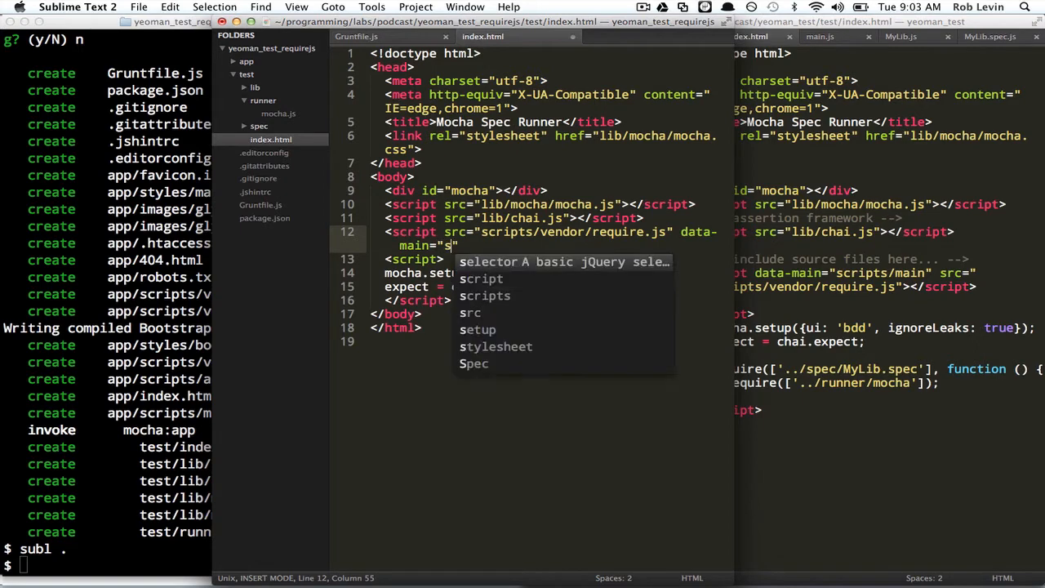
text(cripts/m)
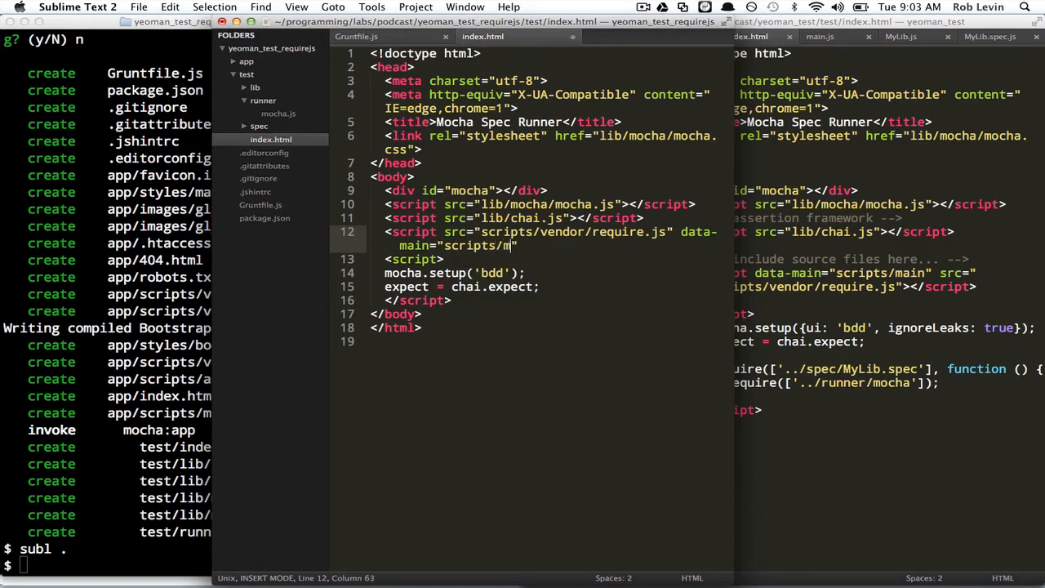
text(ain)
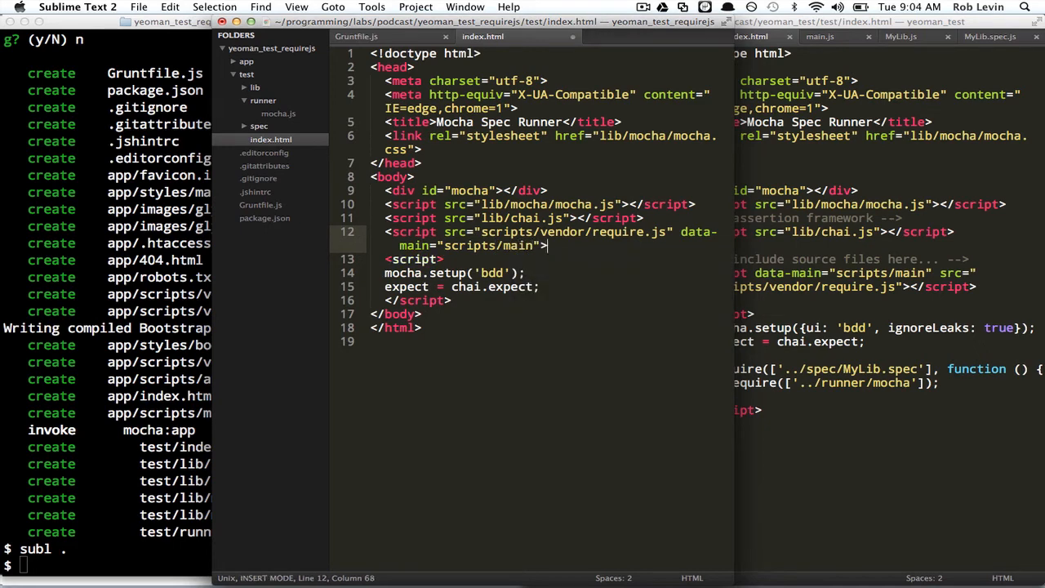
text(</script>)
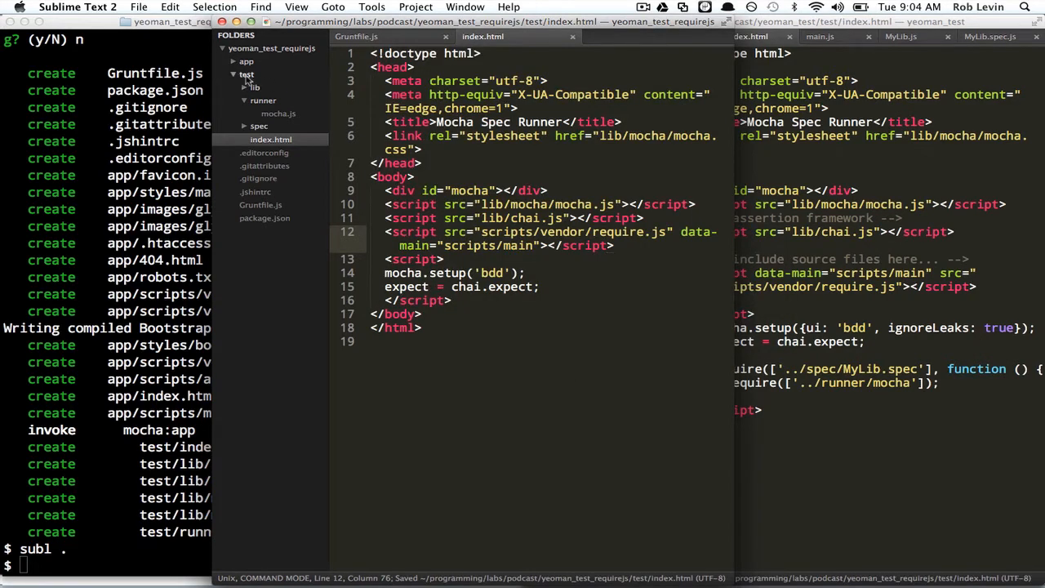
Step: Add a MyLib: 'MyLib' entry to the paths object in app/scripts/main.js and save it
click(247, 62)
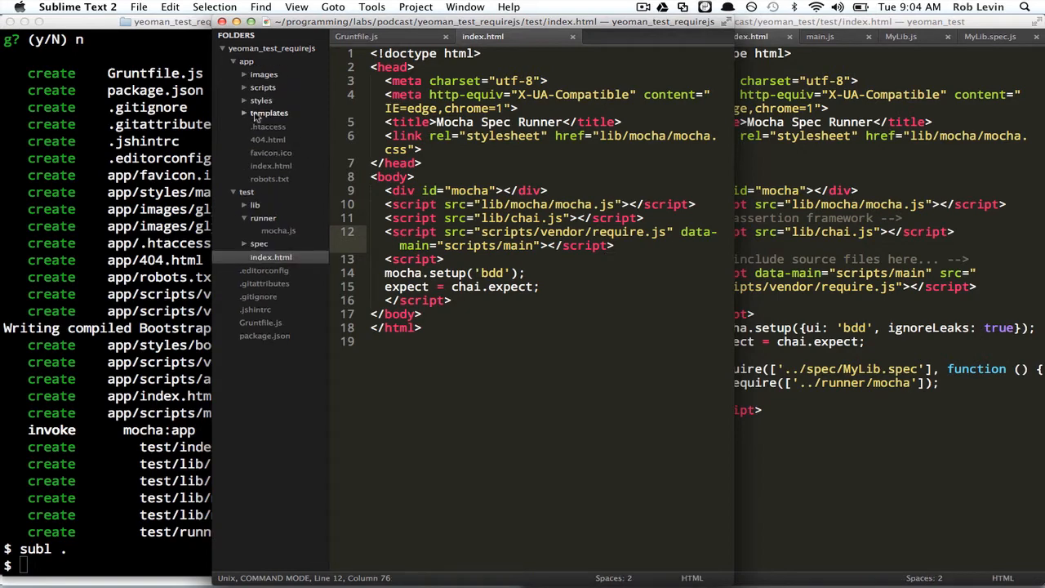
click(263, 88)
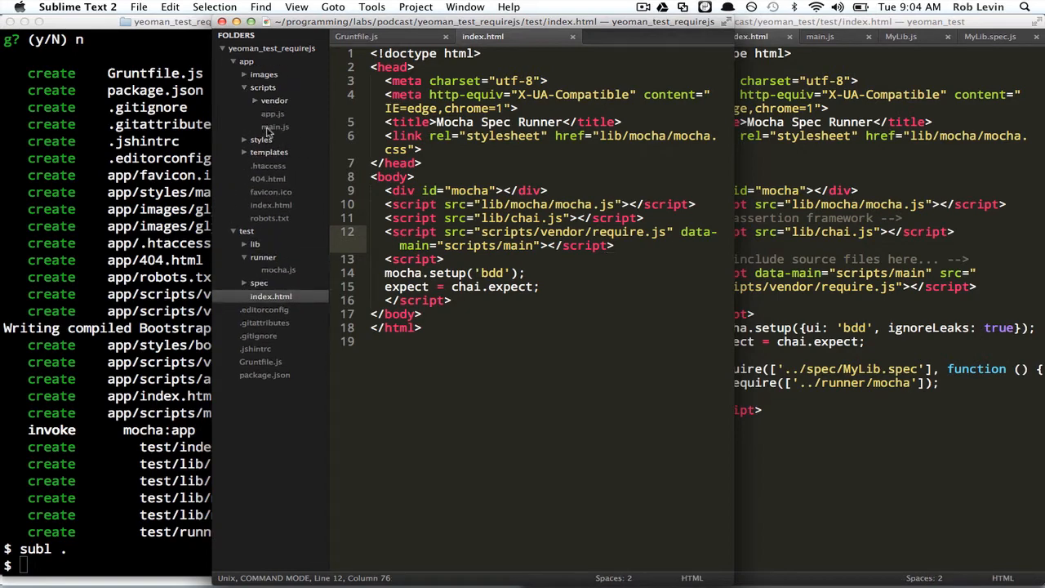
click(274, 127)
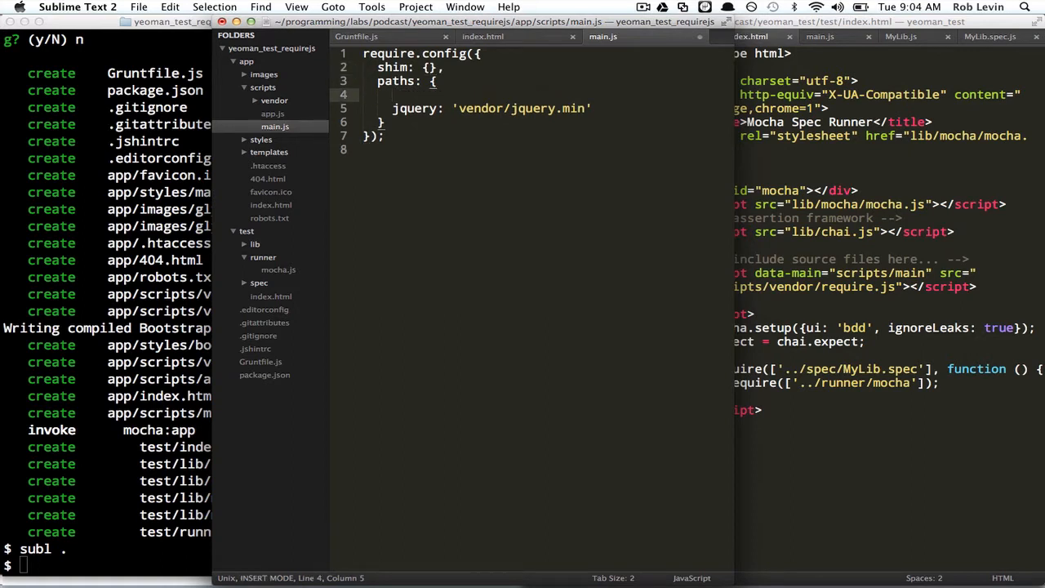
text(MyLib:)
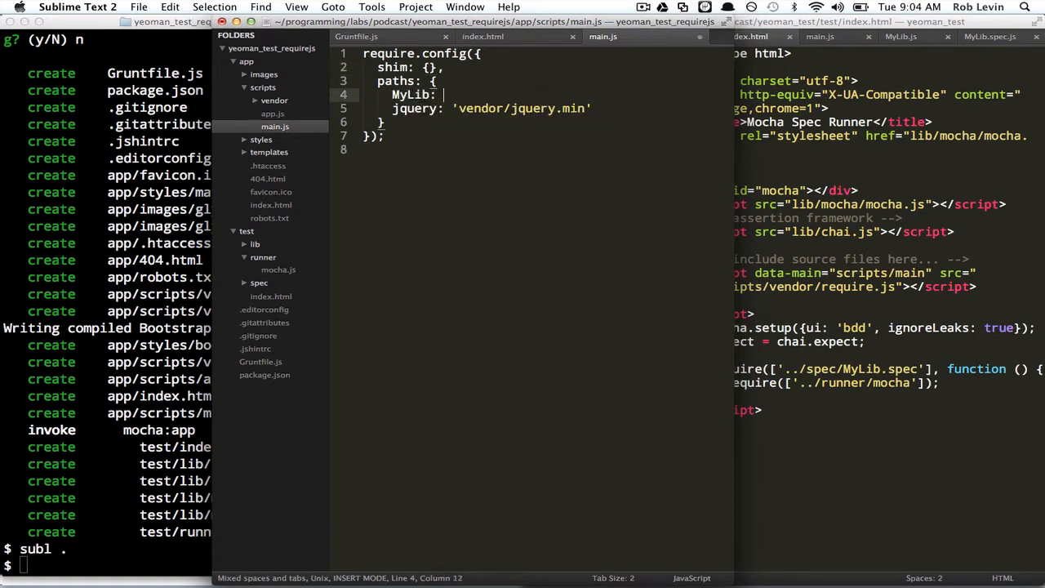
text('MyLi)
text(:w)
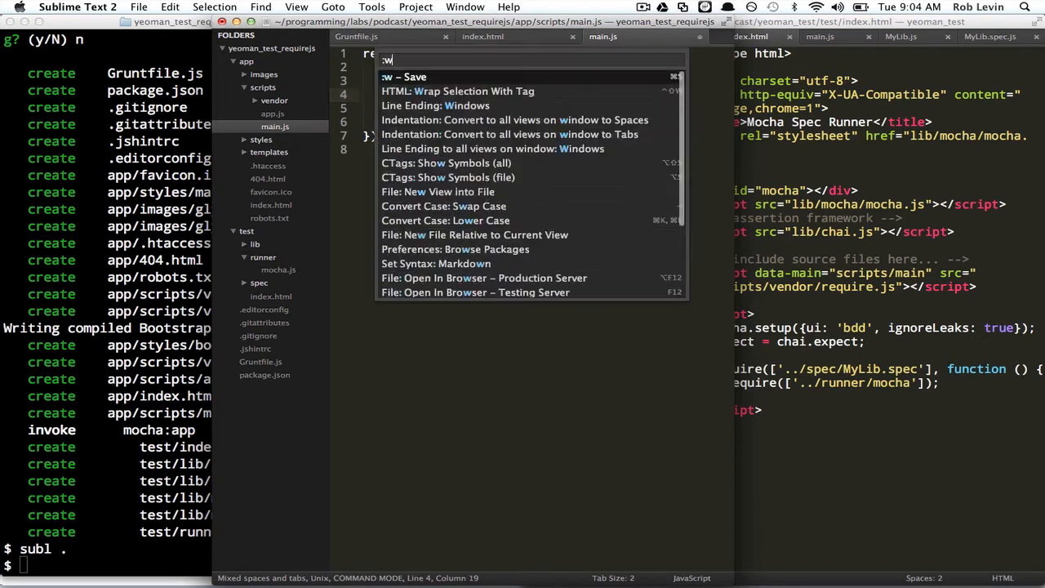
key(enter)
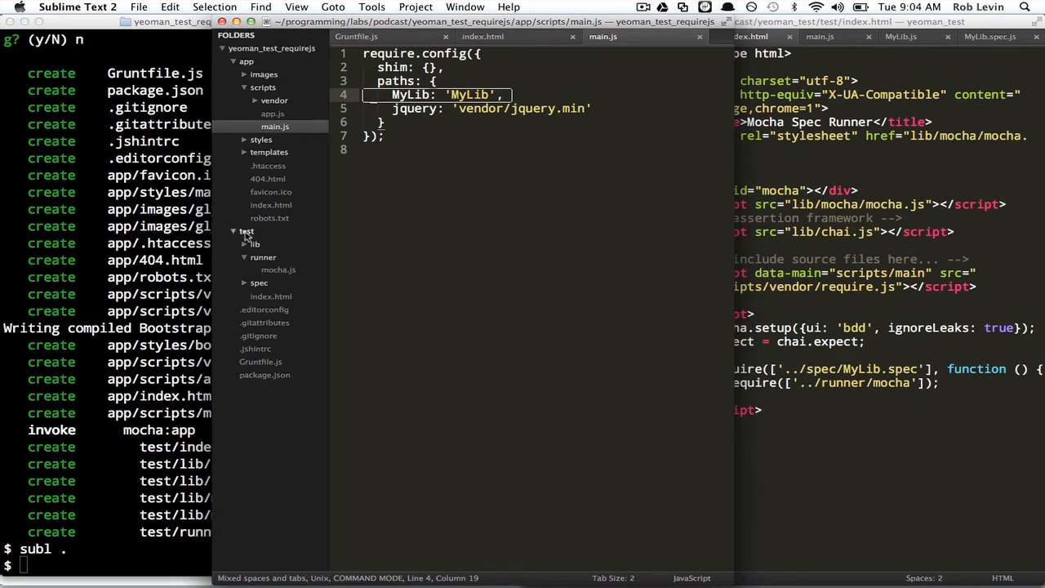
mouse_move(449, 186)
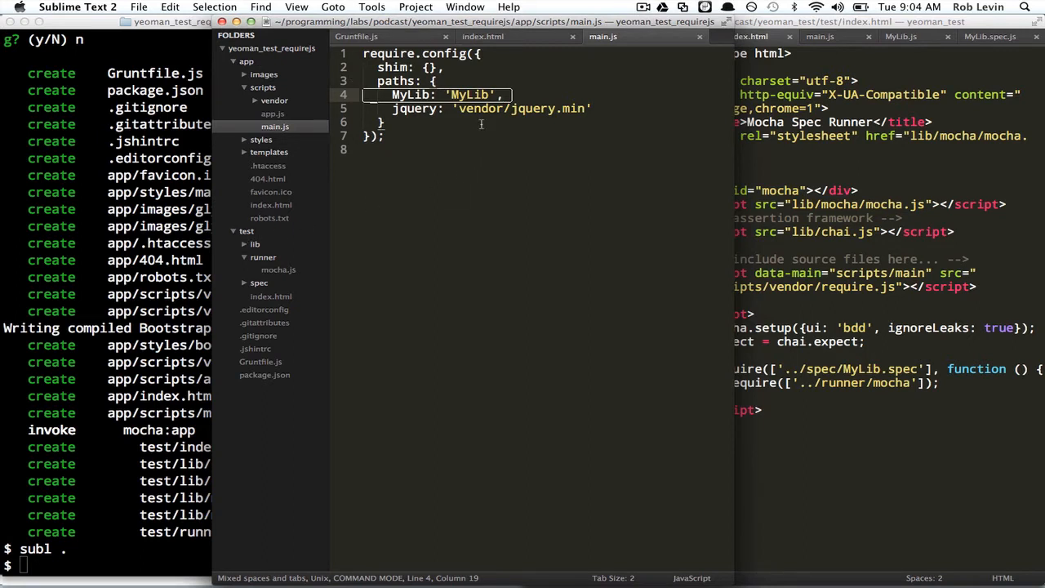
Step: Check the jquery vendor path, then return to test/index.html
double_click(487, 108)
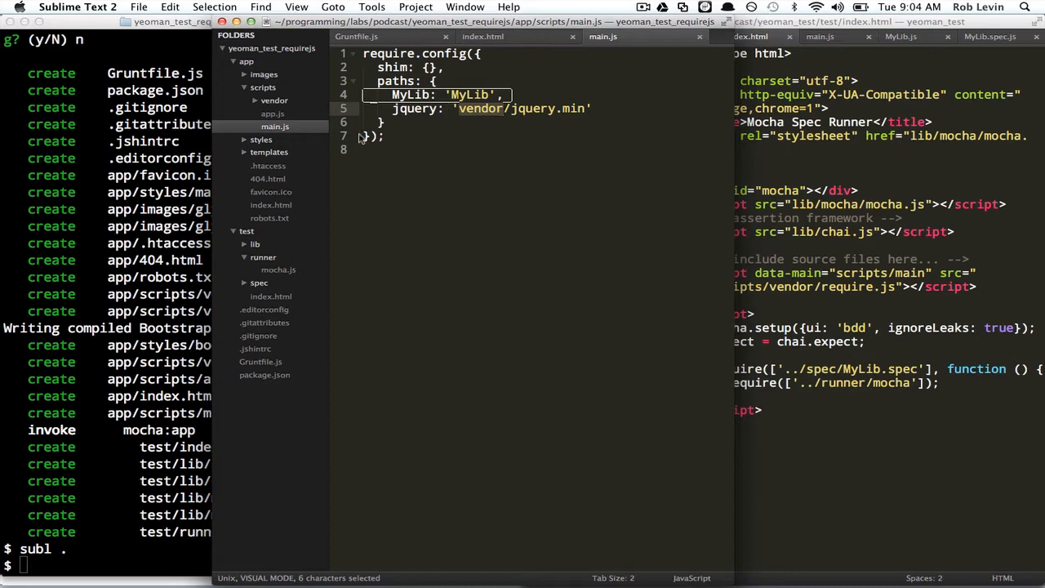
mouse_move(318, 288)
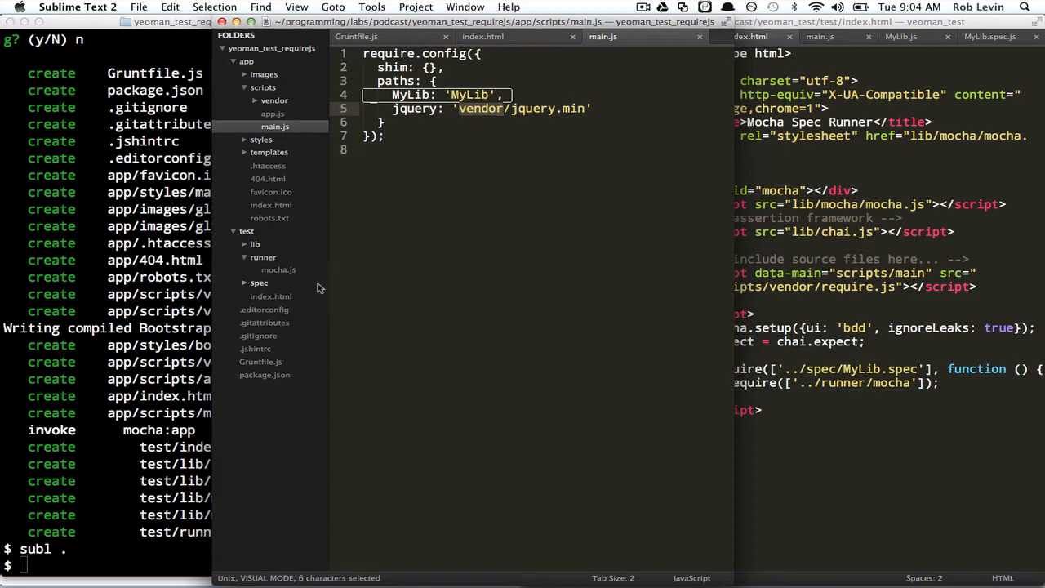
click(488, 36)
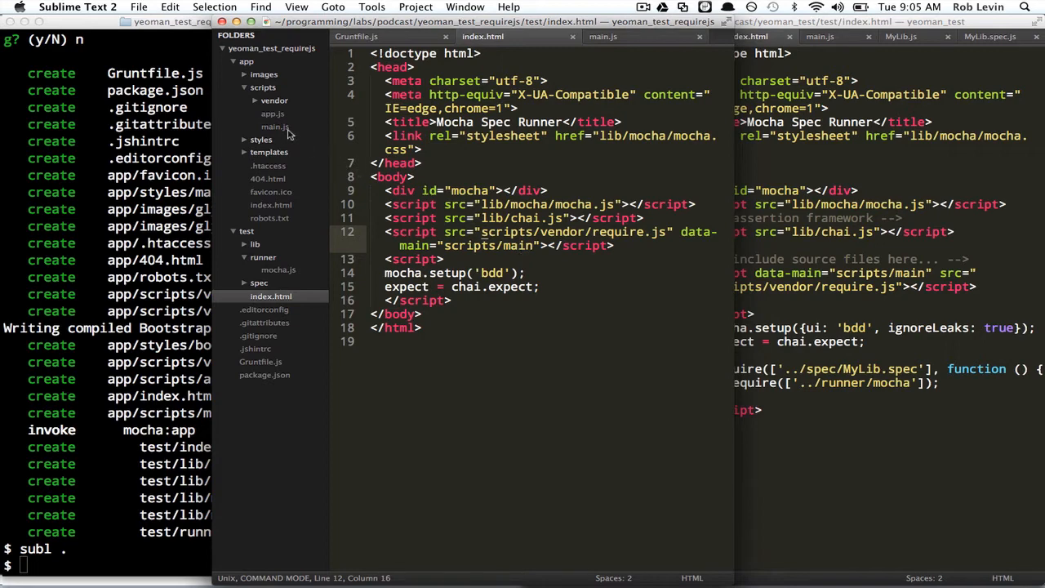
click(274, 127)
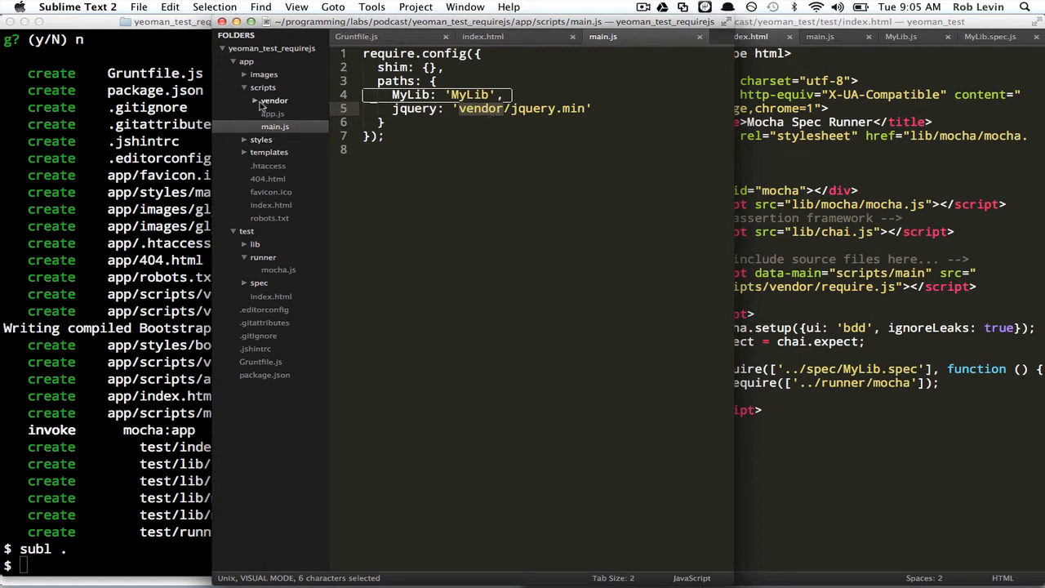
click(274, 100)
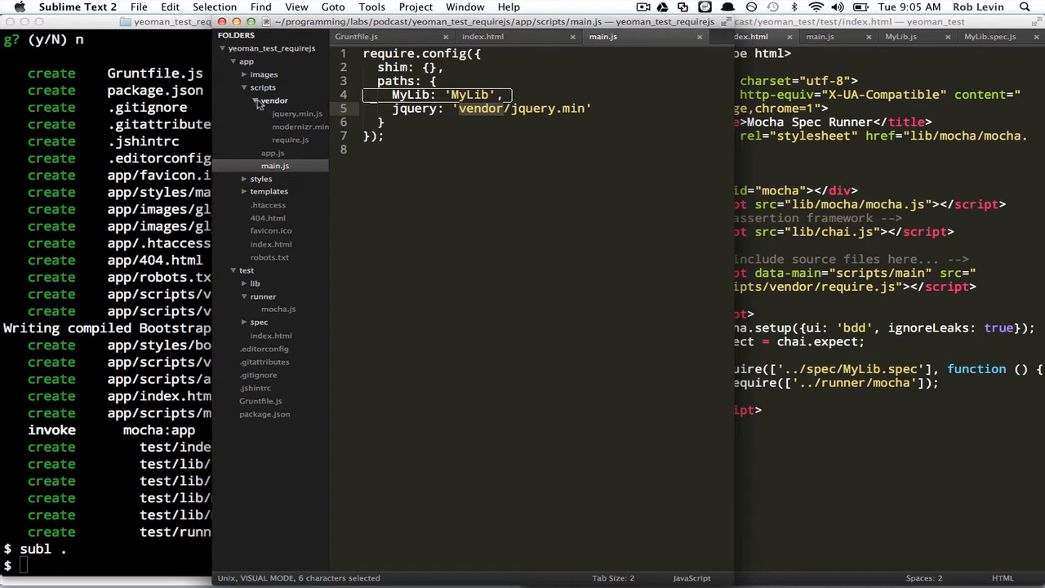
click(243, 101)
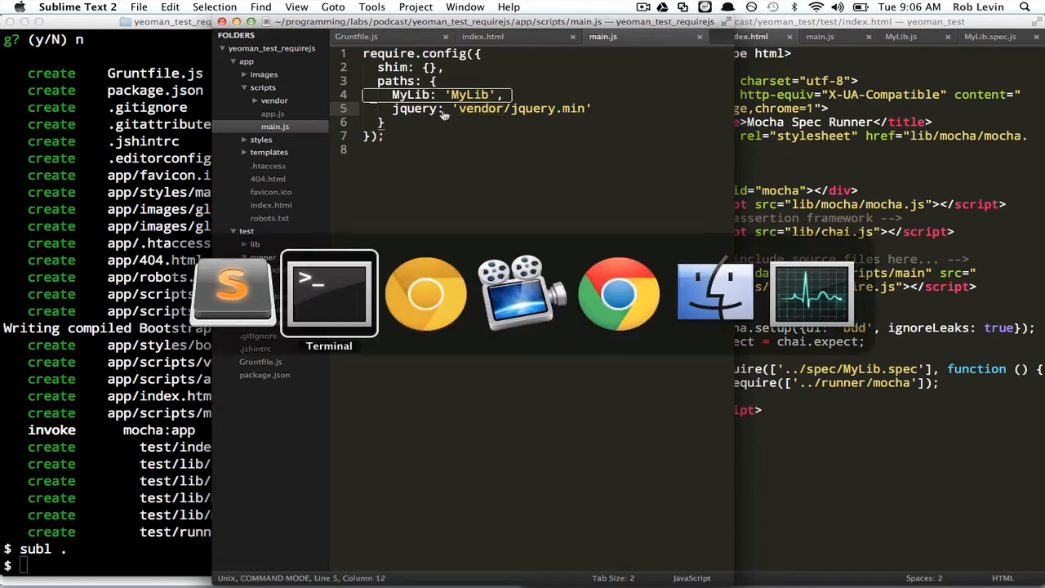
Step: Read the RequireJS API docs down to the app.js definition functions section
click(619, 294)
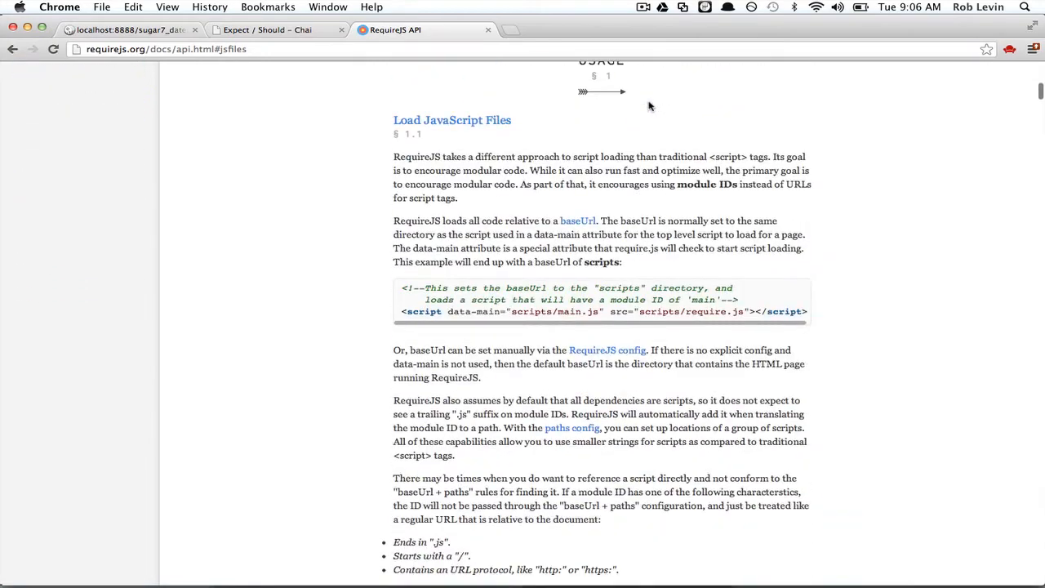
scroll(down, 3)
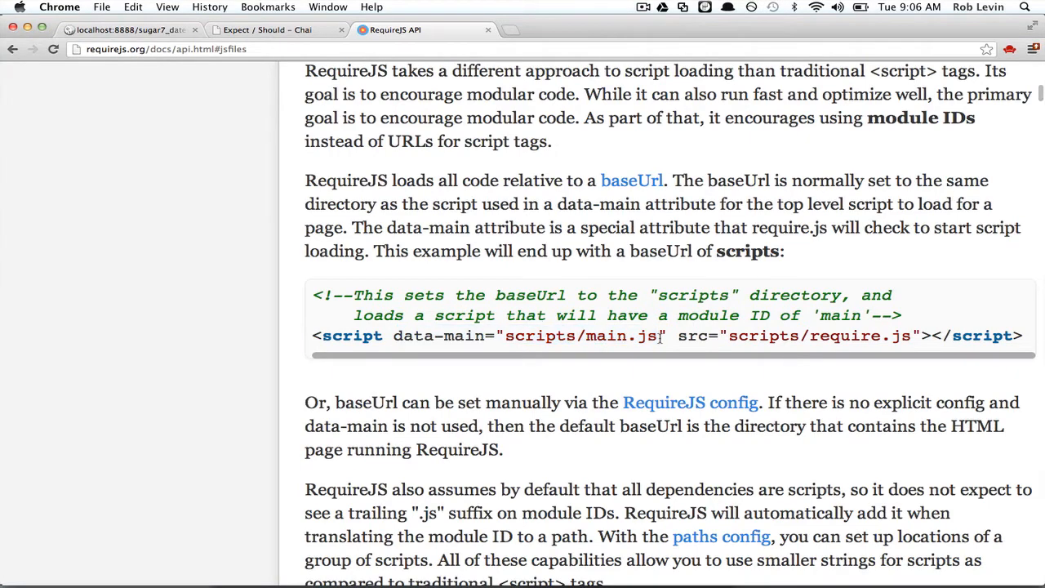
scroll(down, 3)
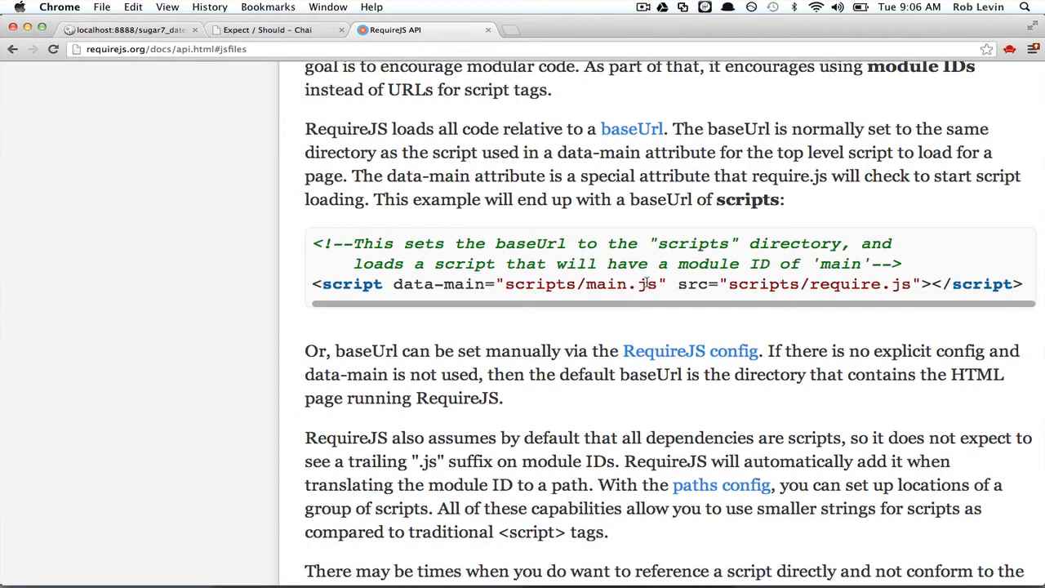
scroll(down, 3)
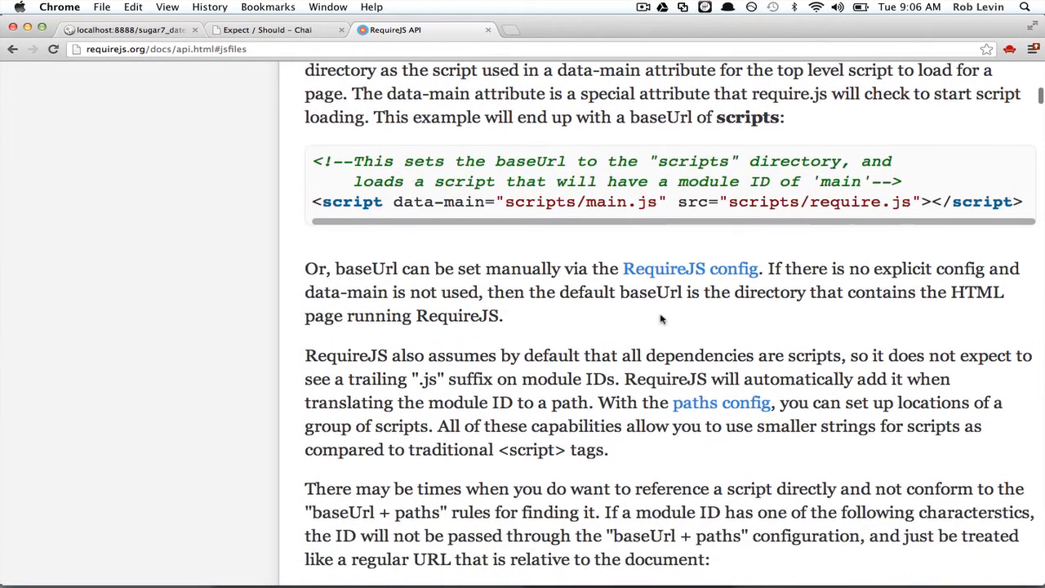
scroll(down, 3)
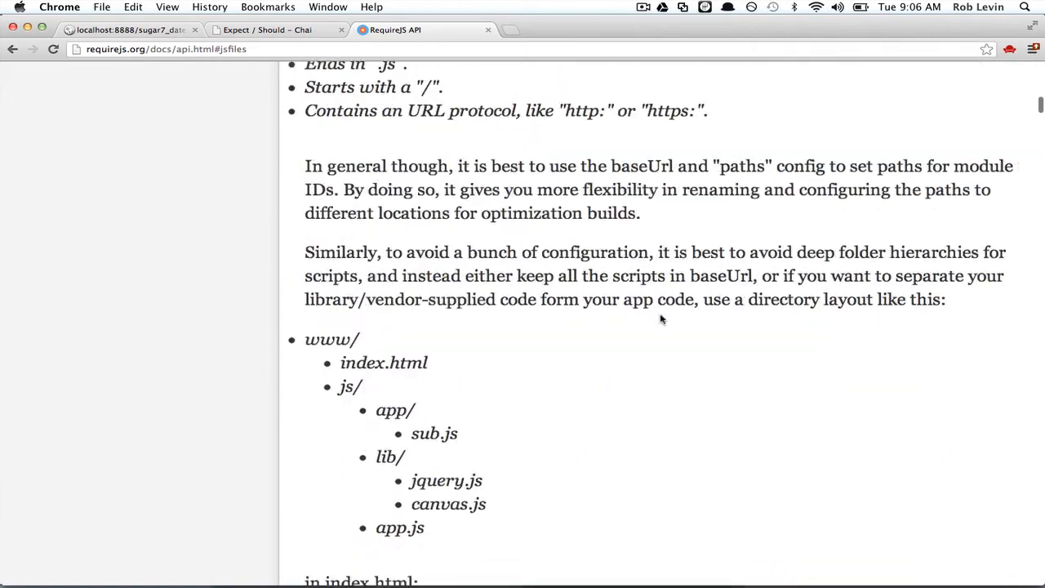
scroll(down, 3)
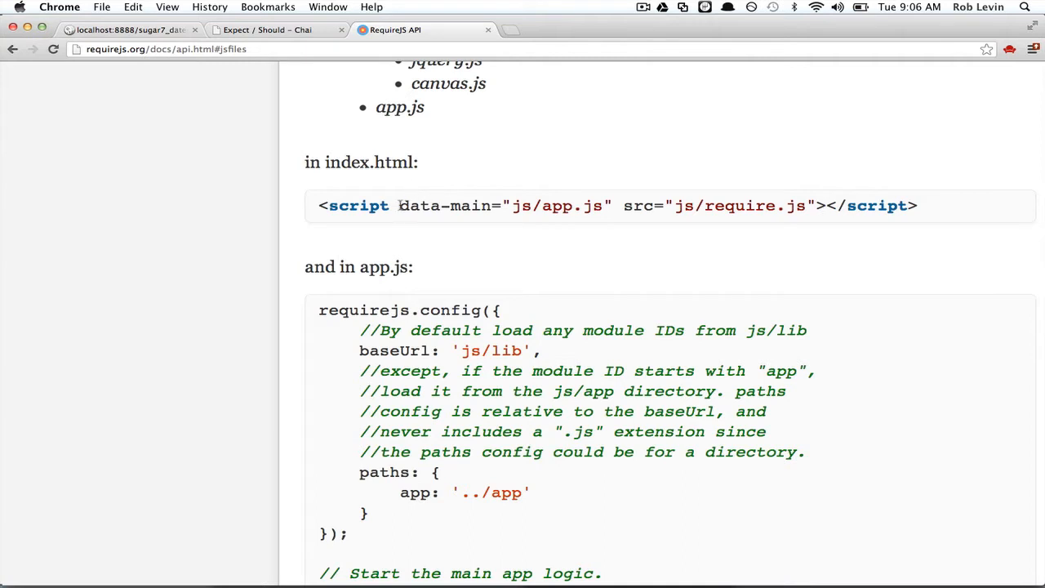
drag(399, 206, 611, 206)
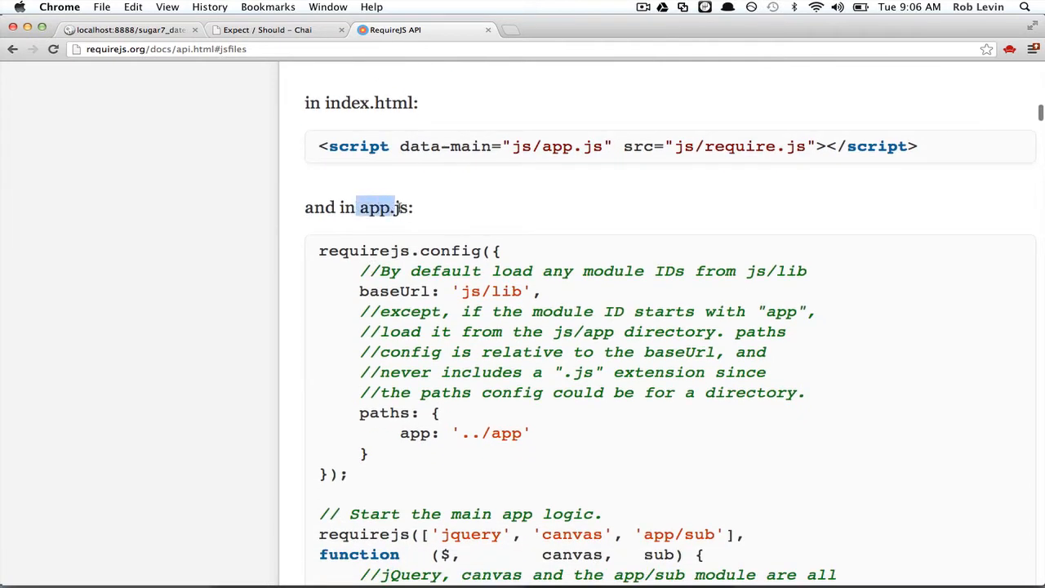
Step: Continue to the Definition Functions with Dependencies example with shirt, cart and inventory modules
scroll(down, 3)
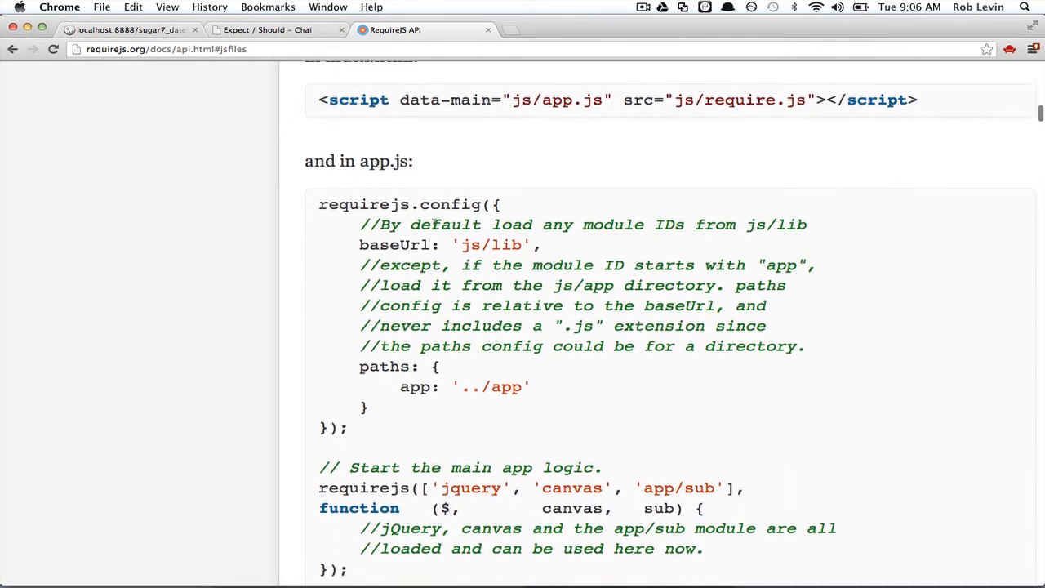
scroll(down, 3)
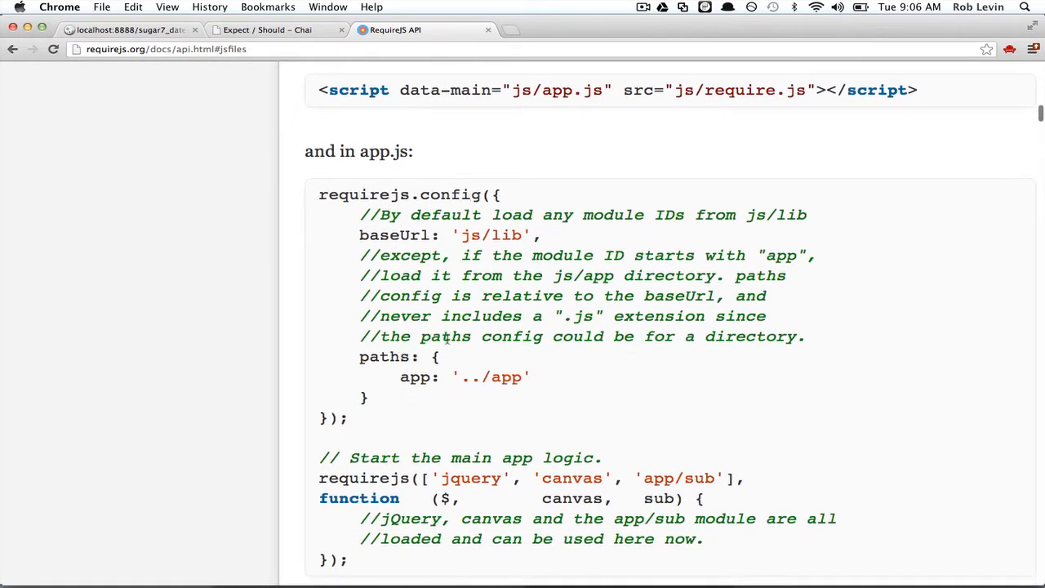
scroll(down, 3)
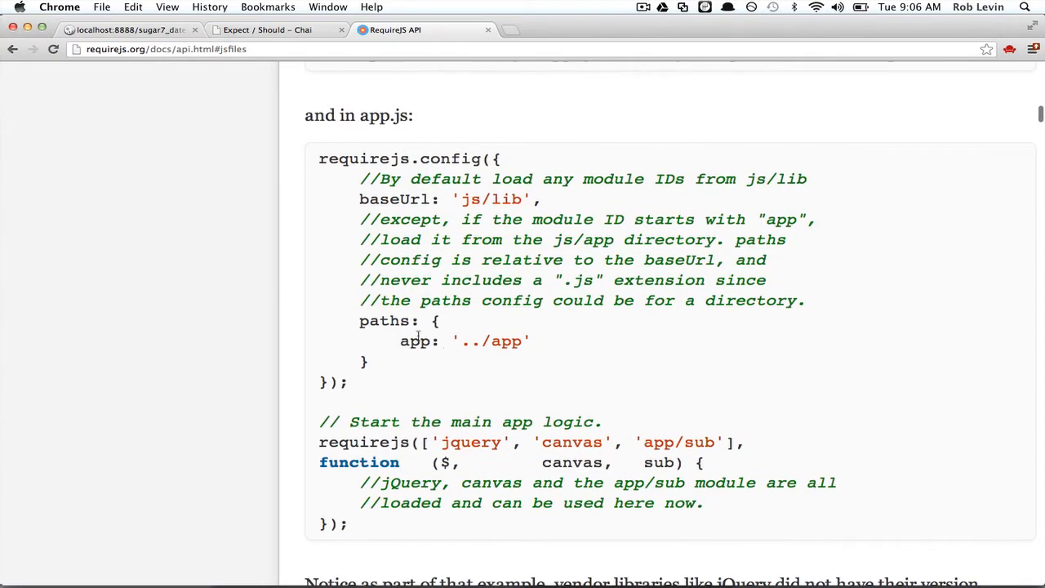
scroll(down, 3)
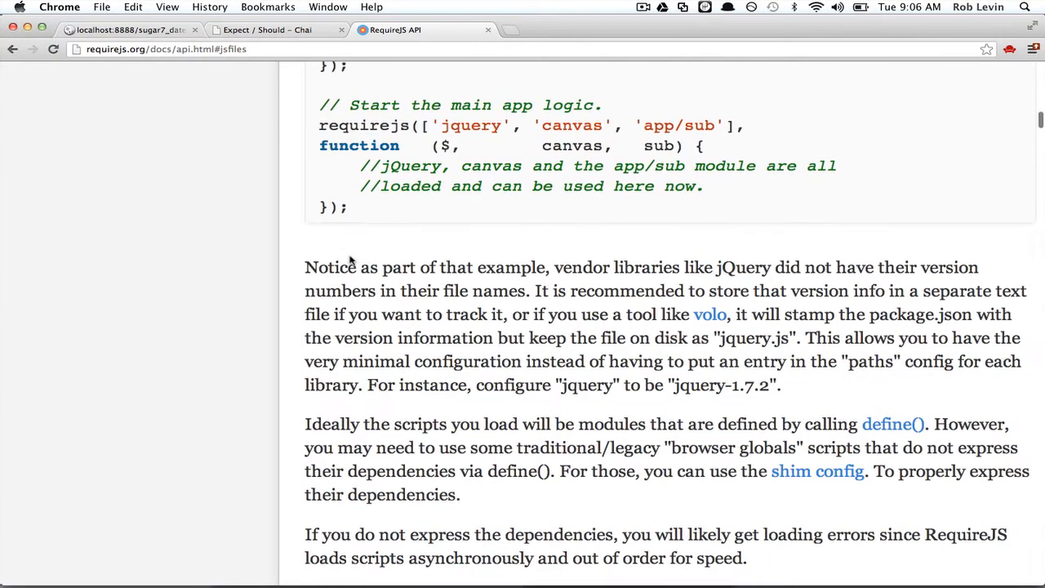
scroll(down, 3)
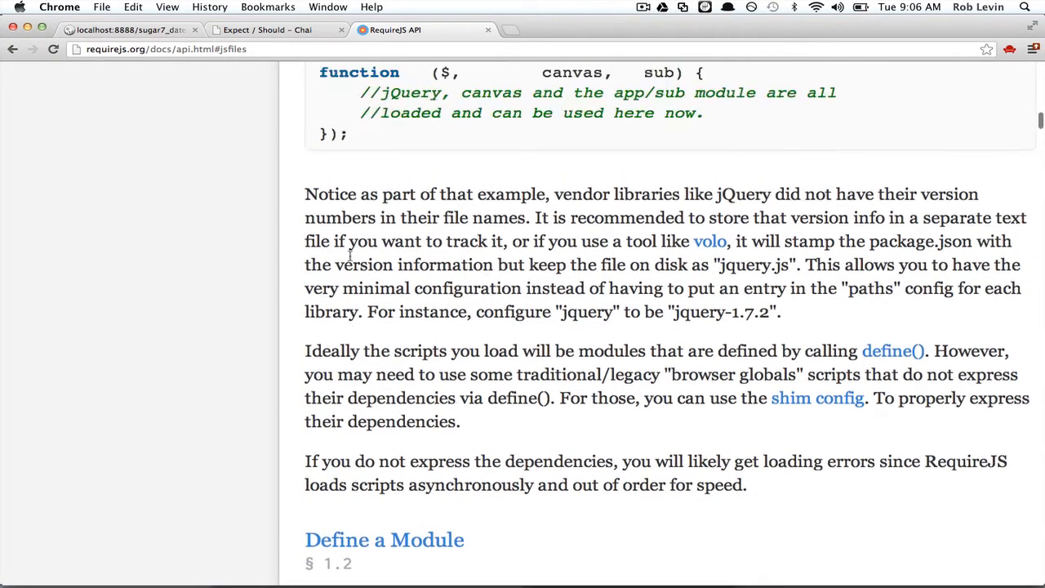
scroll(down, 3)
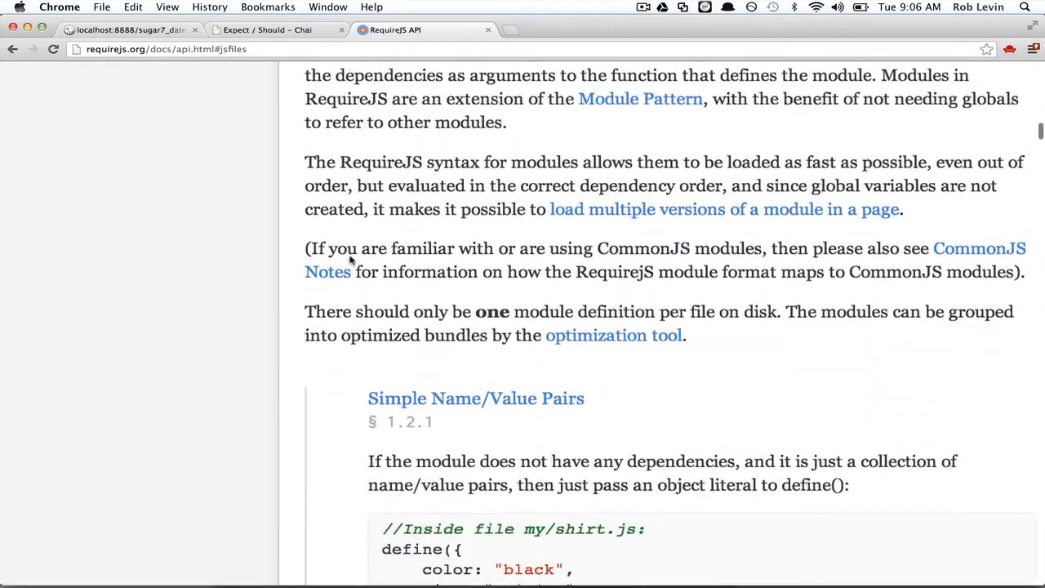
scroll(down, 3)
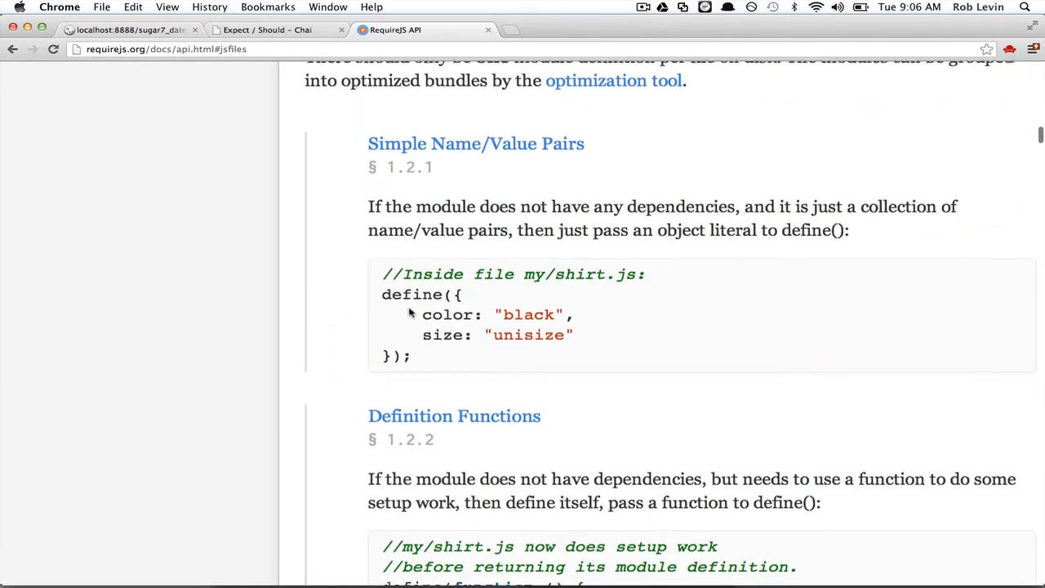
scroll(down, 3)
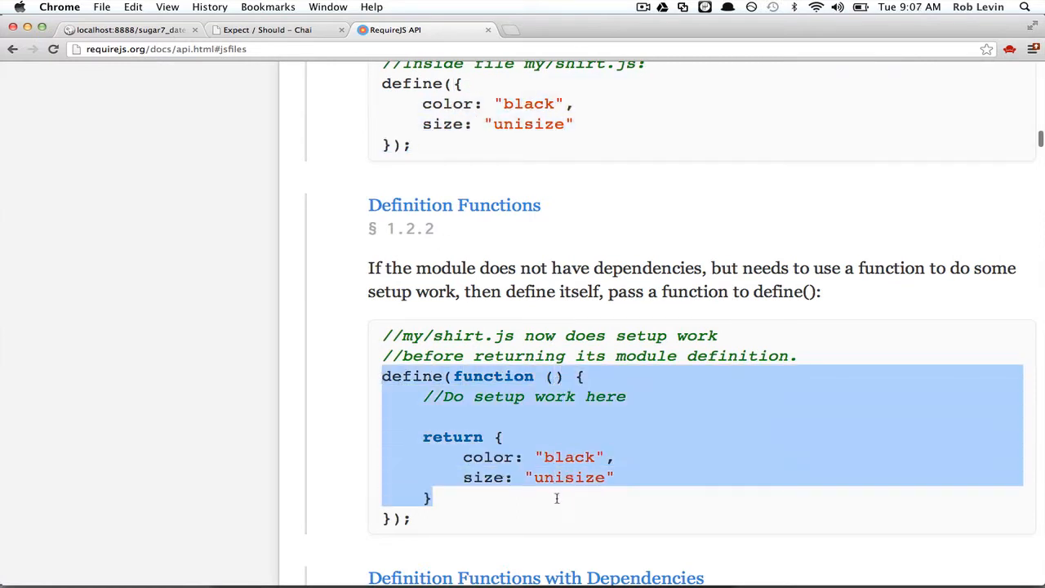
click(556, 498)
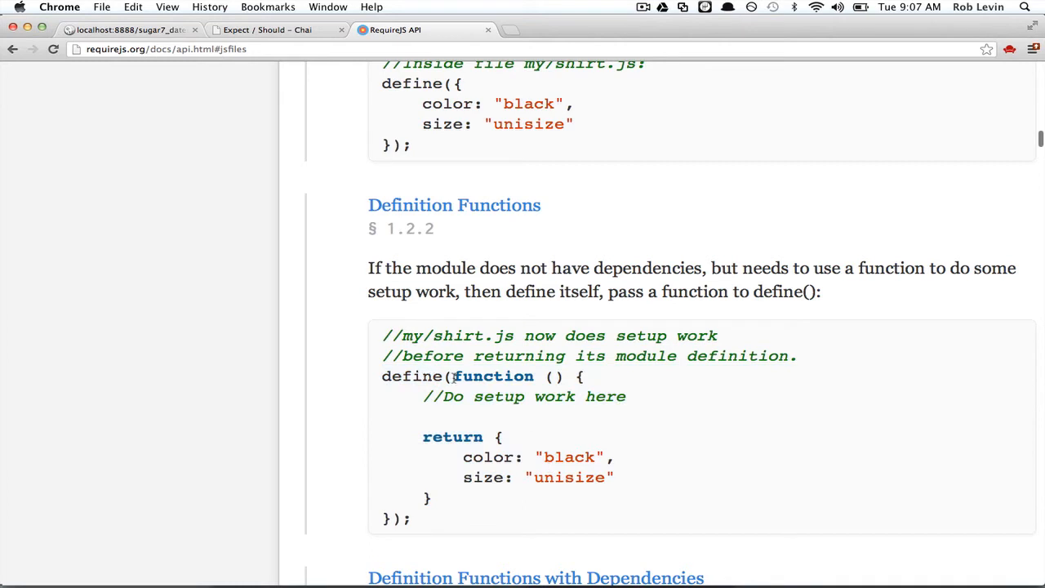
drag(454, 376, 572, 375)
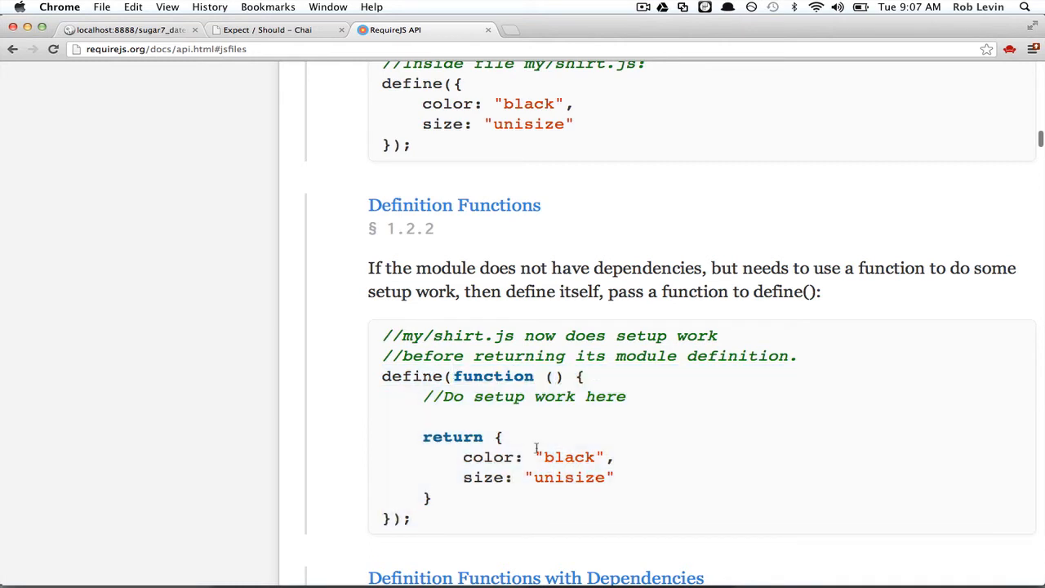
scroll(down, 3)
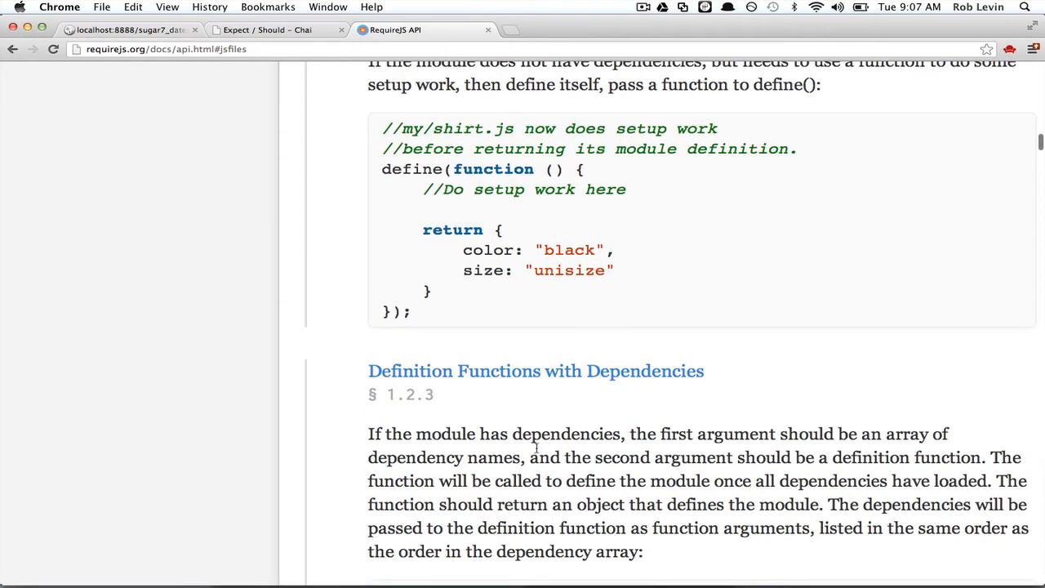
scroll(down, 3)
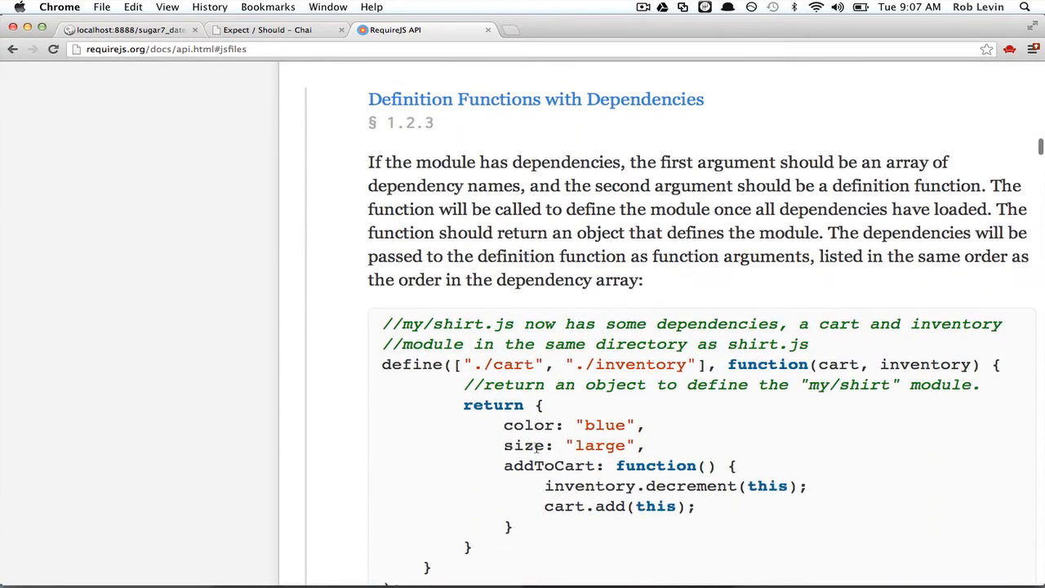
drag(458, 365, 694, 364)
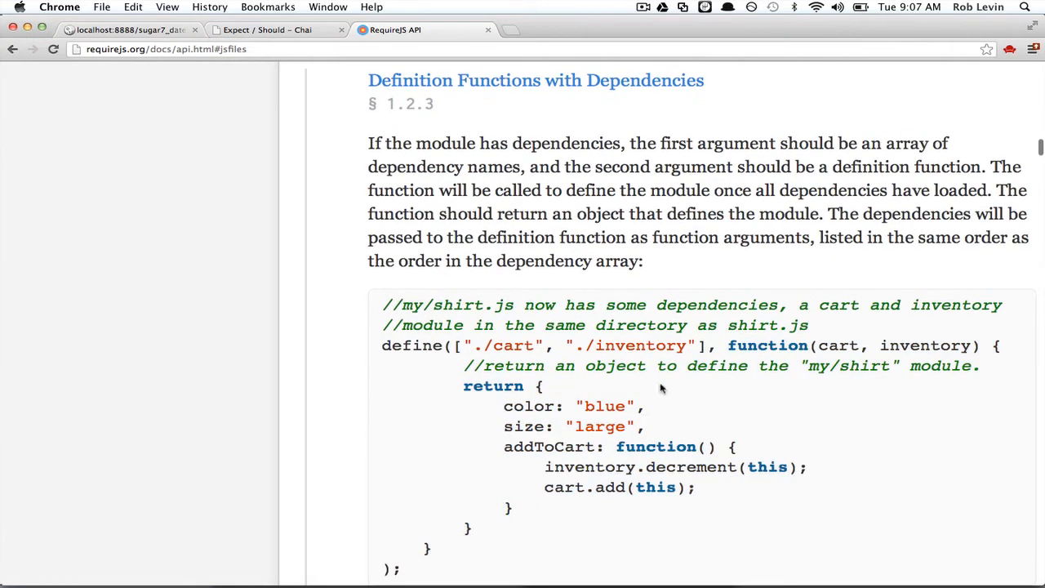
scroll(down, 3)
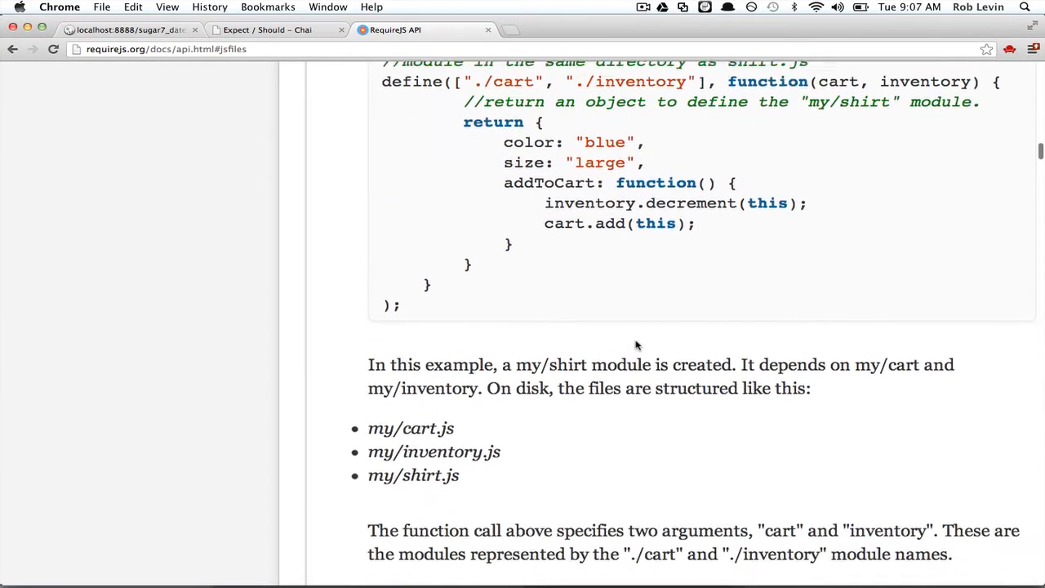
scroll(down, 3)
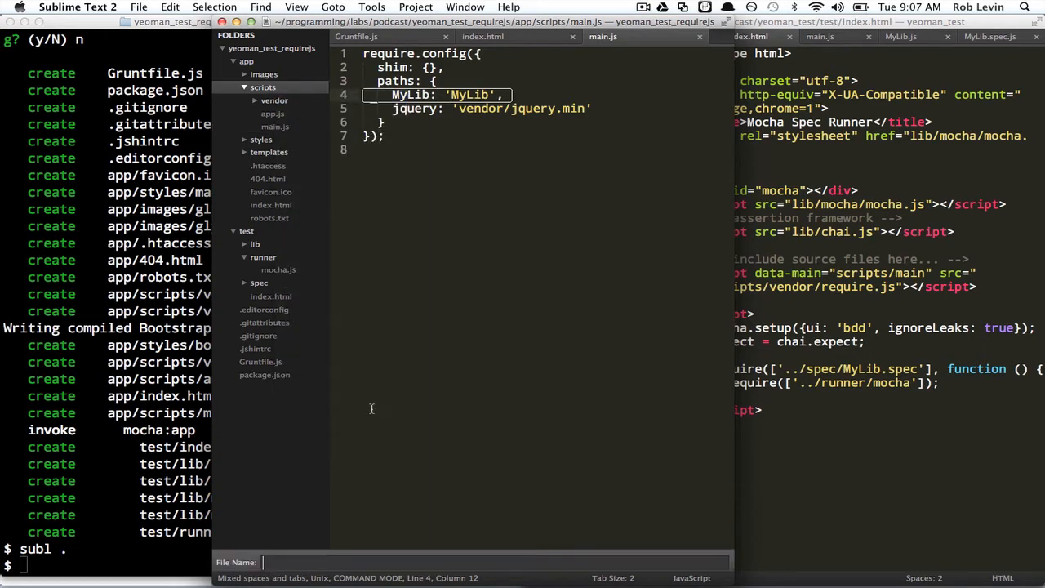
Step: Create app/scripts/MyLib.js with a define([], function(){ var lib = function(){}; return lib; }) module
text(MyLib.j)
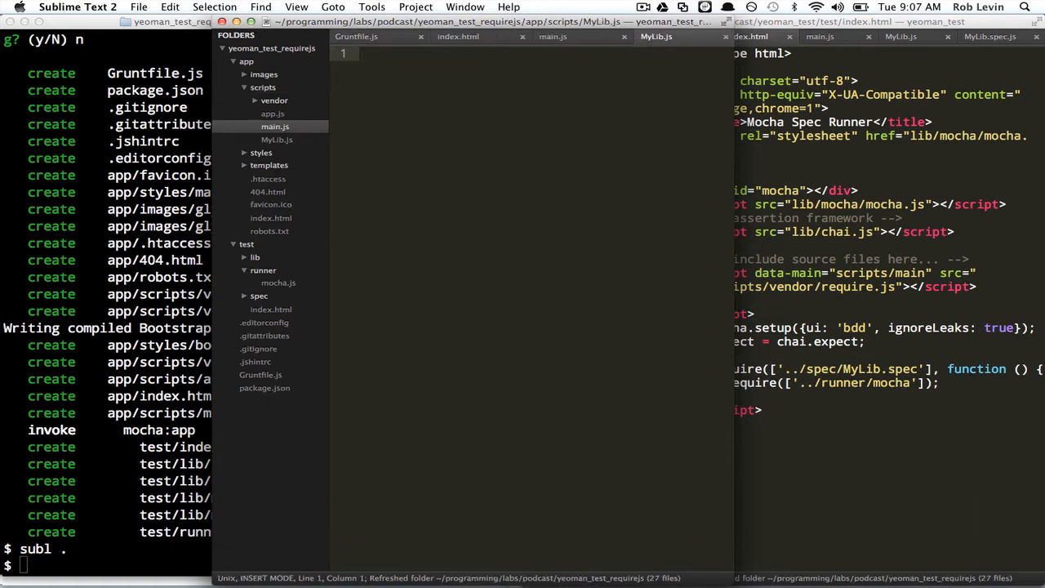
text(define)
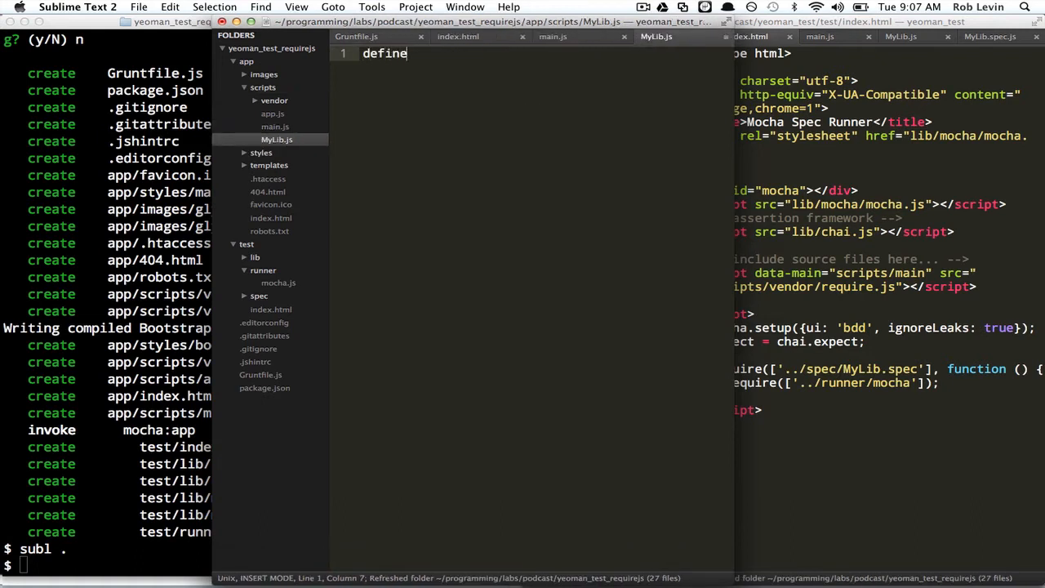
text(([], ))
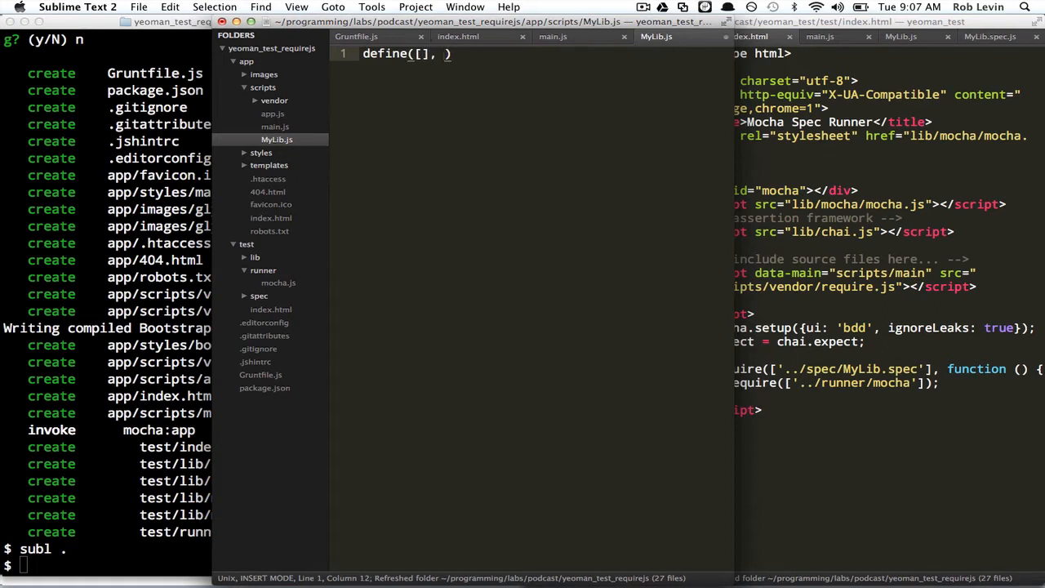
text(function())
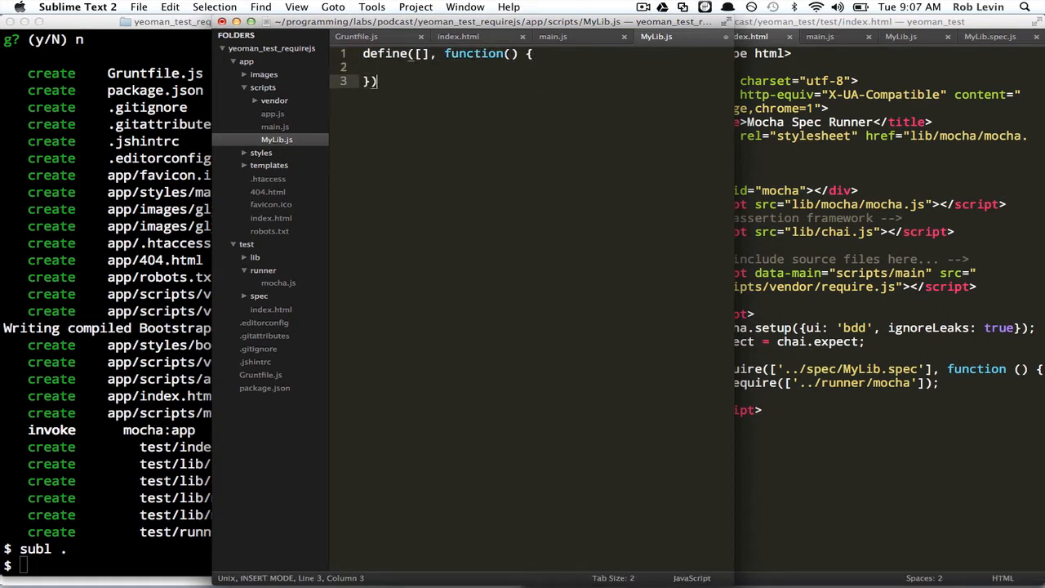
text(var lib;)
text(lib = function)
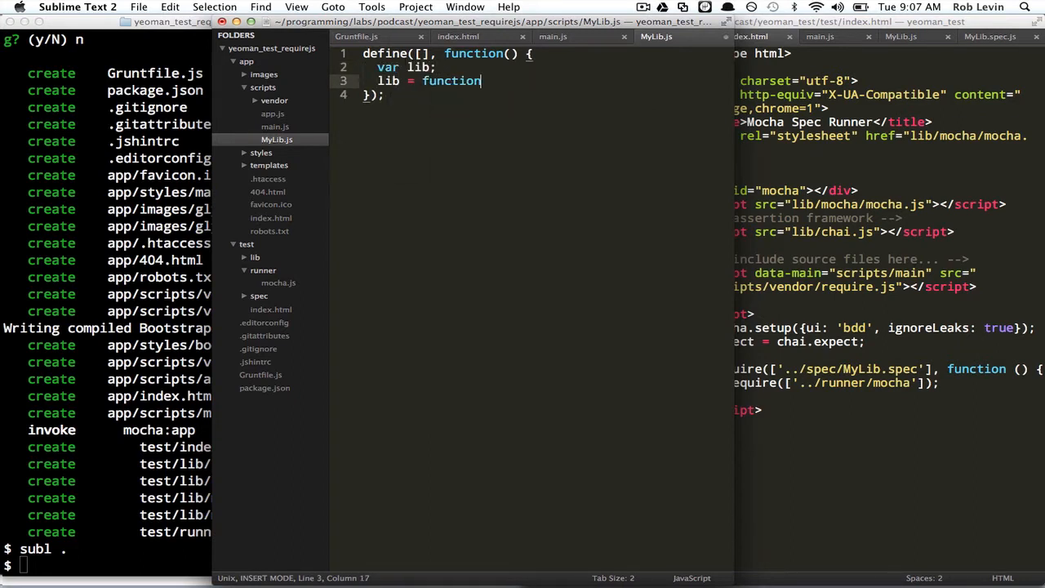
text(() {};)
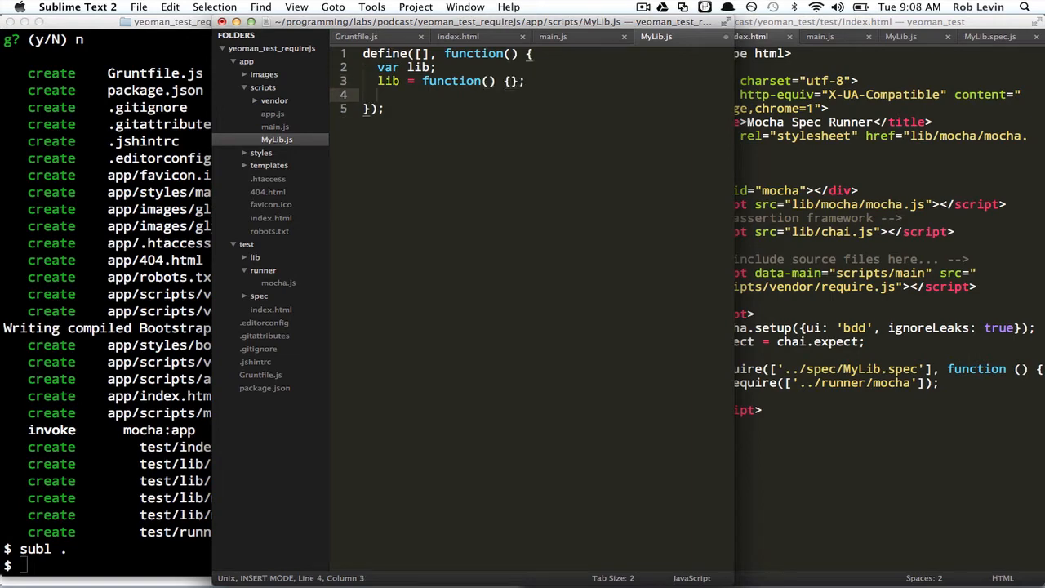
text(lib;)
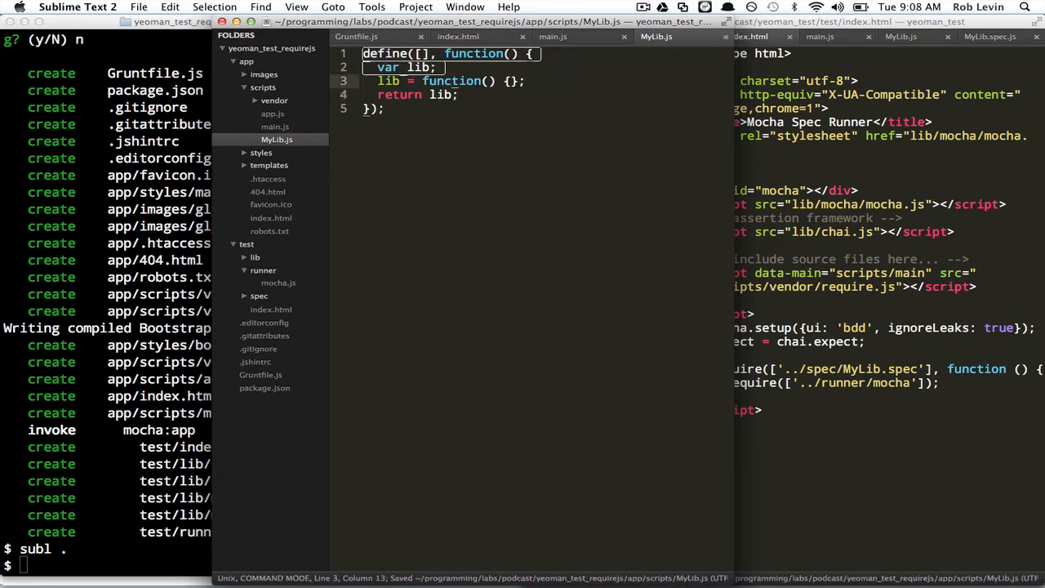
Step: Add a /*global define: true */ comment and 'use strict' to MyLib.js, then save it
key(enter)
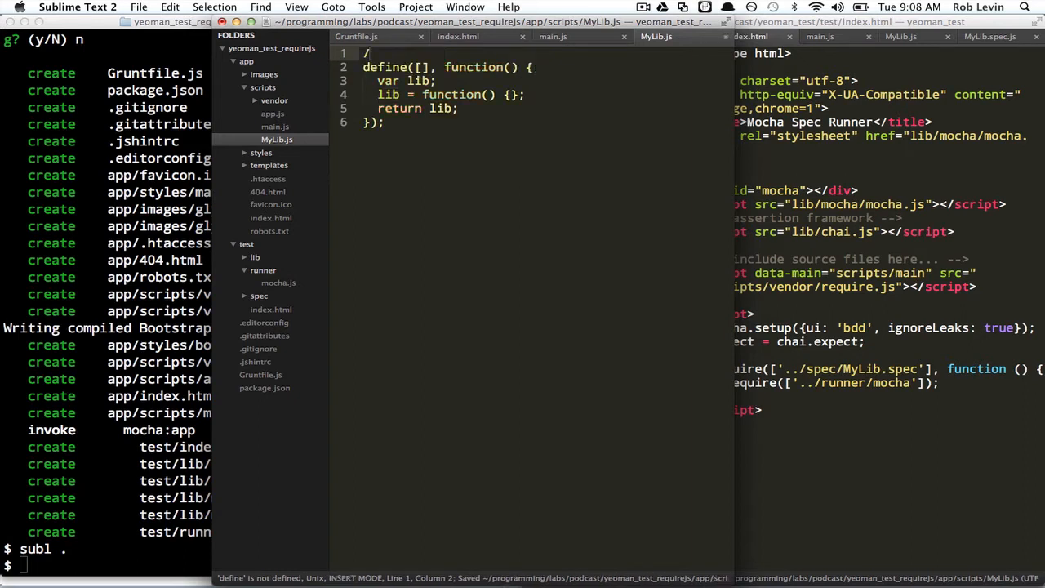
text(*global)
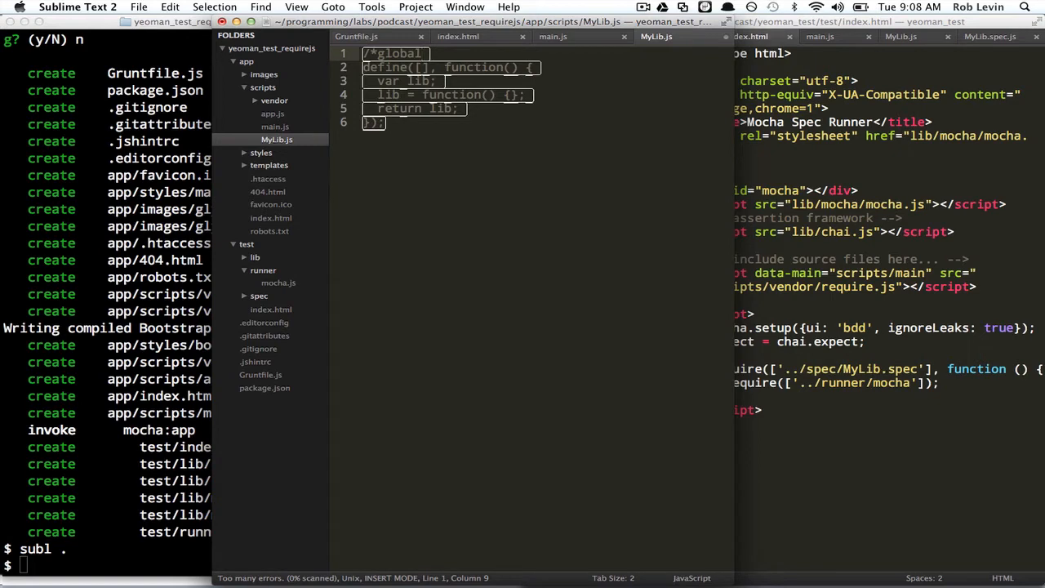
text(define)
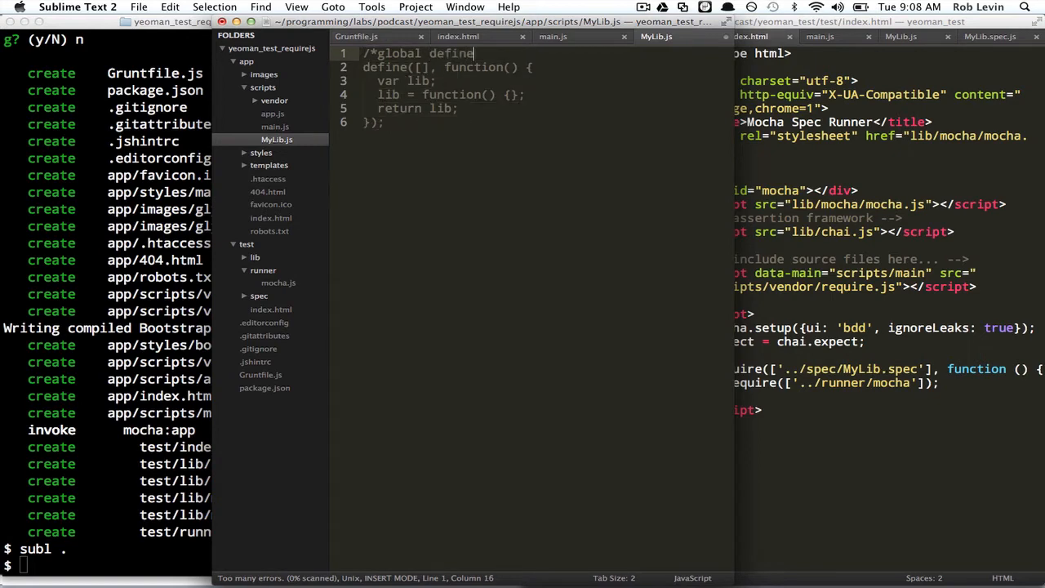
text(: true,)
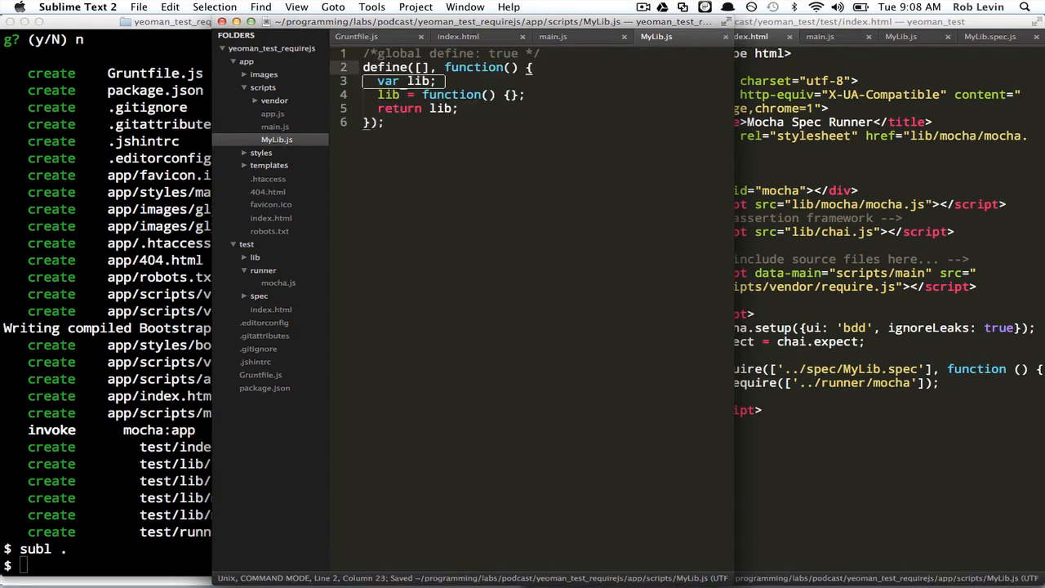
key(Return)
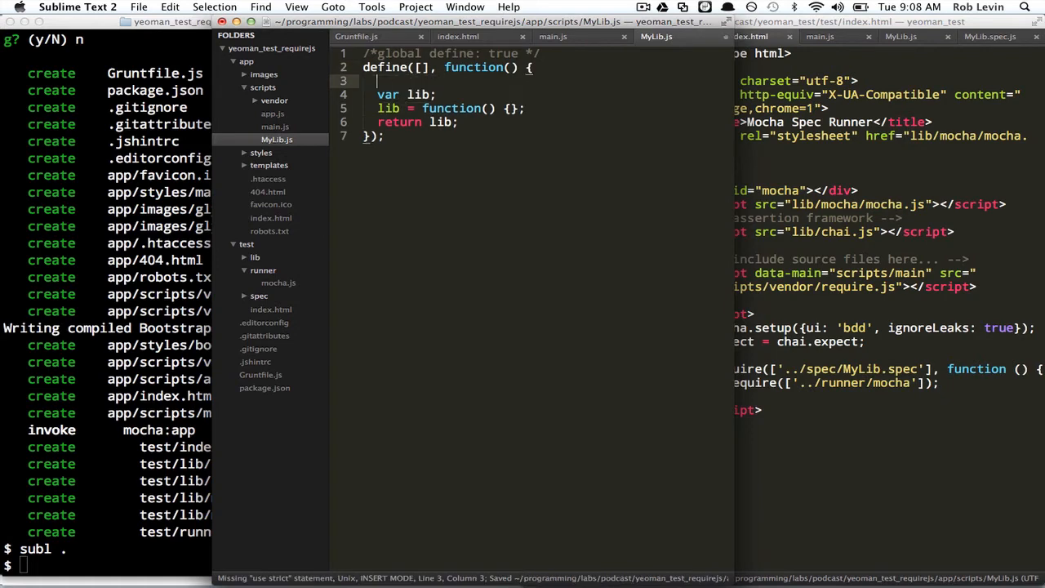
text('use strict';)
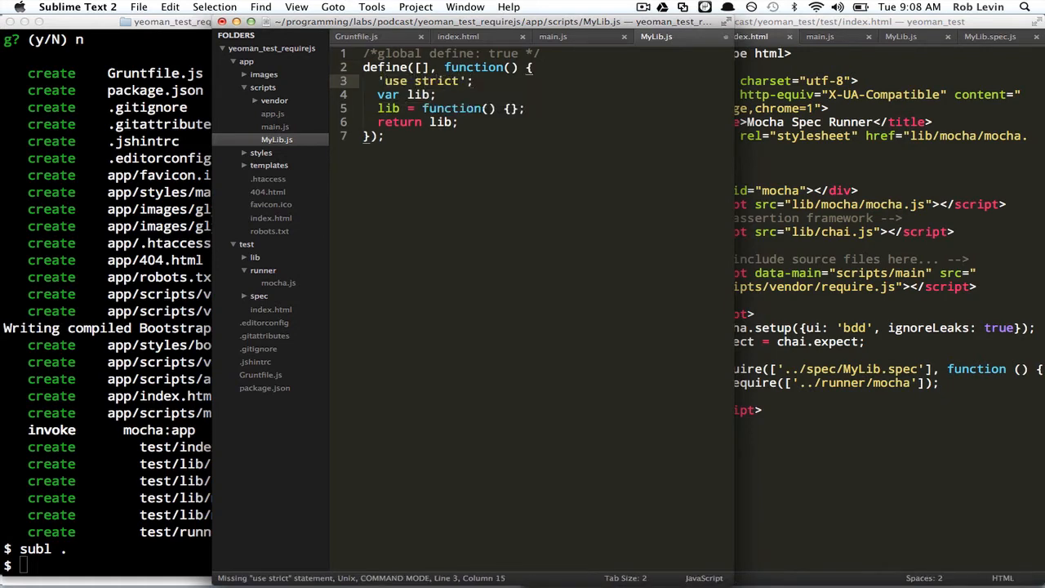
key(cmd+s)
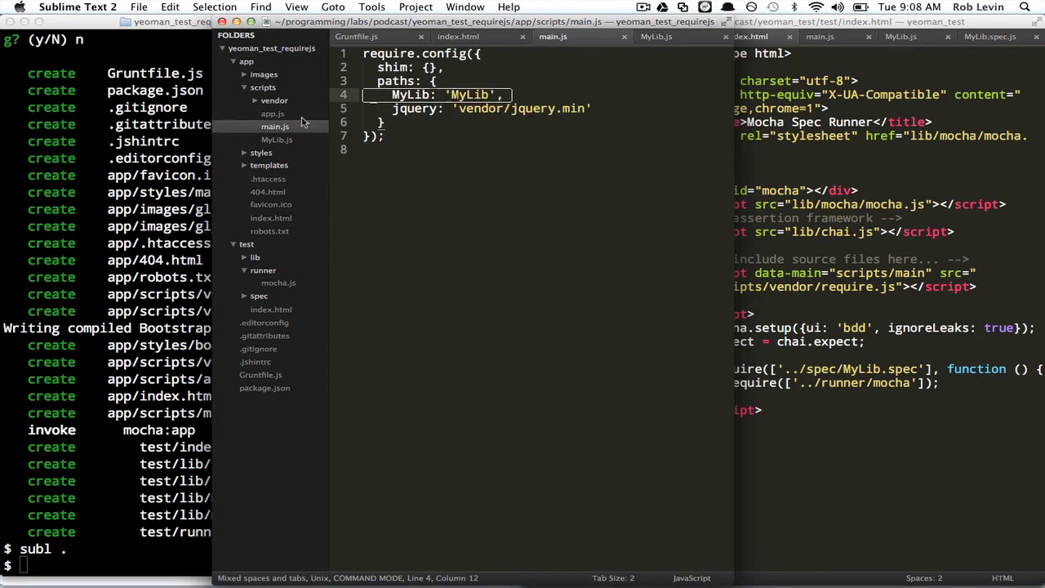
mouse_move(297, 128)
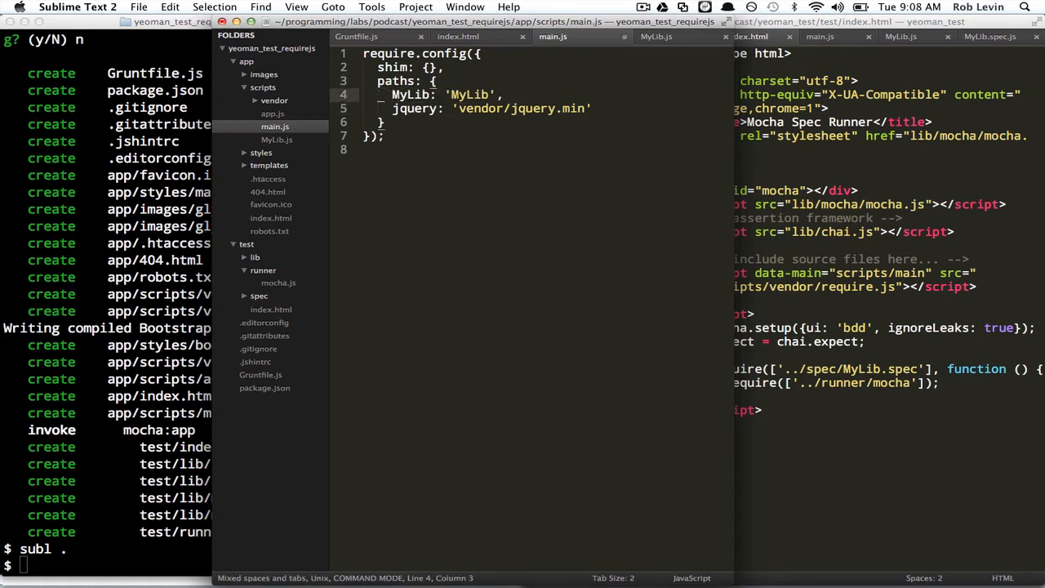
Step: Clean the MyLib paths line's indentation in main.js, save, and reopen test/index.html
key(cmd+s)
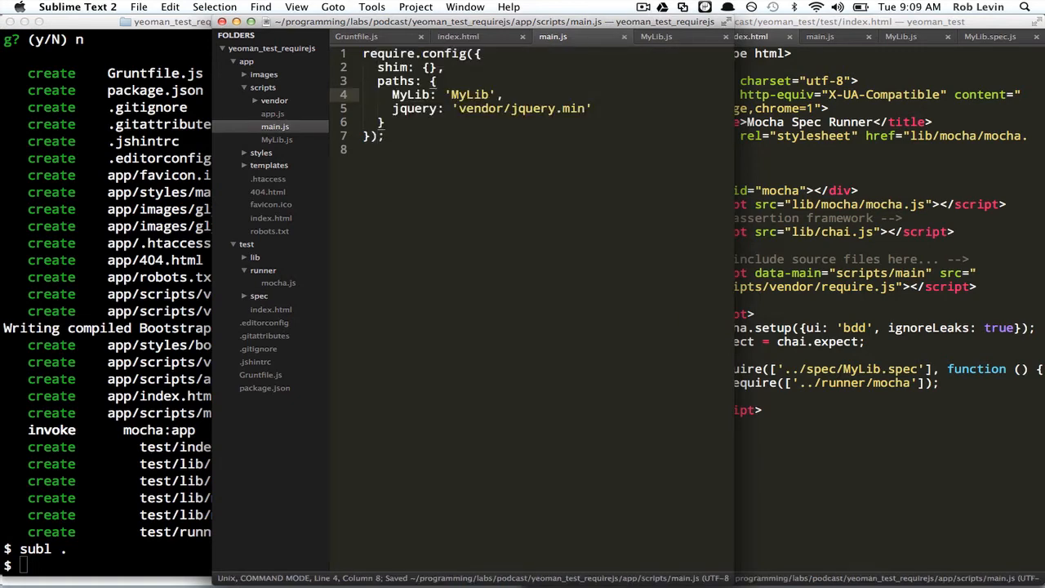
double_click(470, 95)
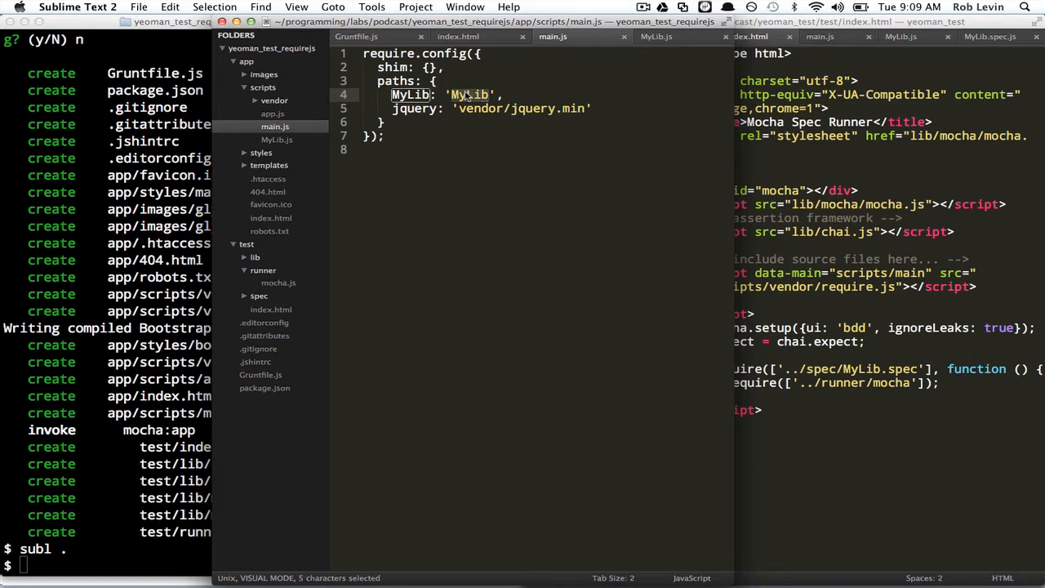
key(Escape)
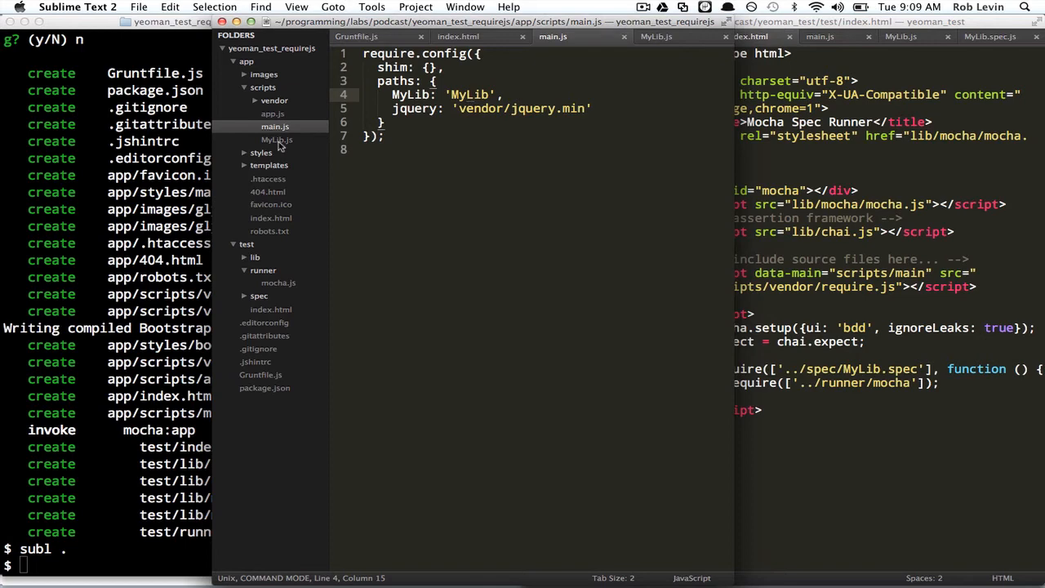
click(271, 309)
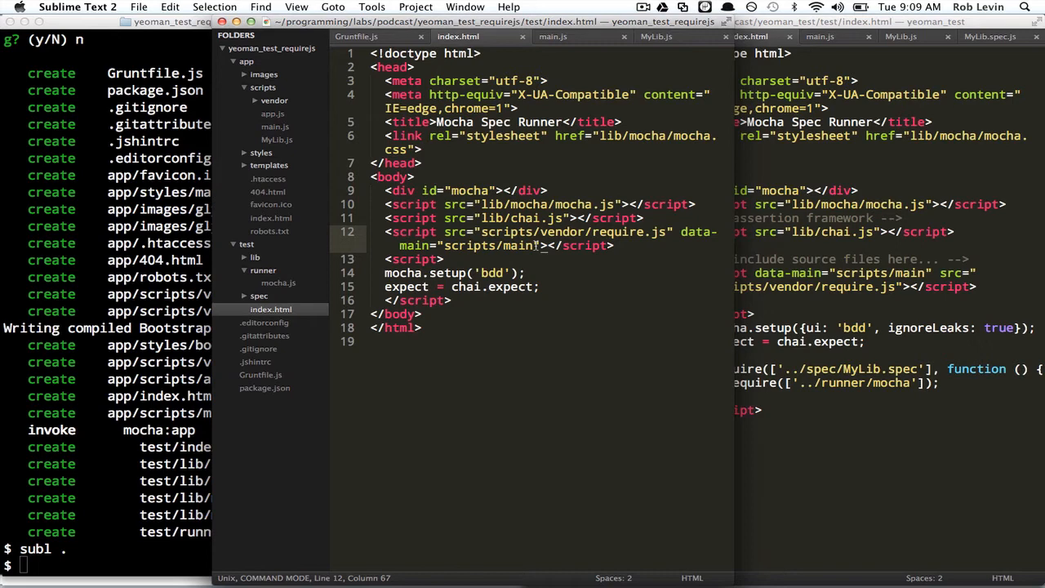
Step: Write require(['../spec/MyLib.spec'], function() { }) in test/index.html's setup script
click(275, 127)
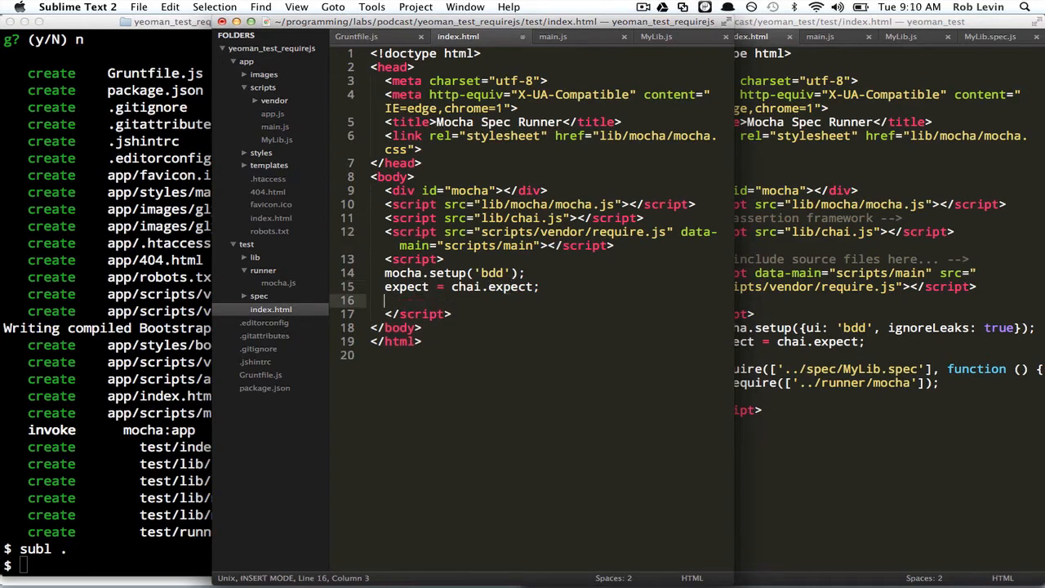
text(require())
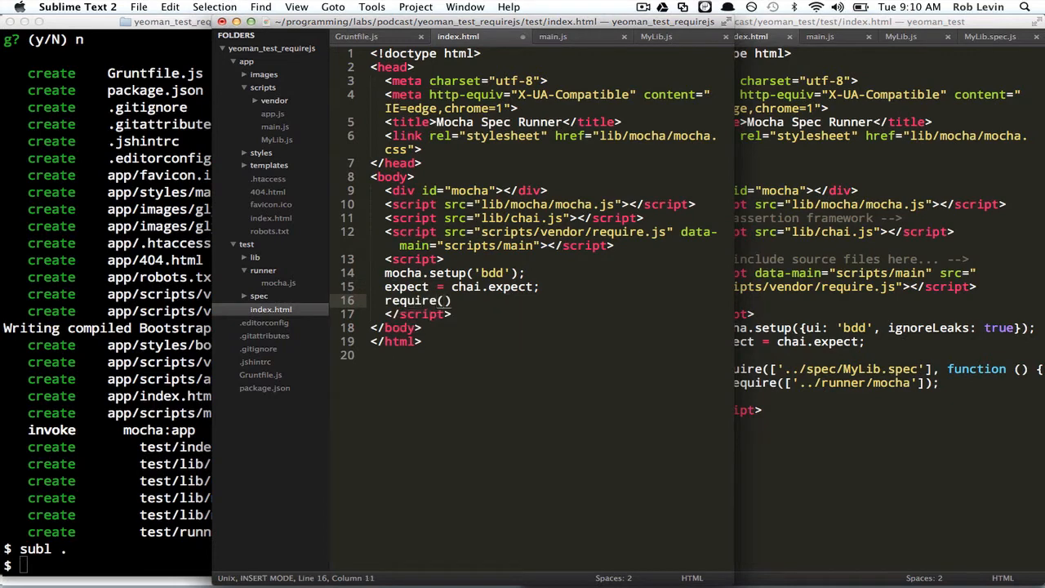
key(Escape)
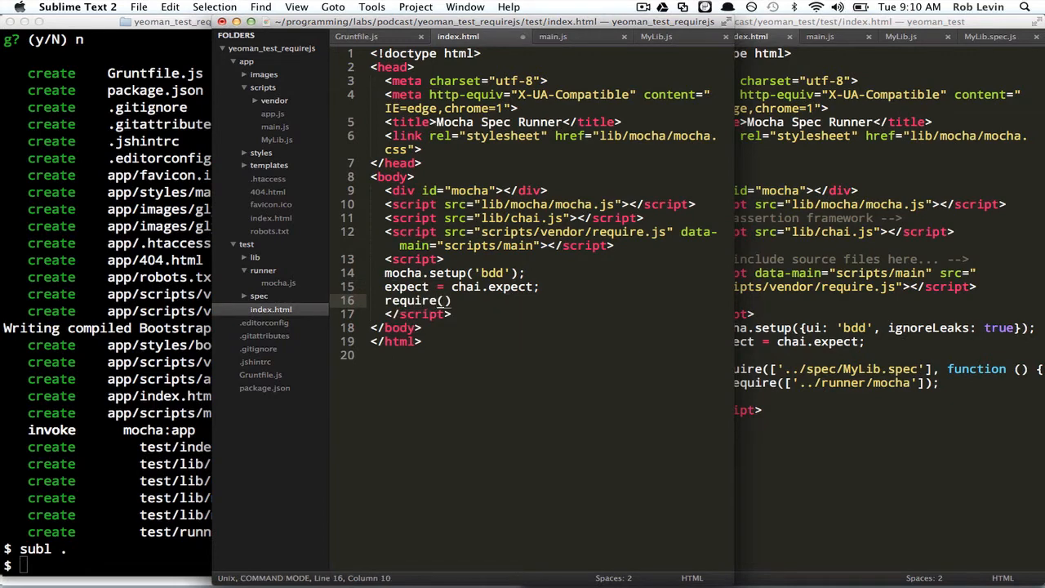
text(defin)
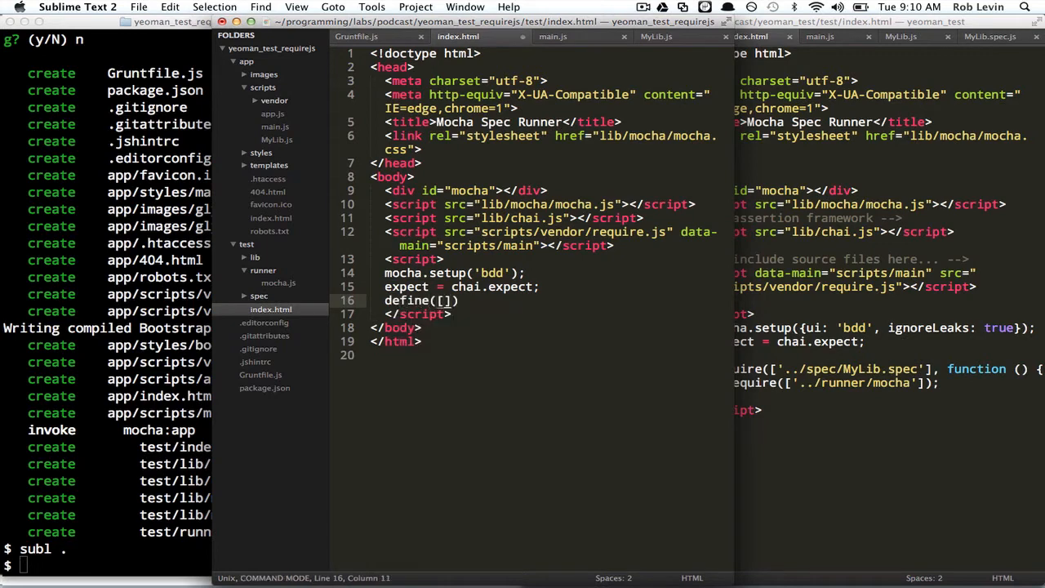
text(rqui)
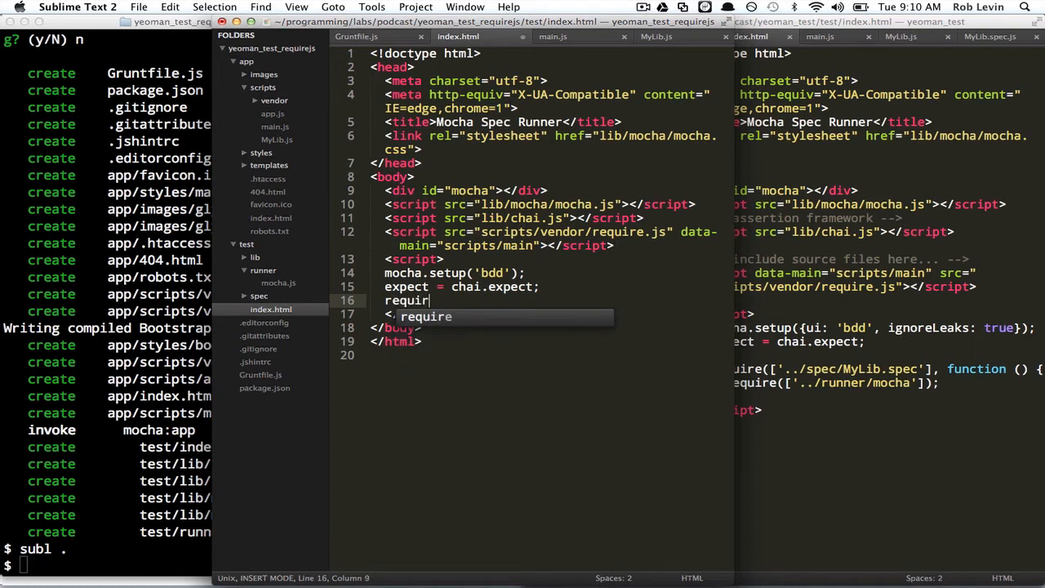
text(e())
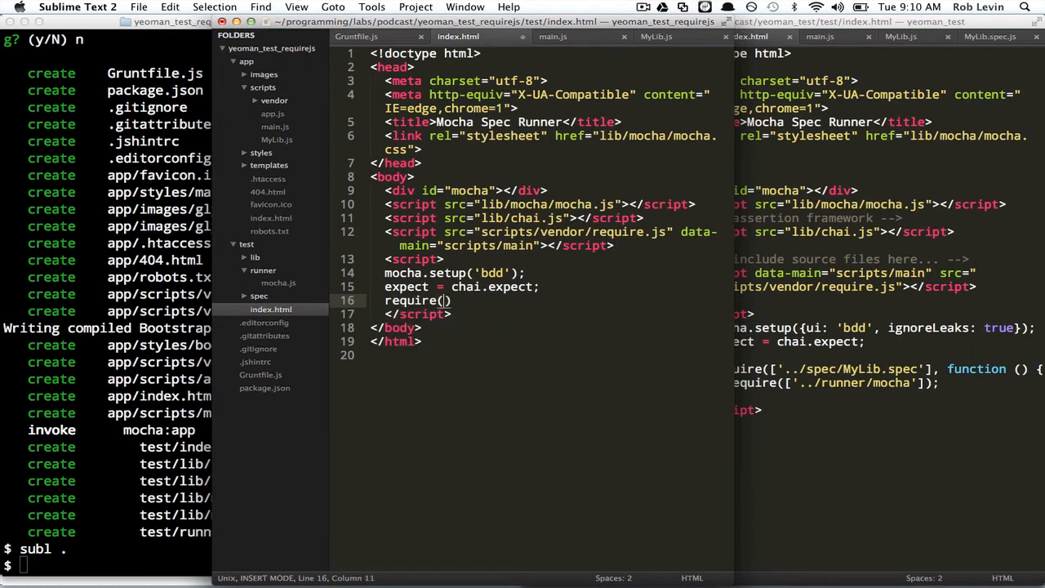
text([''])
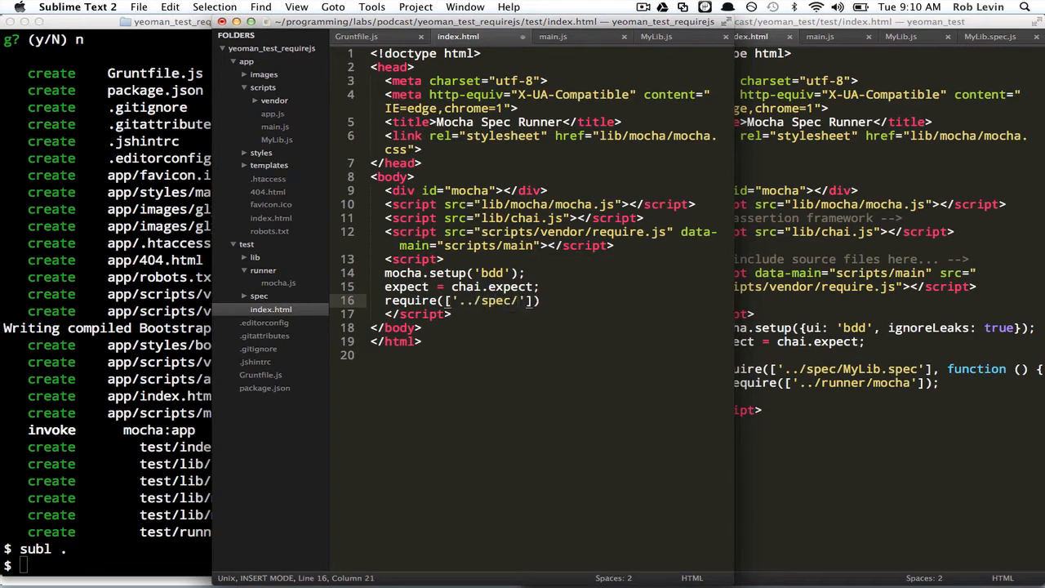
text(My)
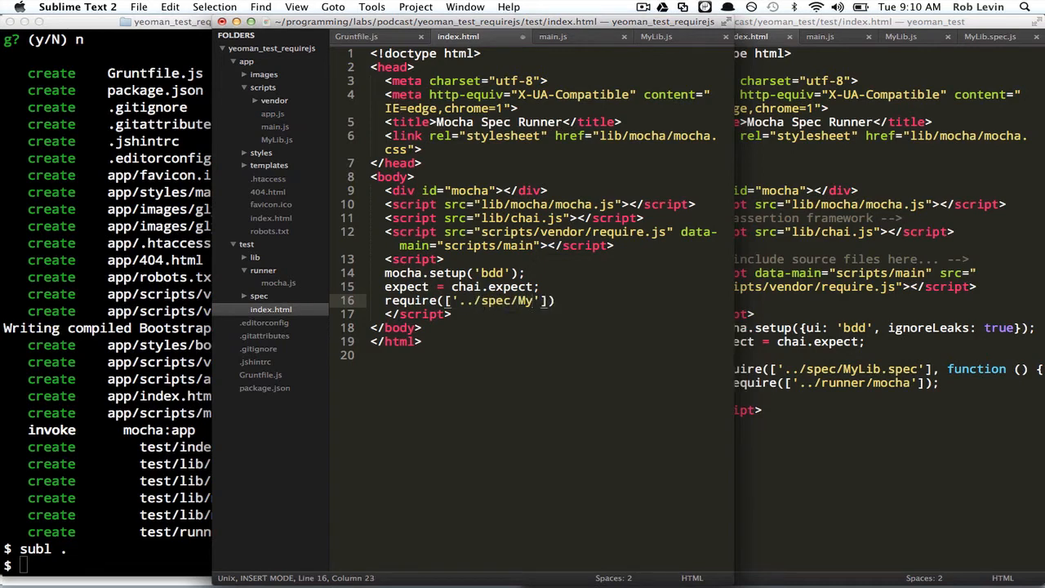
text(LibSp)
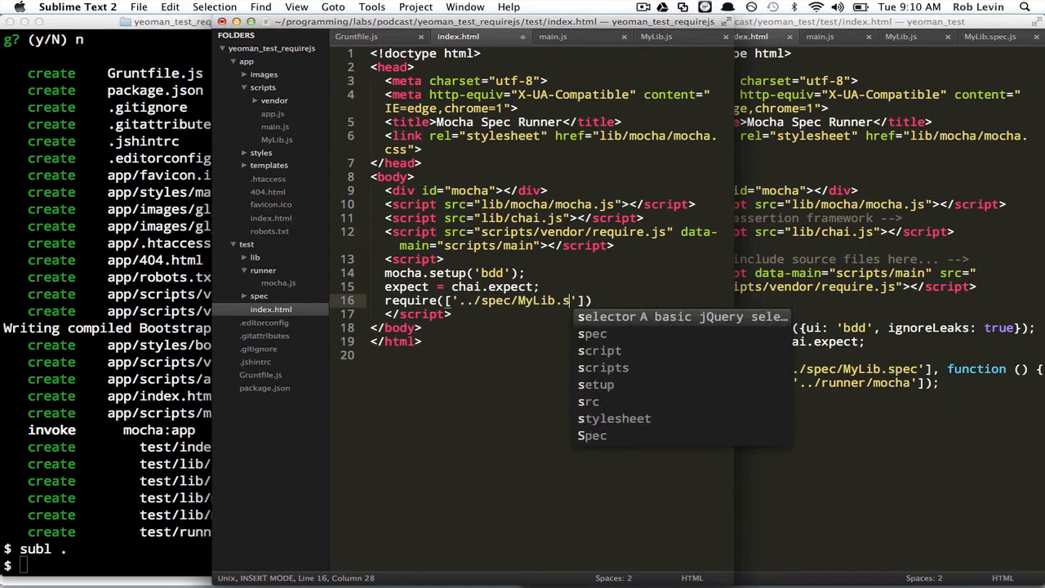
text(spec)
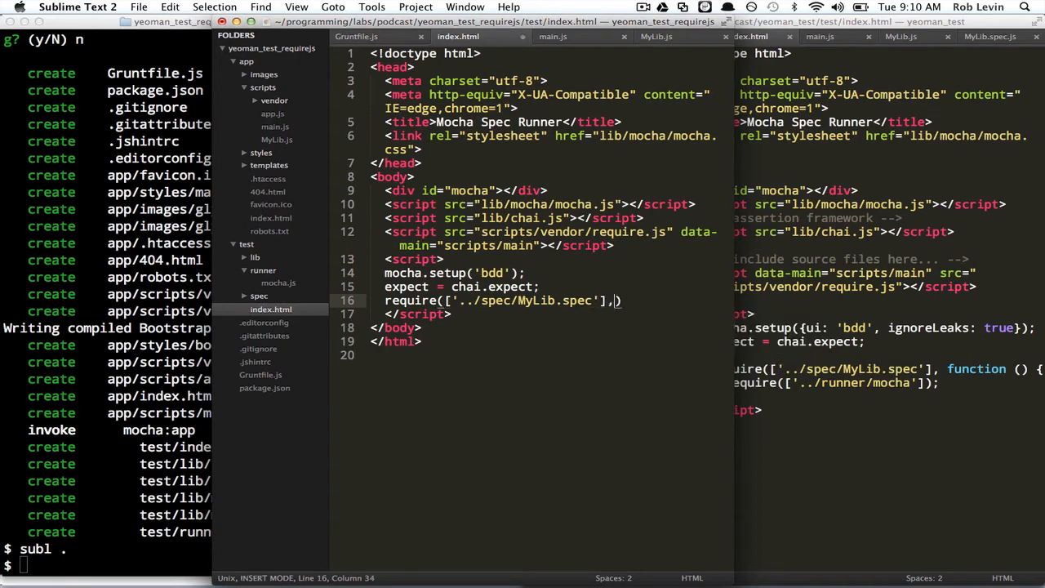
text(function())
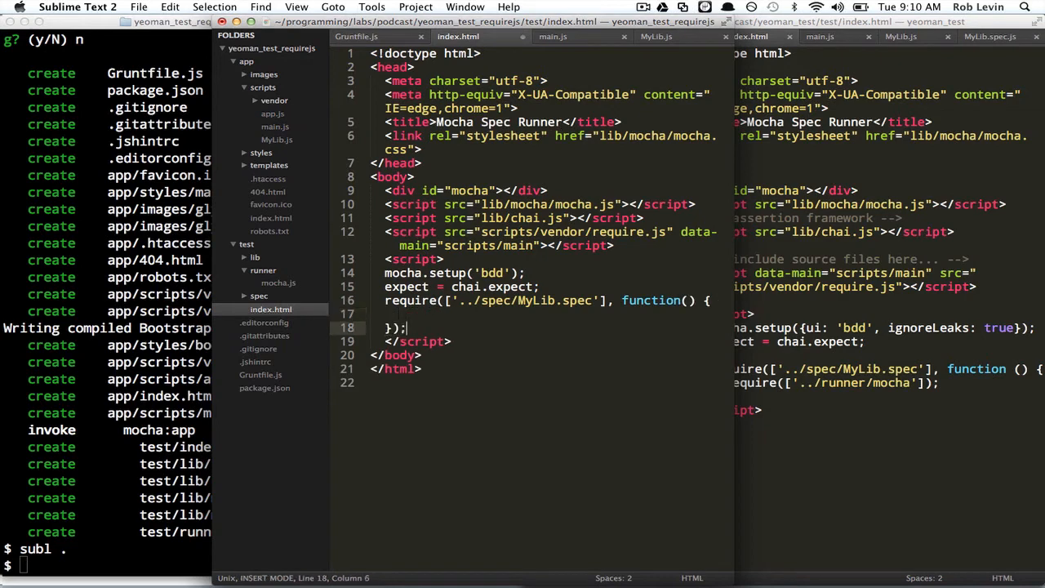
Step: Load require(['../runner/mocha']) inside the callback, save, and check runner/mocha.js
text(require)
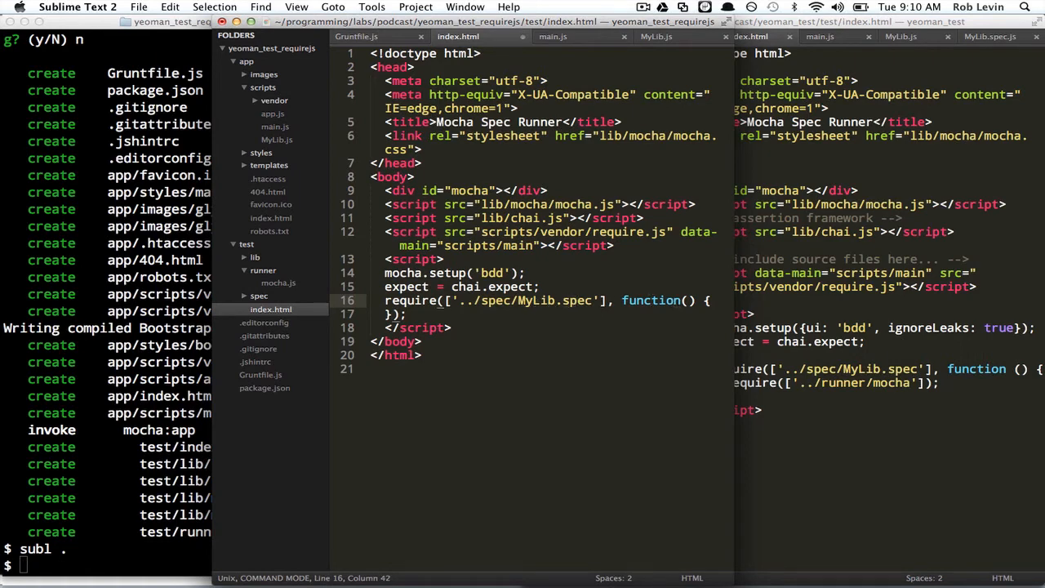
text(require)
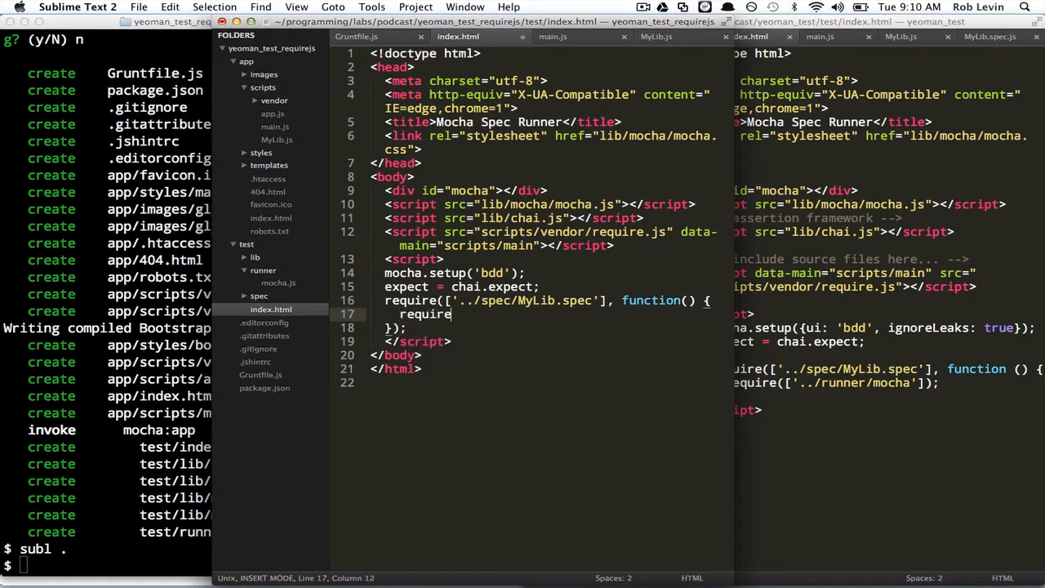
text(())
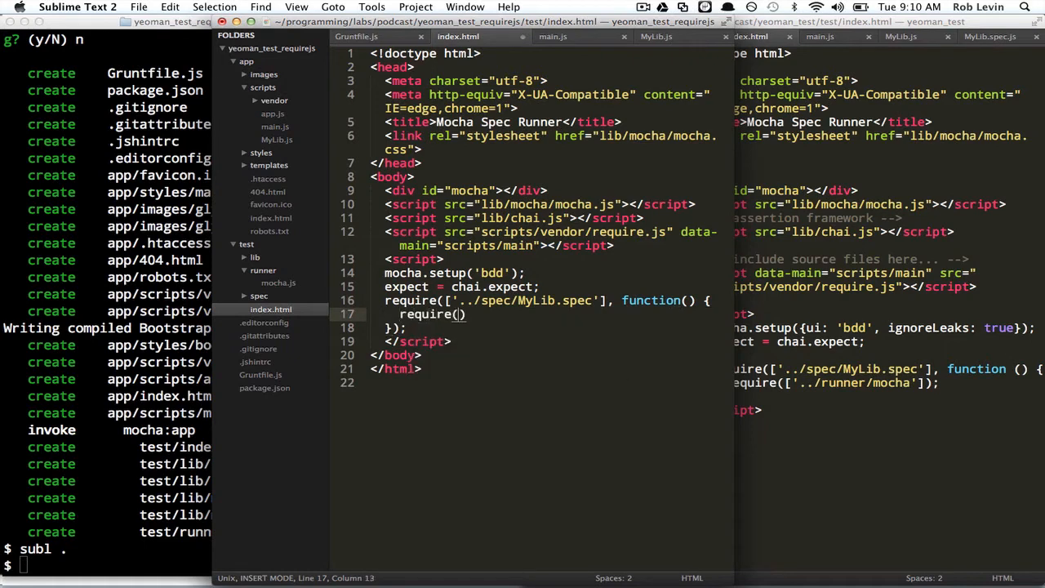
key(Escape)
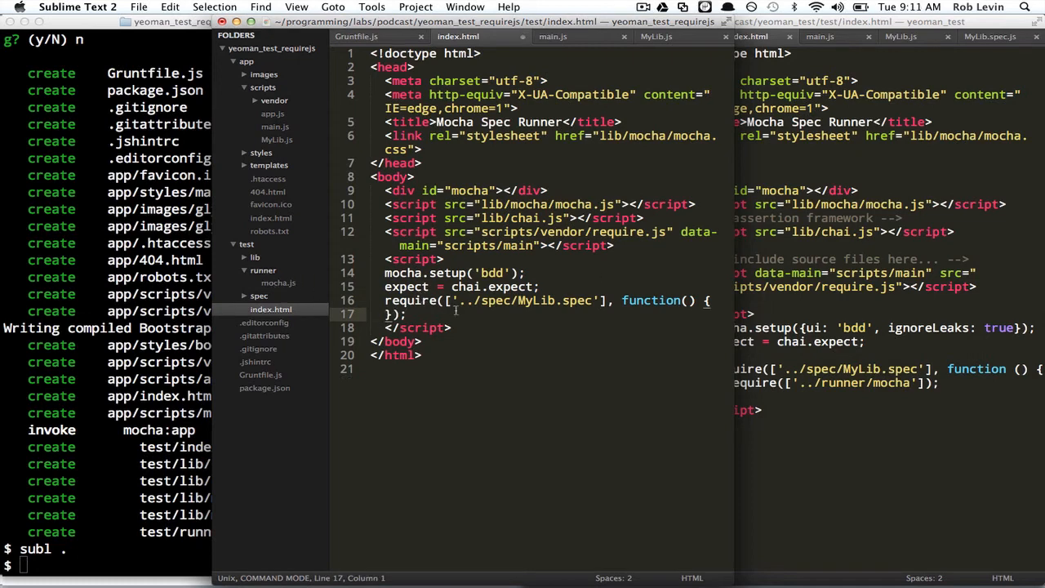
click(277, 282)
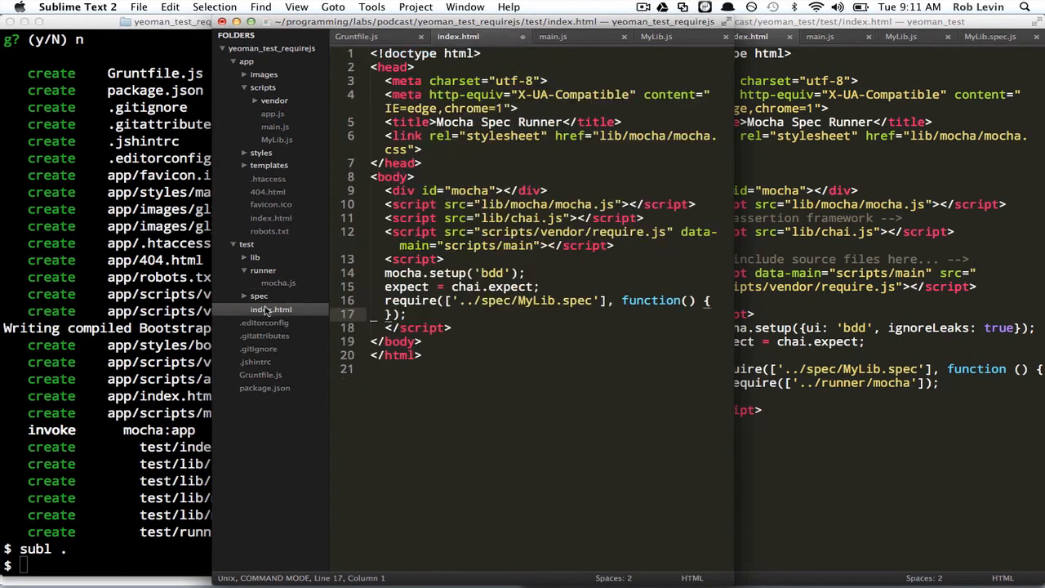
text(require(['../ru)
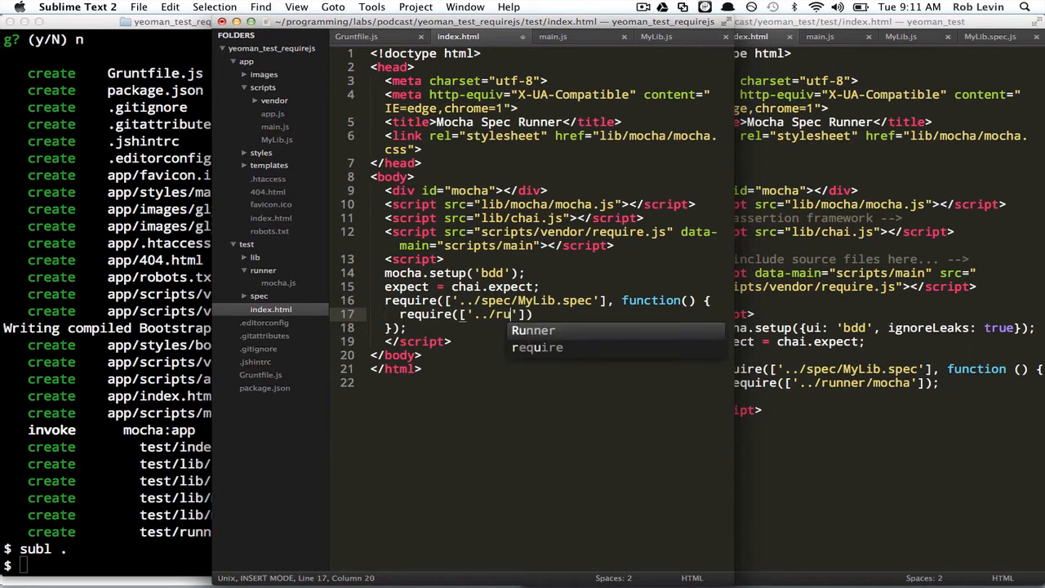
text(nner/mocha)
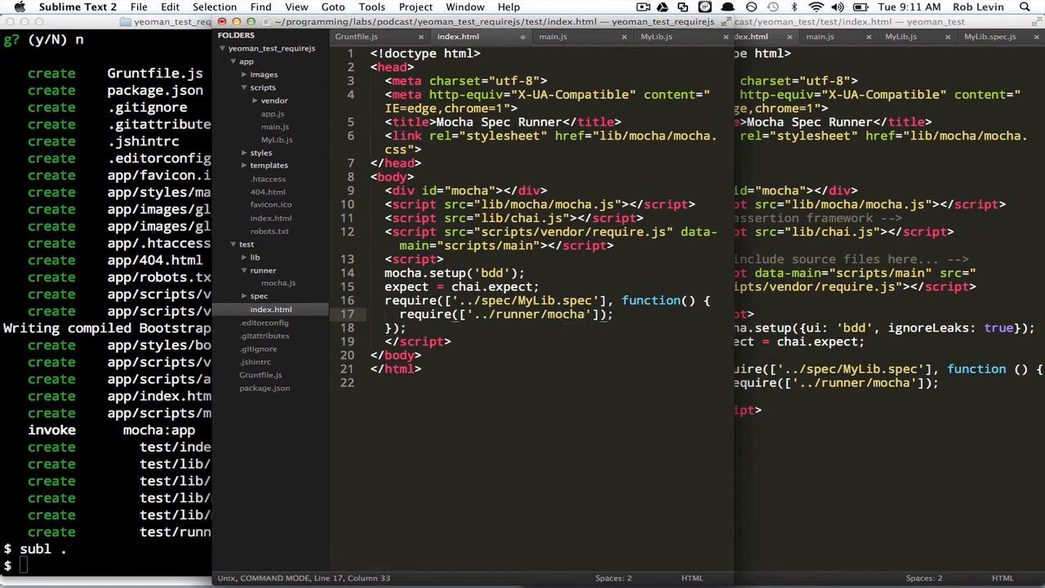
key(cmd+s)
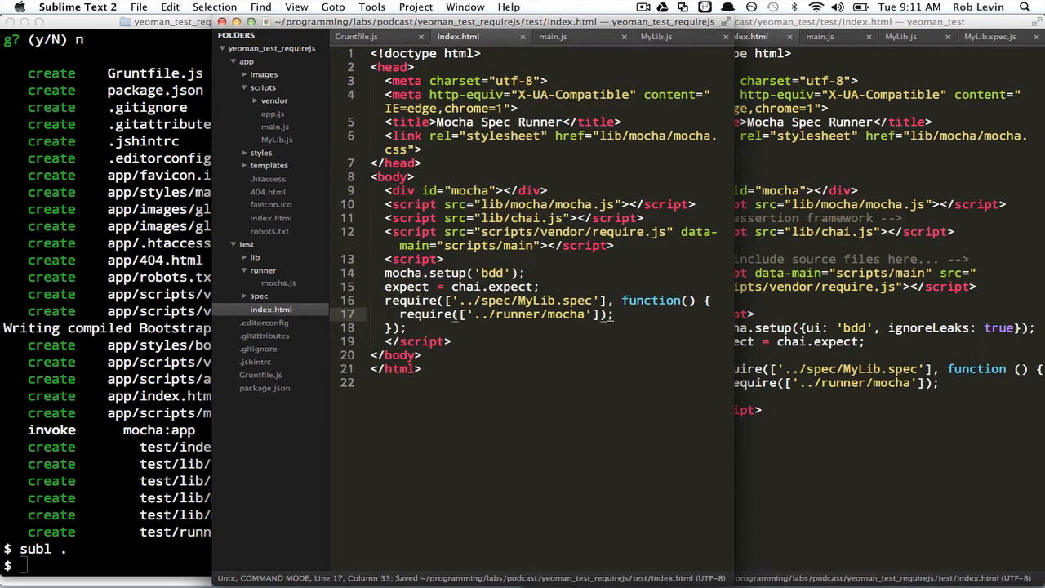
click(277, 283)
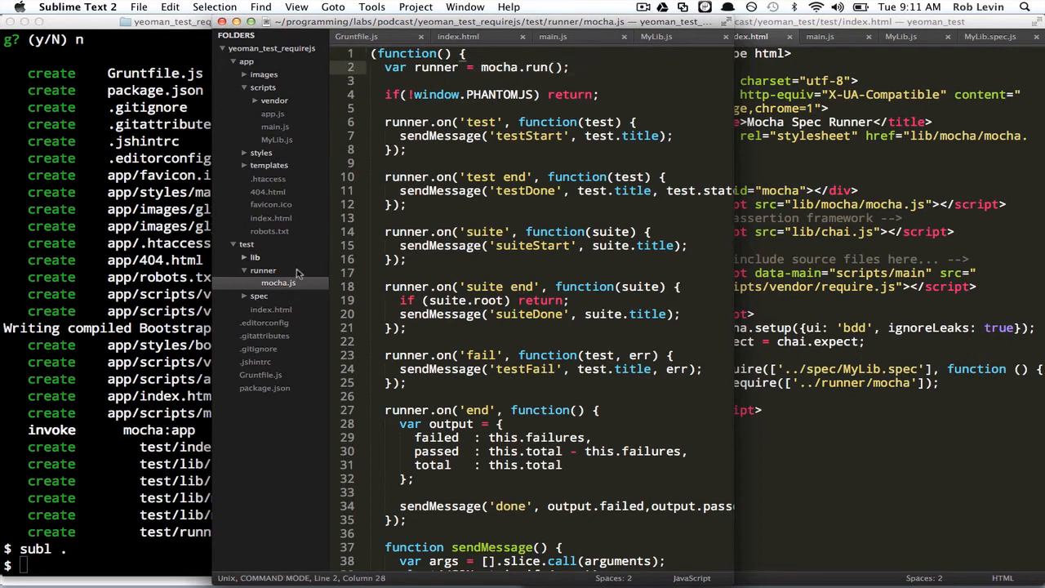
click(271, 309)
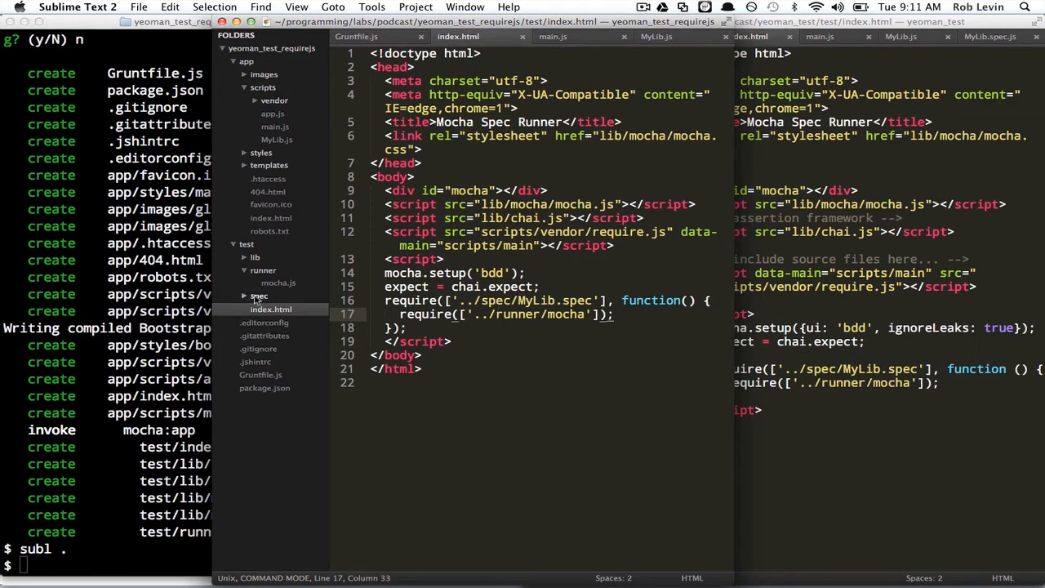
Step: Glance at the yeoman_requirejs_template repo and RequireJS docs in Chrome, then return to the editor
right_click(260, 296)
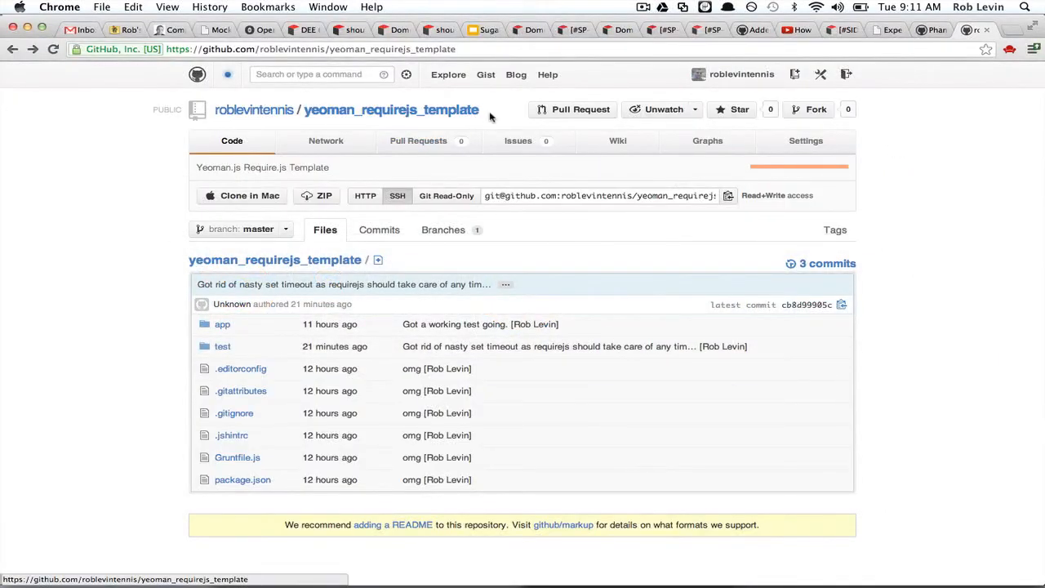
mouse_move(658, 242)
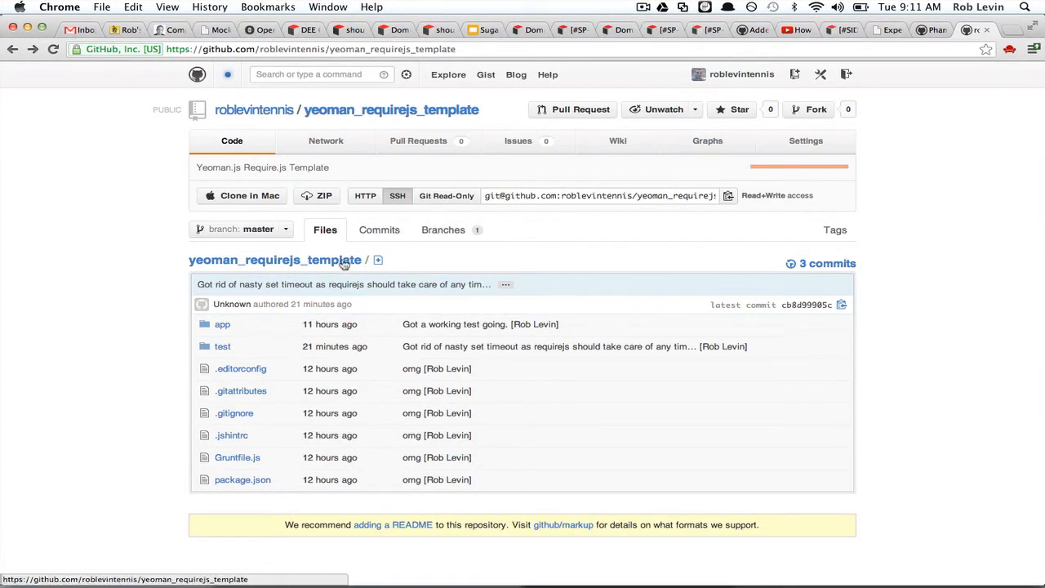
mouse_move(836, 229)
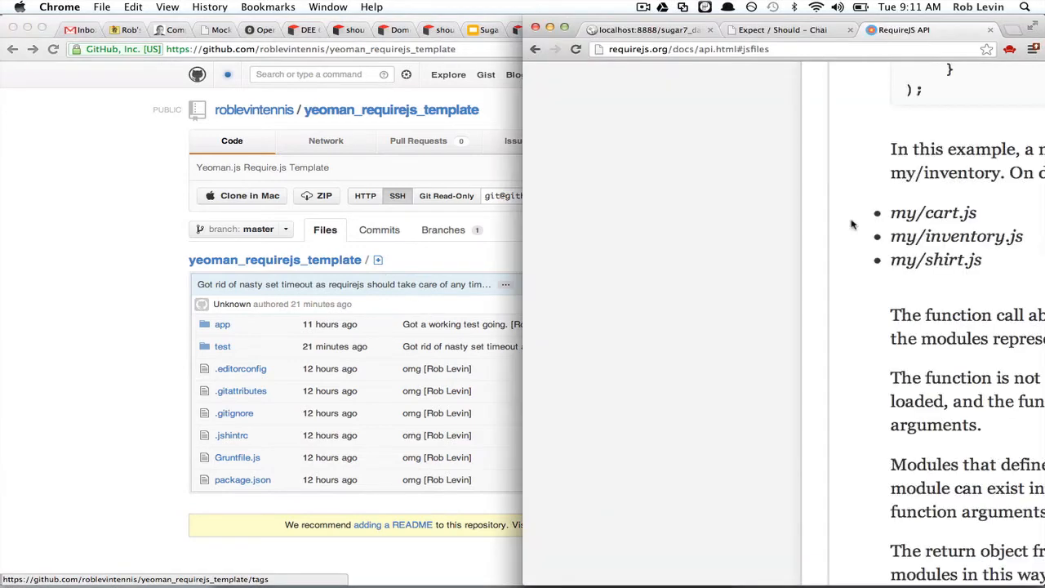
key(cmd+tab)
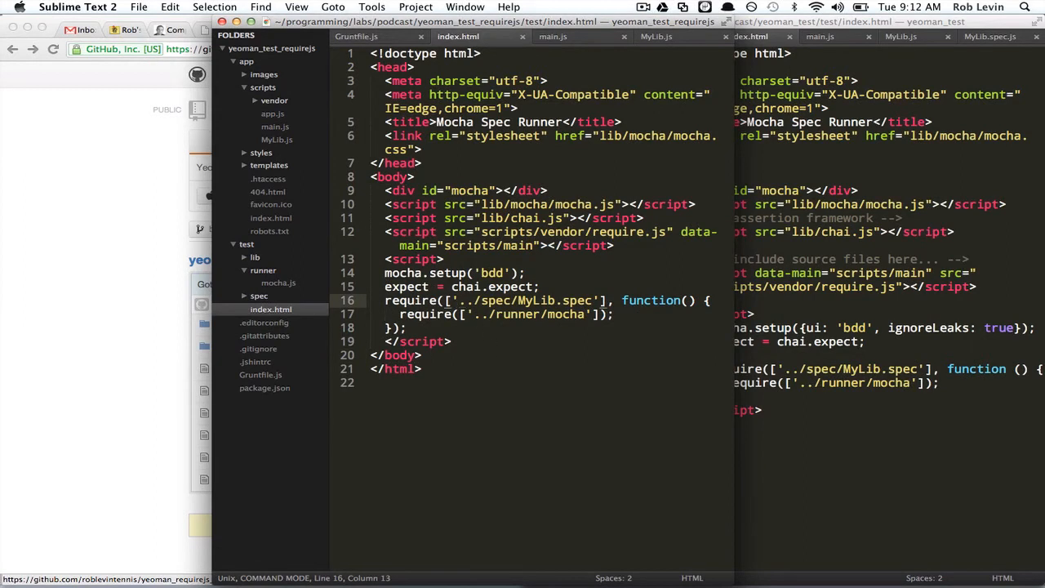
Step: Try wrapping the runner in a setTimeout in test/index.html, then discard that edit
text(setTime)
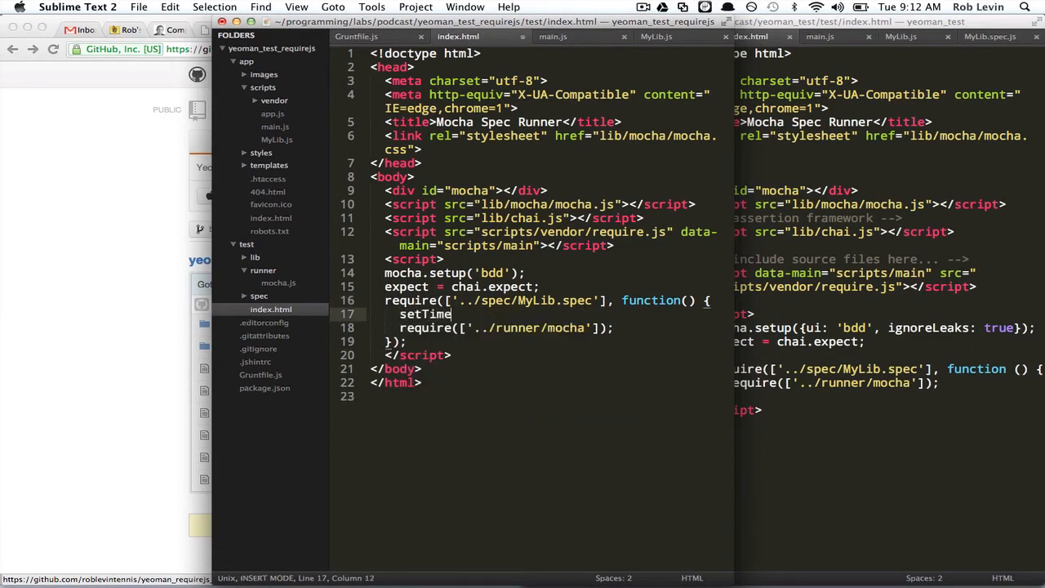
text(out(function() {)
text(require moch)
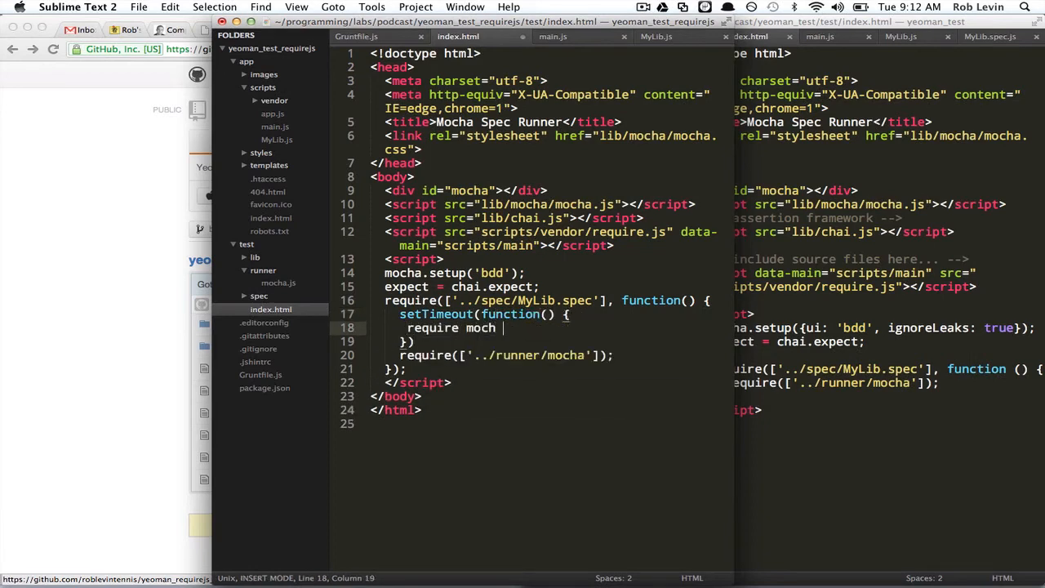
text(runner/mocha']);)
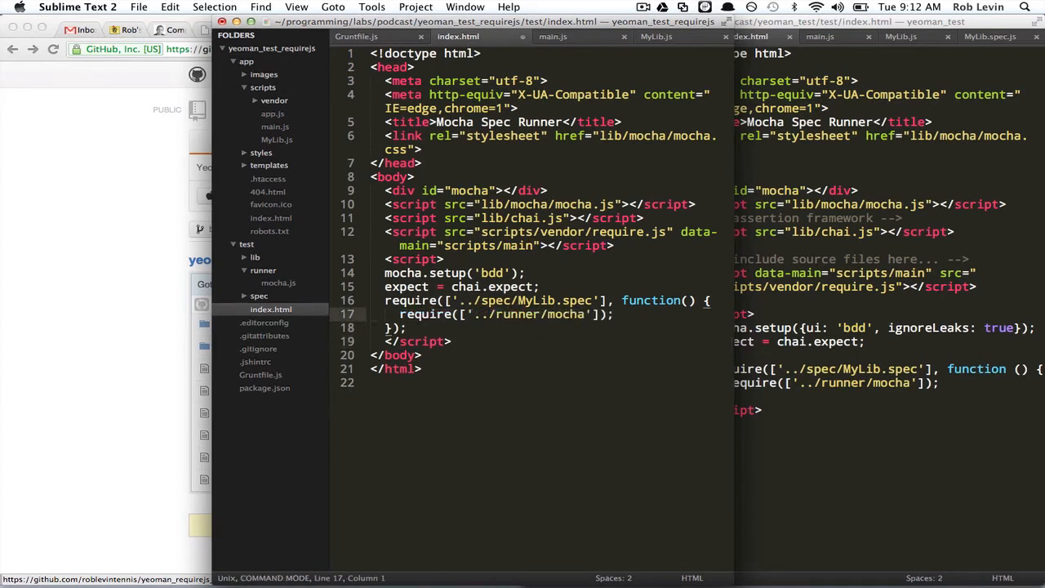
key(cmd+s)
text({)
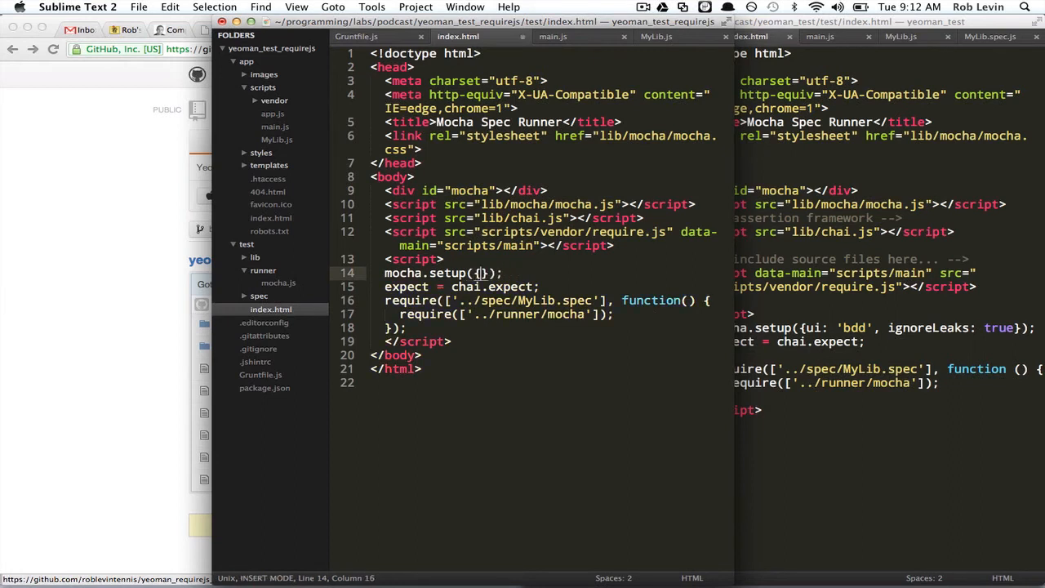
Step: Change mocha.setup to pass {ui: 'bdd', ignoreLeaks: true}
text(ui: 'bdd)
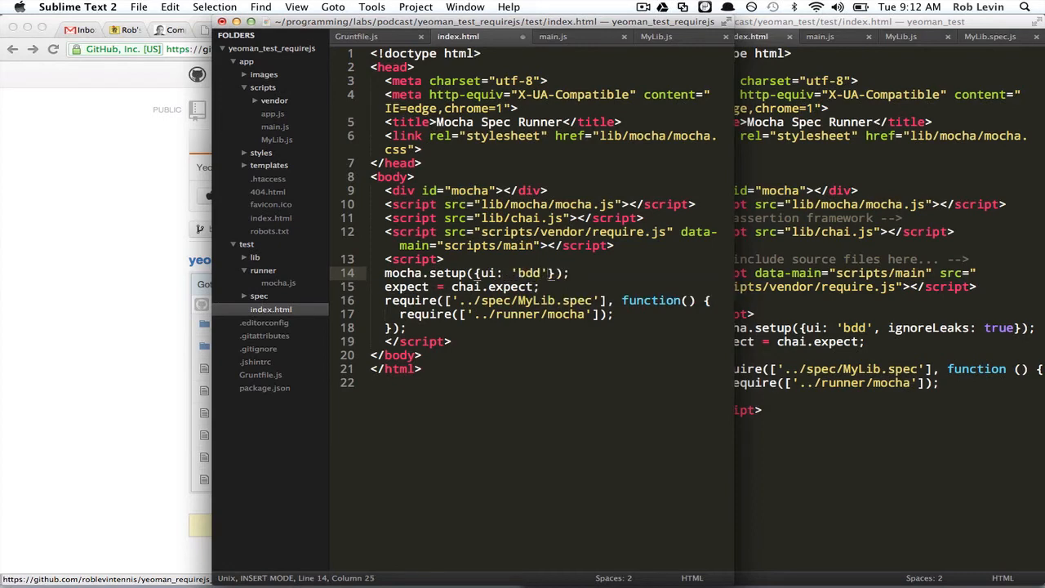
text(,)
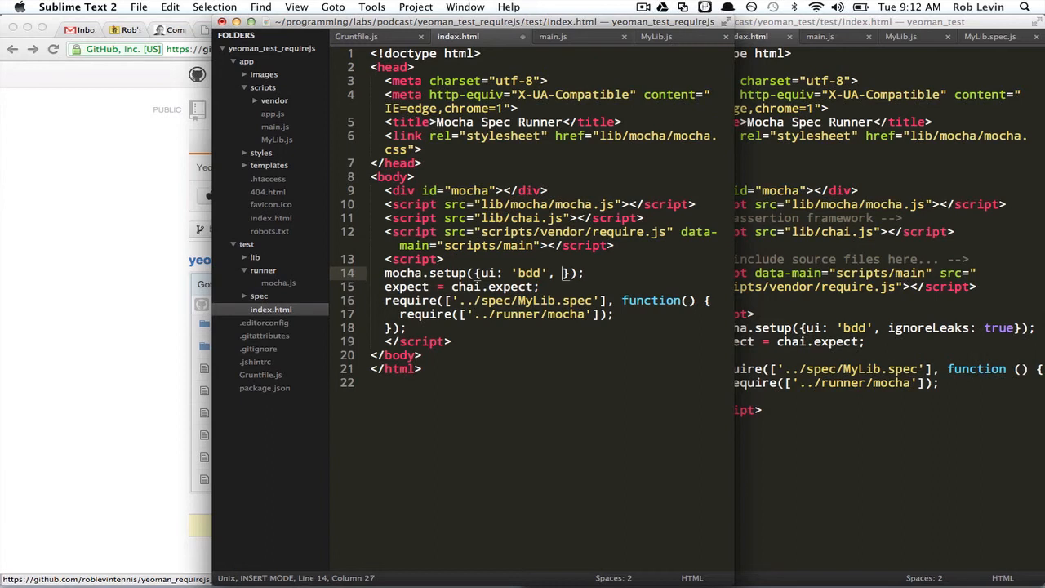
text(ignoreLeaks)
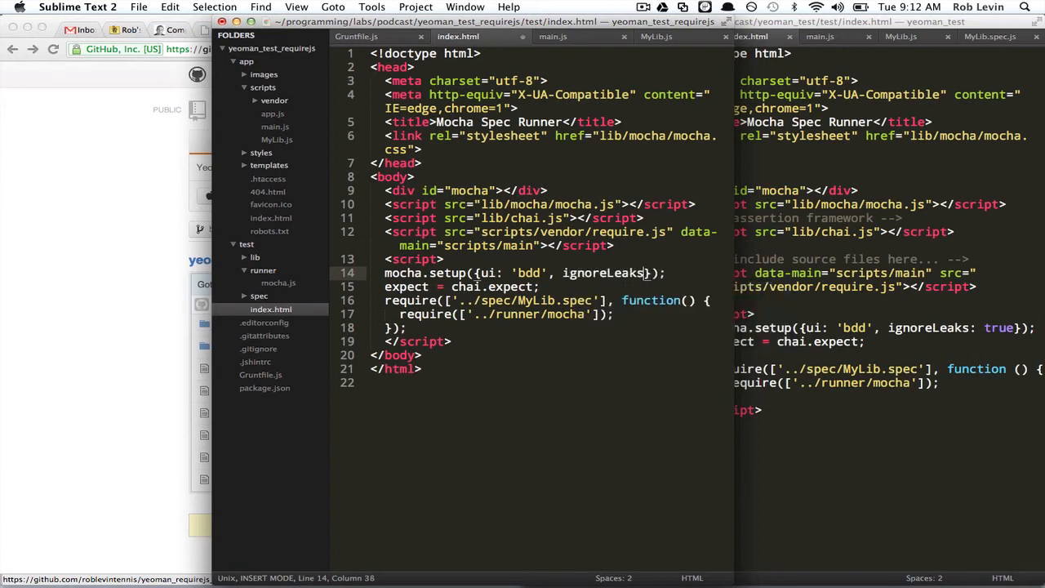
text(true)
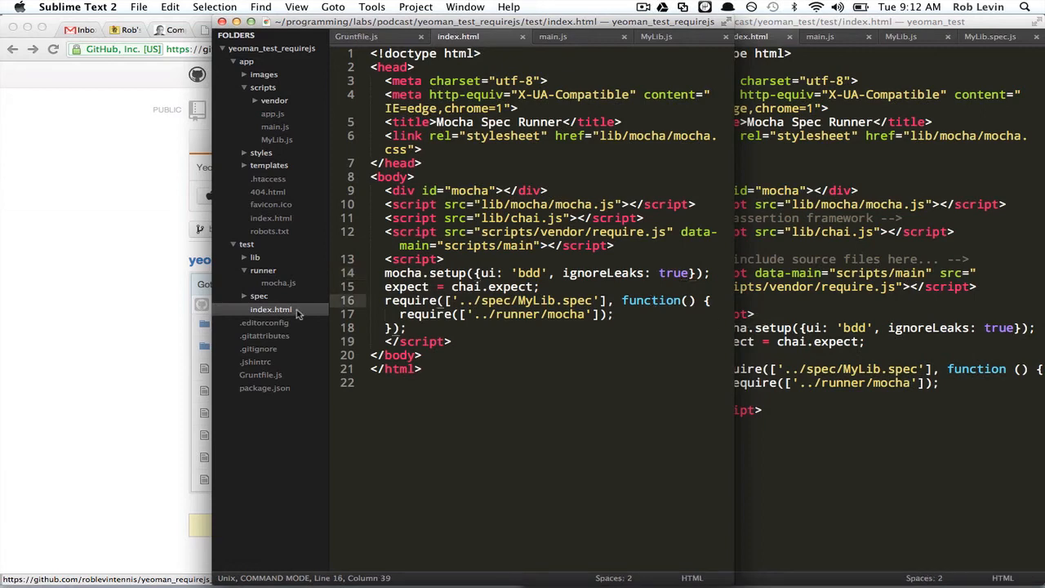
Step: Create a new file MyLib.spec.js in the test/spec folder
right_click(258, 295)
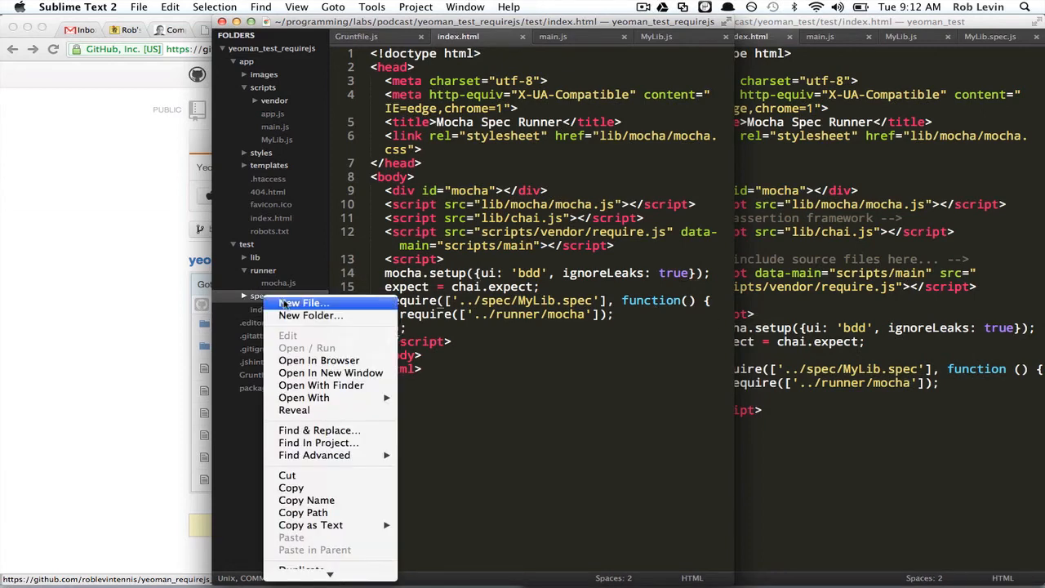
click(301, 302)
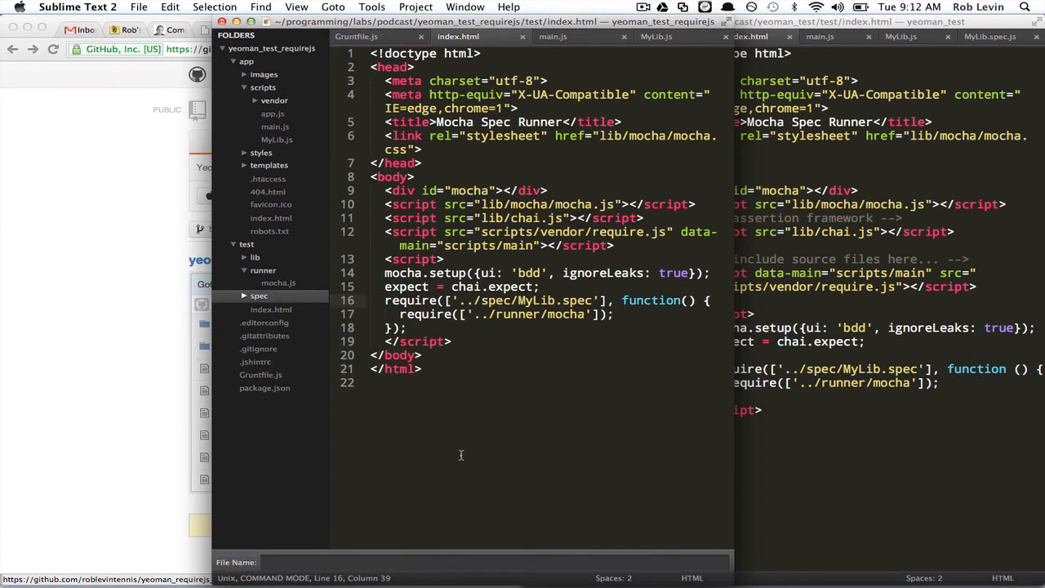
text(MyLib.spe)
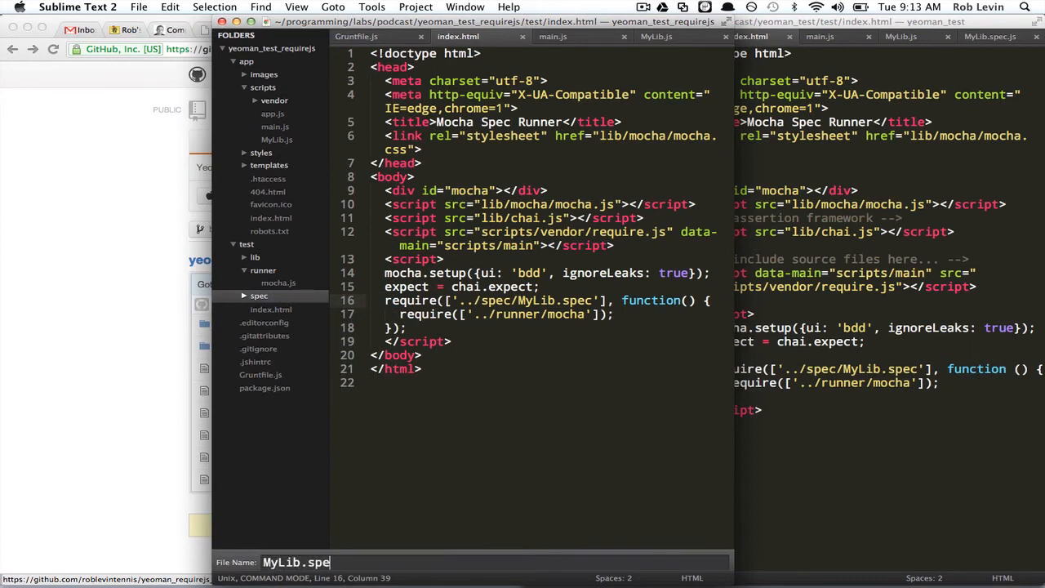
text(c.js)
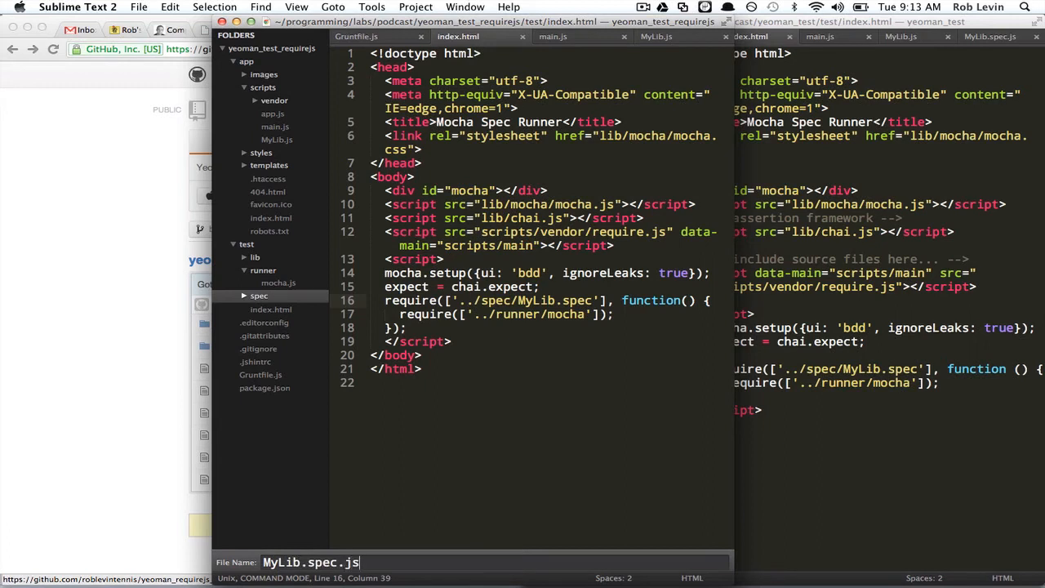
key(Enter)
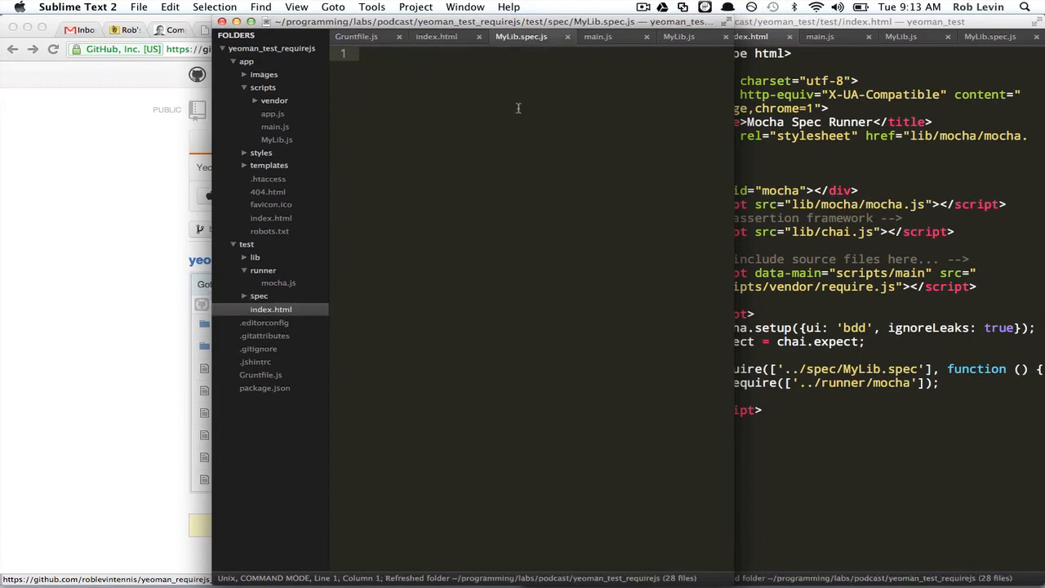
Step: Write require(['MyLib'], function(MyLib) { }); with an empty body and save the spec file
text(requir)
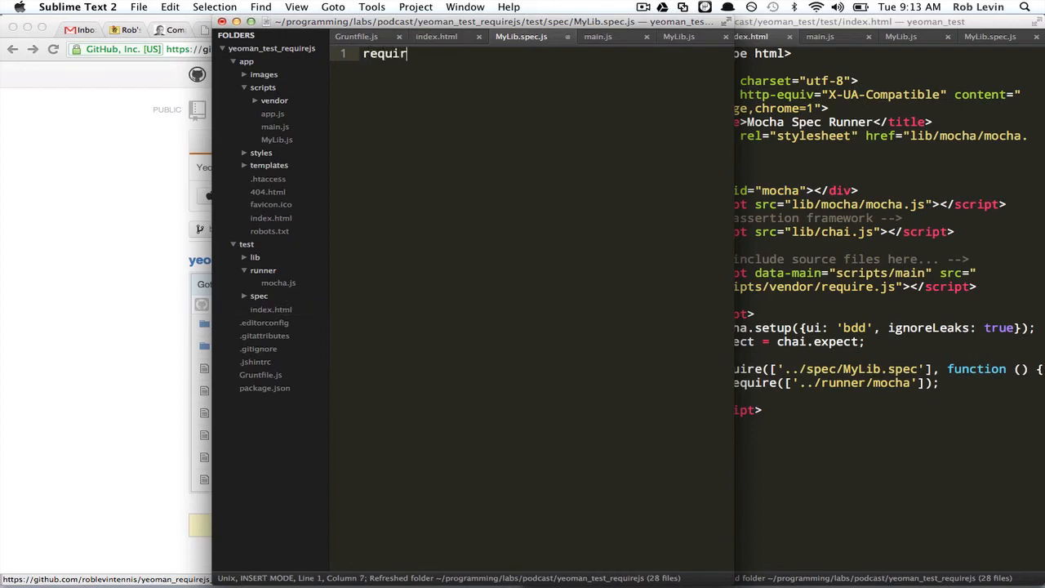
text(e([]))
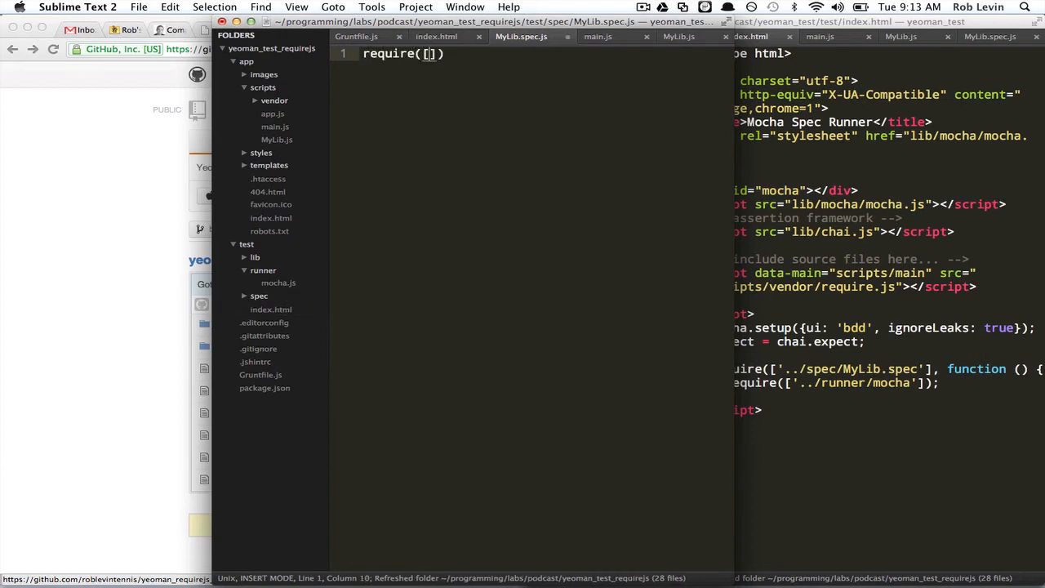
text('')
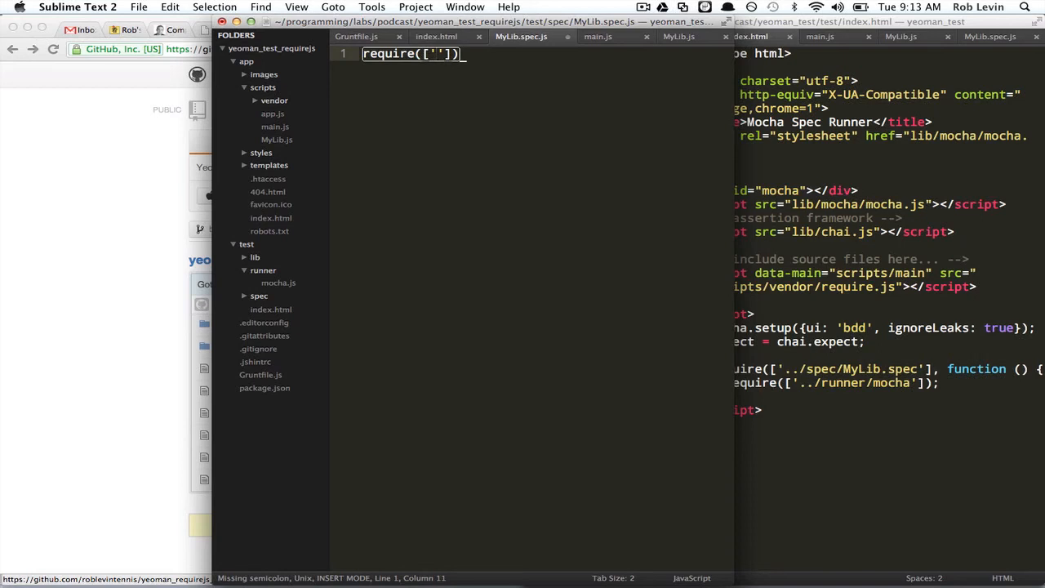
text(My)
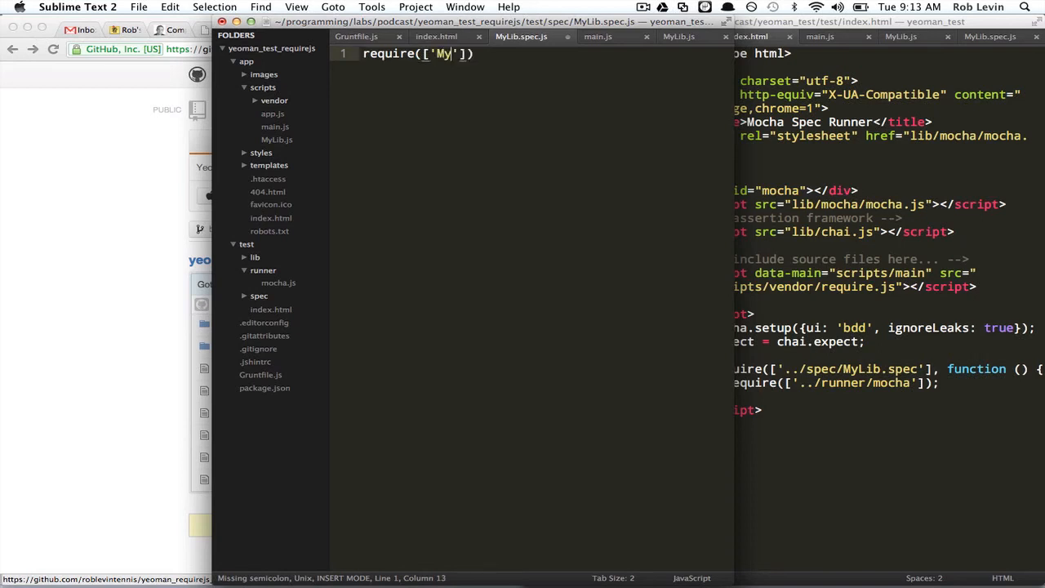
text(Lib)
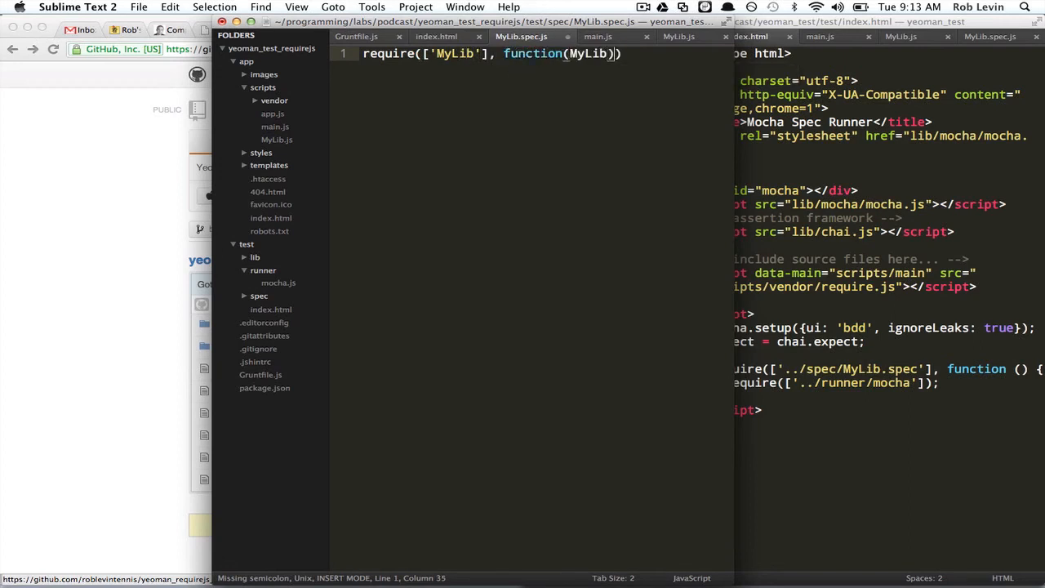
text({})
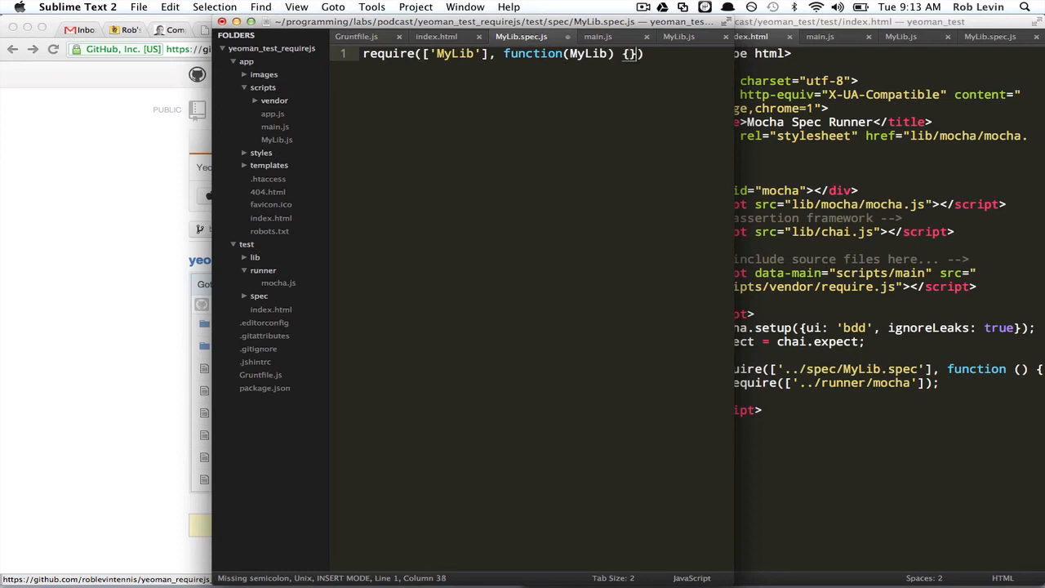
text(;)
key(enter)
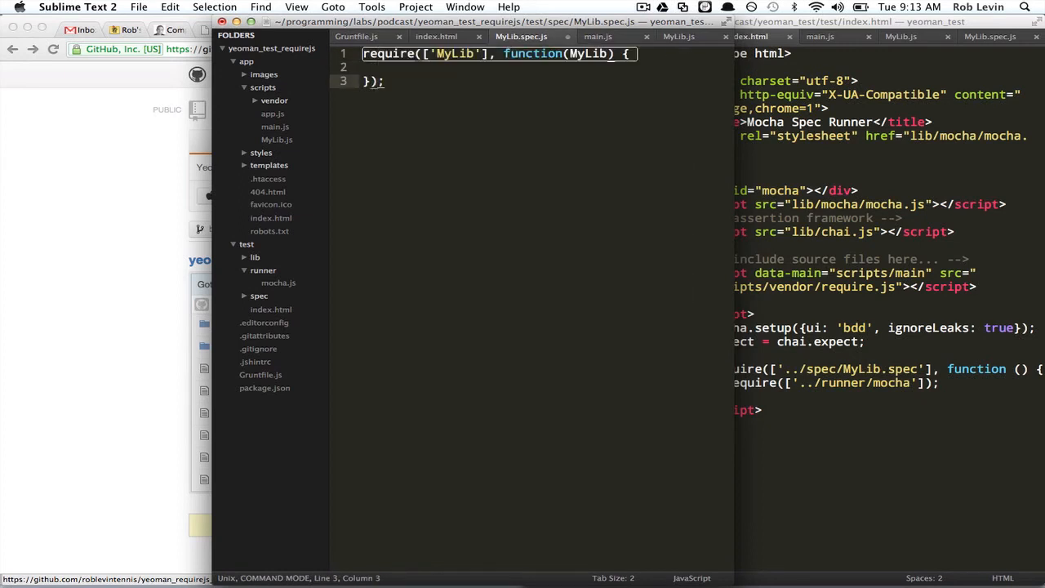
key(cmd+s)
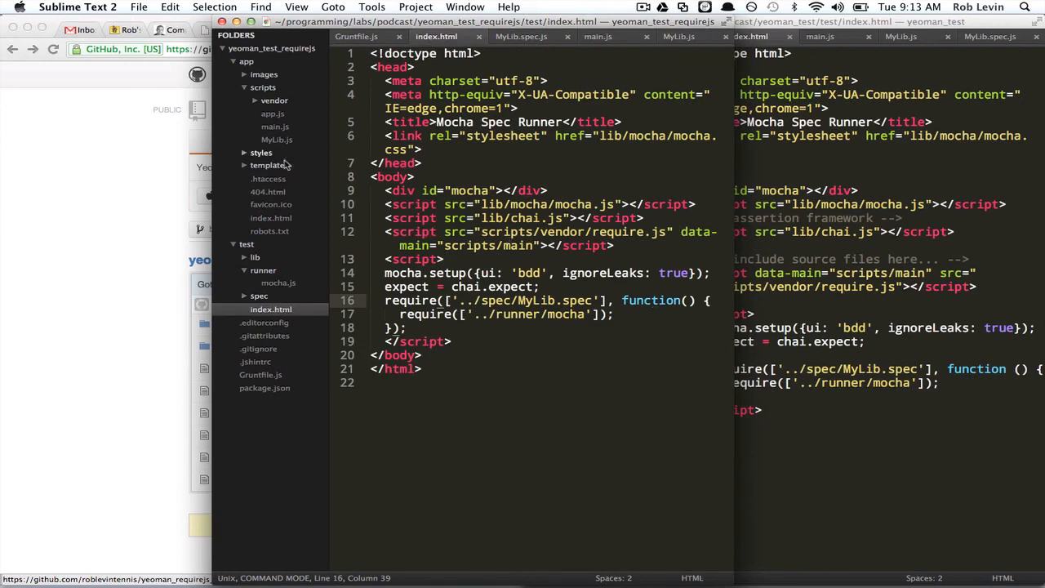
Step: Recheck the MyLib path in app/scripts/main.js and the MyLib.js module, then return to MyLib.spec.js
click(597, 36)
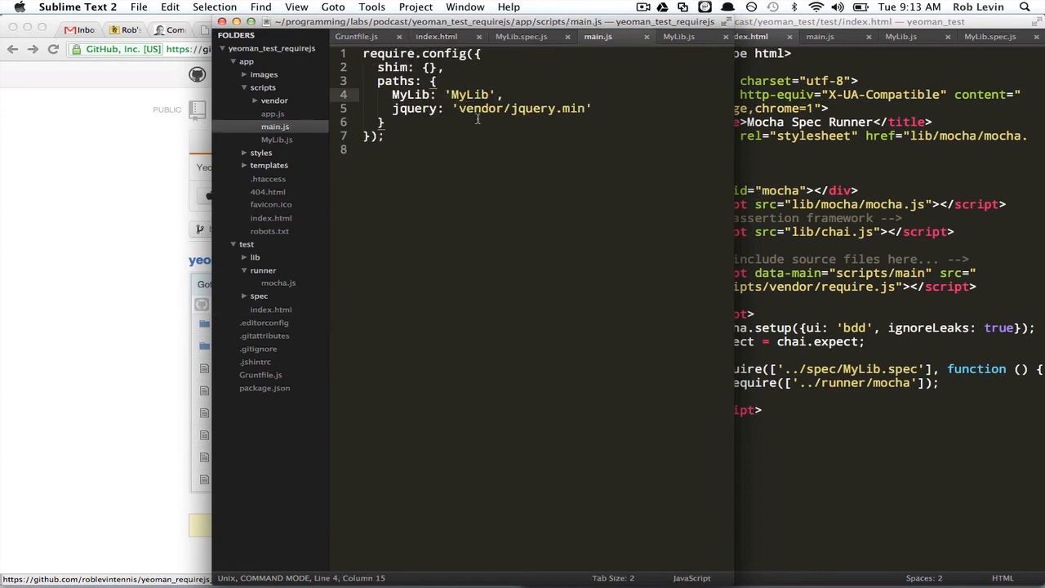
drag(392, 93, 507, 108)
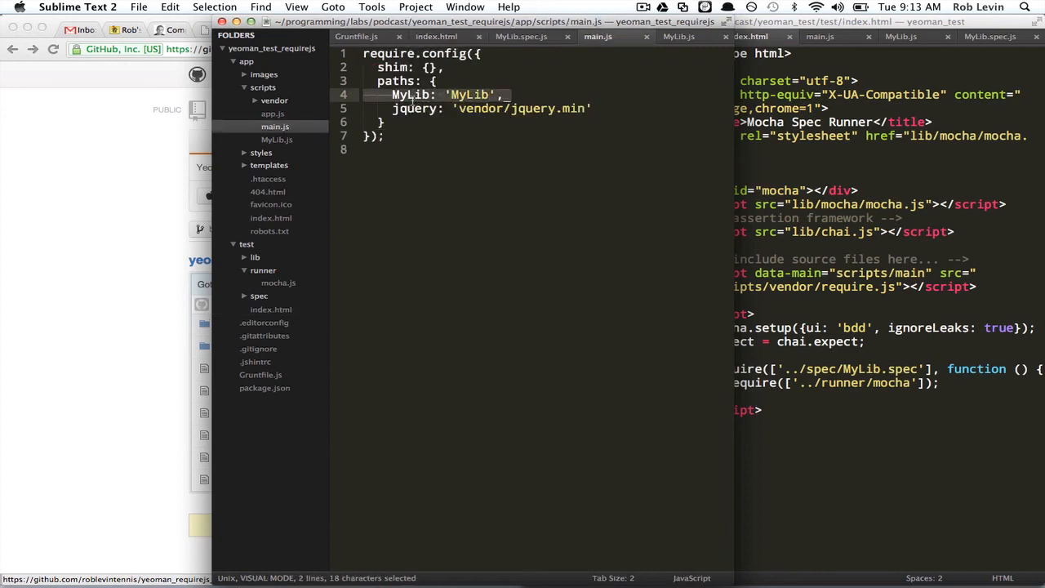
key(escape)
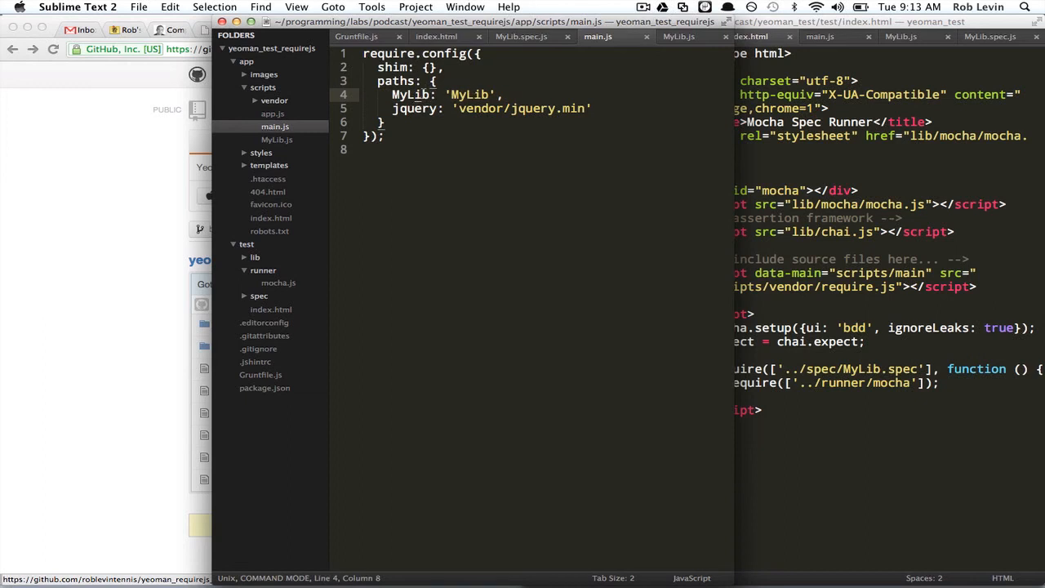
click(276, 139)
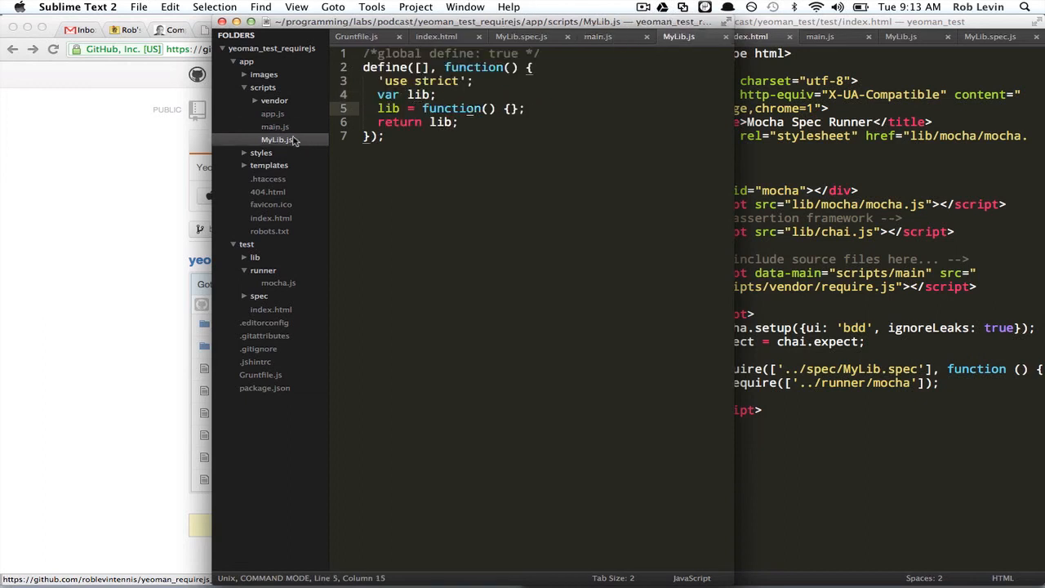
mouse_move(421, 121)
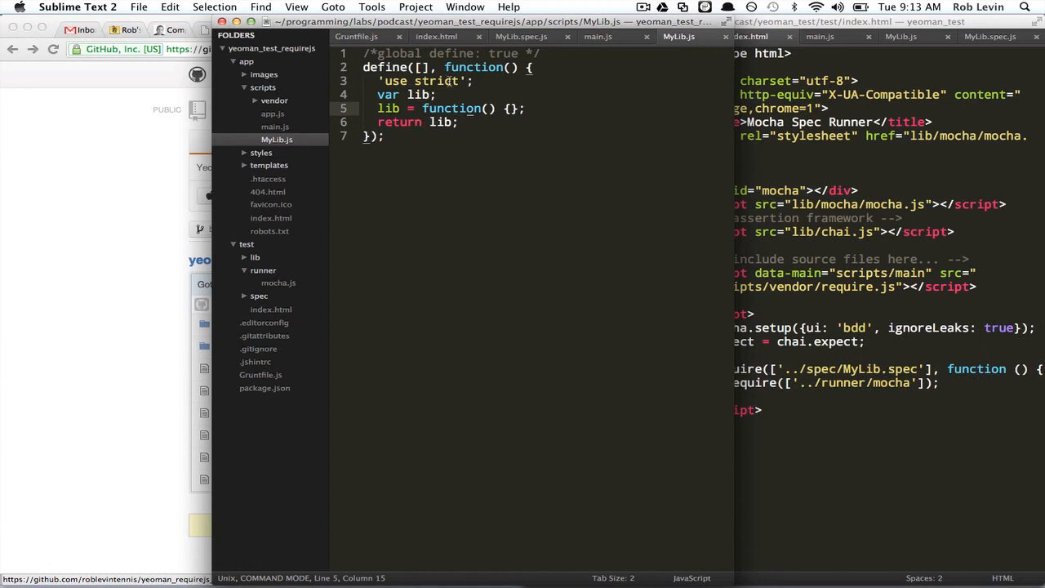
mouse_move(303, 222)
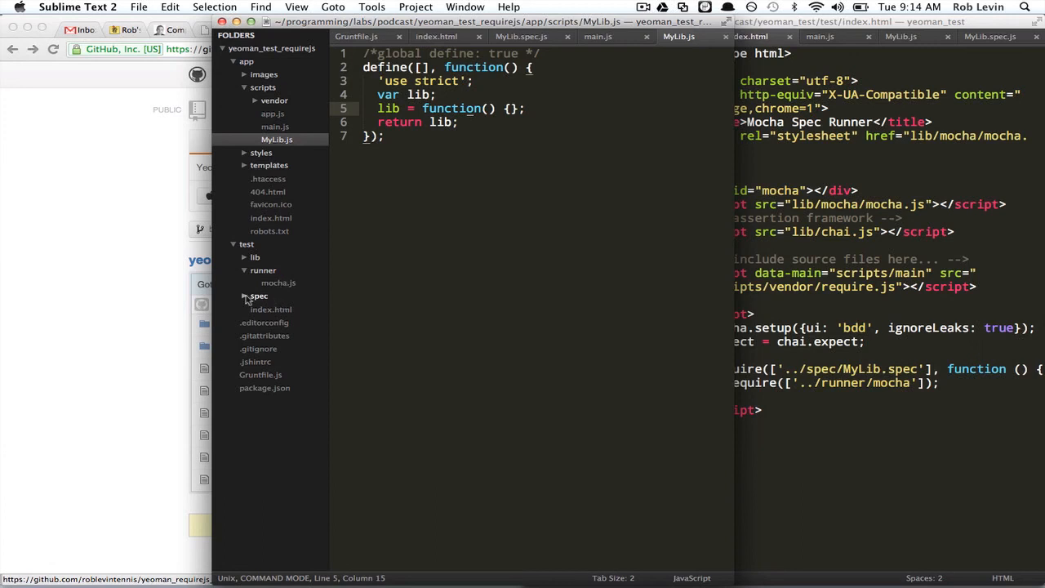
click(258, 295)
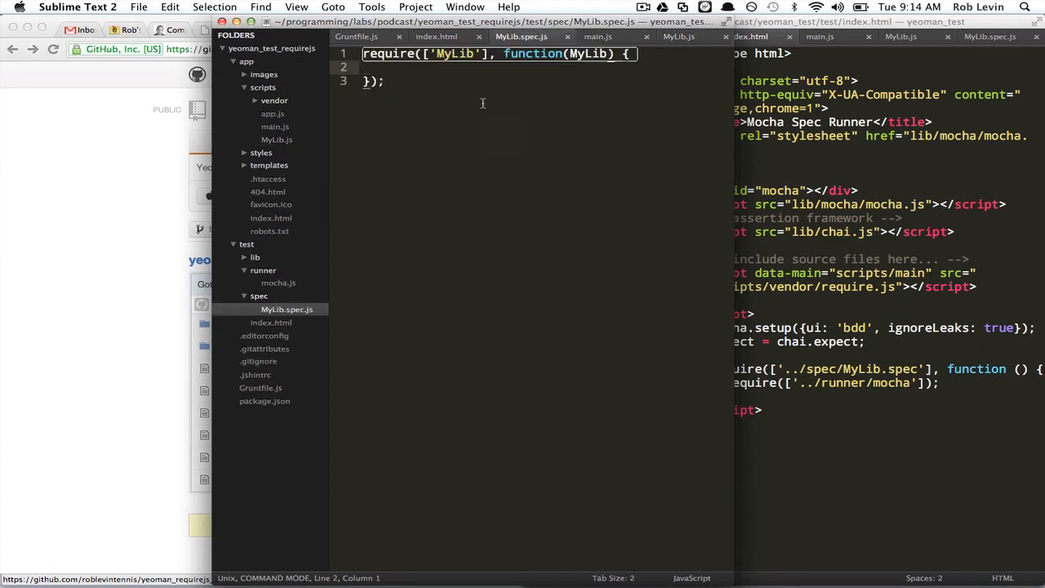